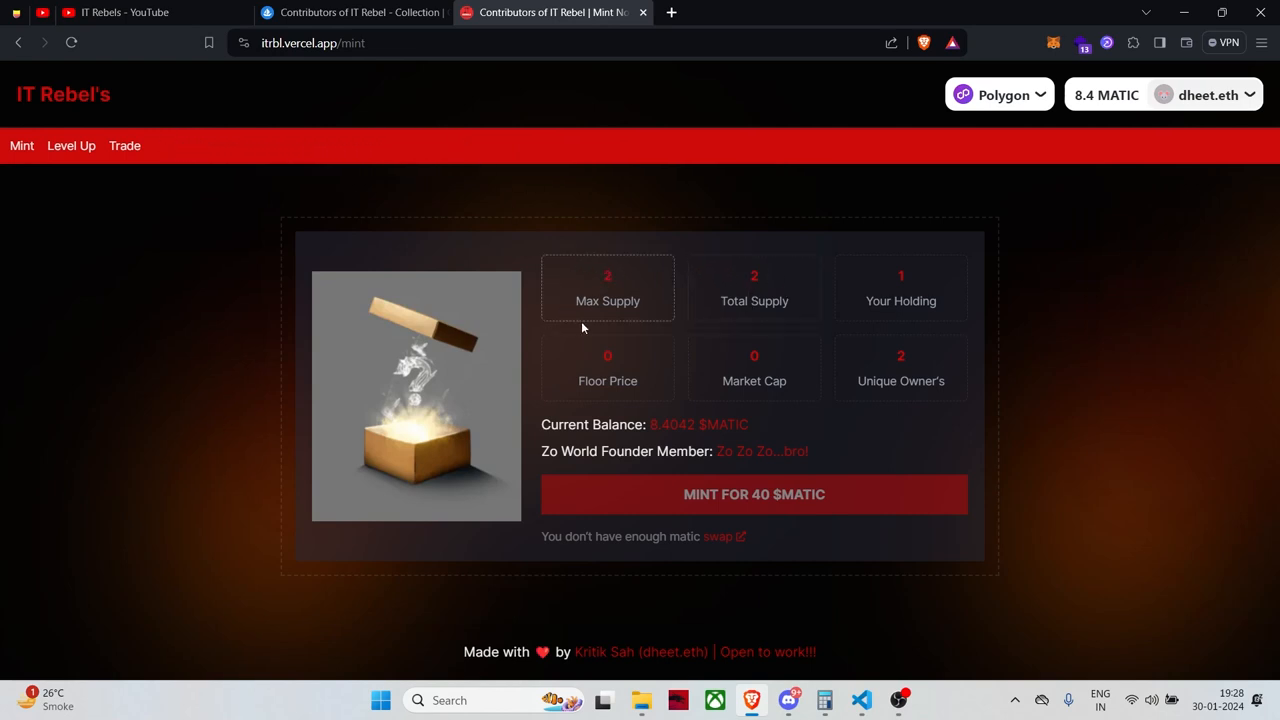
pyautogui.moveTo(626, 284)
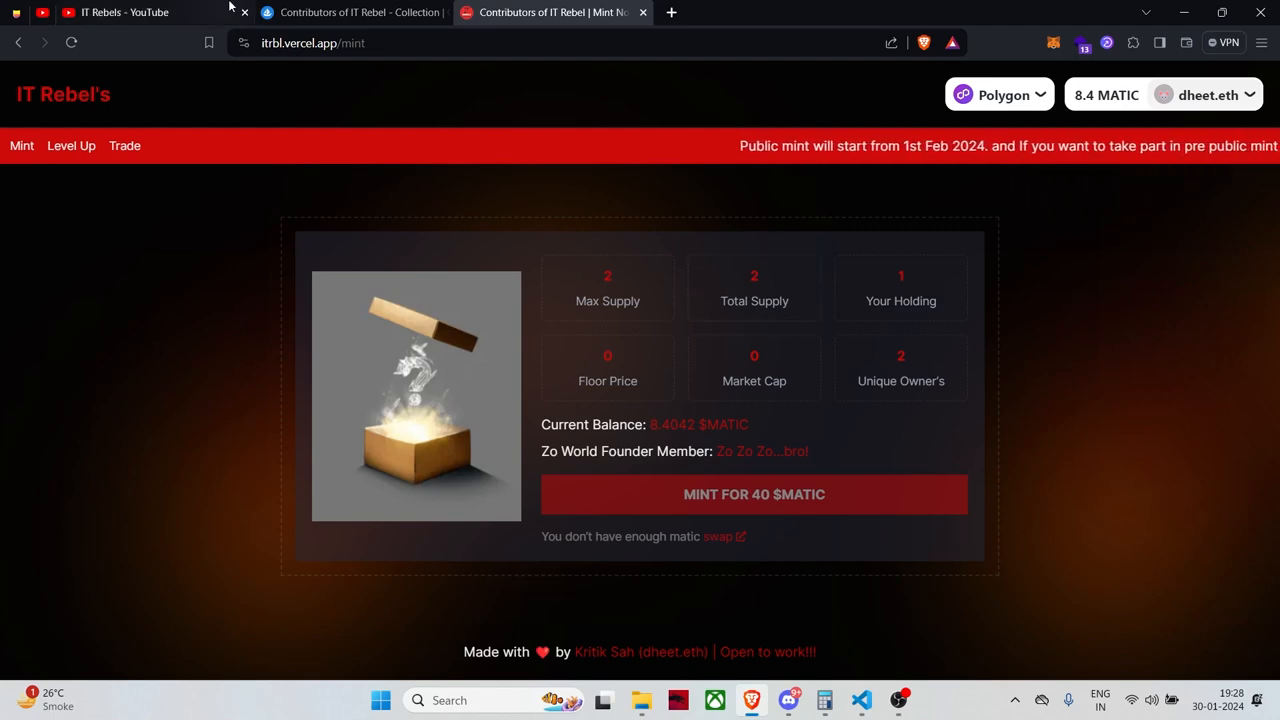
# Step: Switch to the OpenSea Contributors of IT Rebel collection listing REBEL #1 and REBEL #0
pyautogui.click(350, 13)
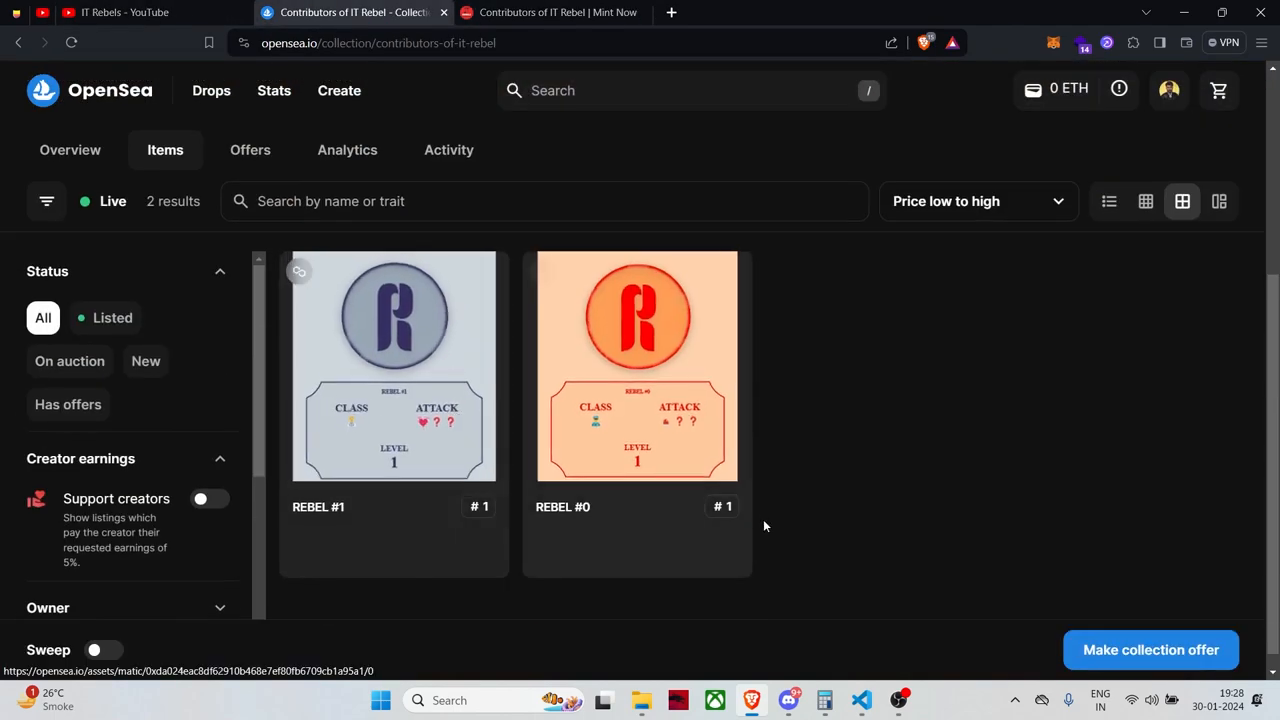
pyautogui.moveTo(534, 557)
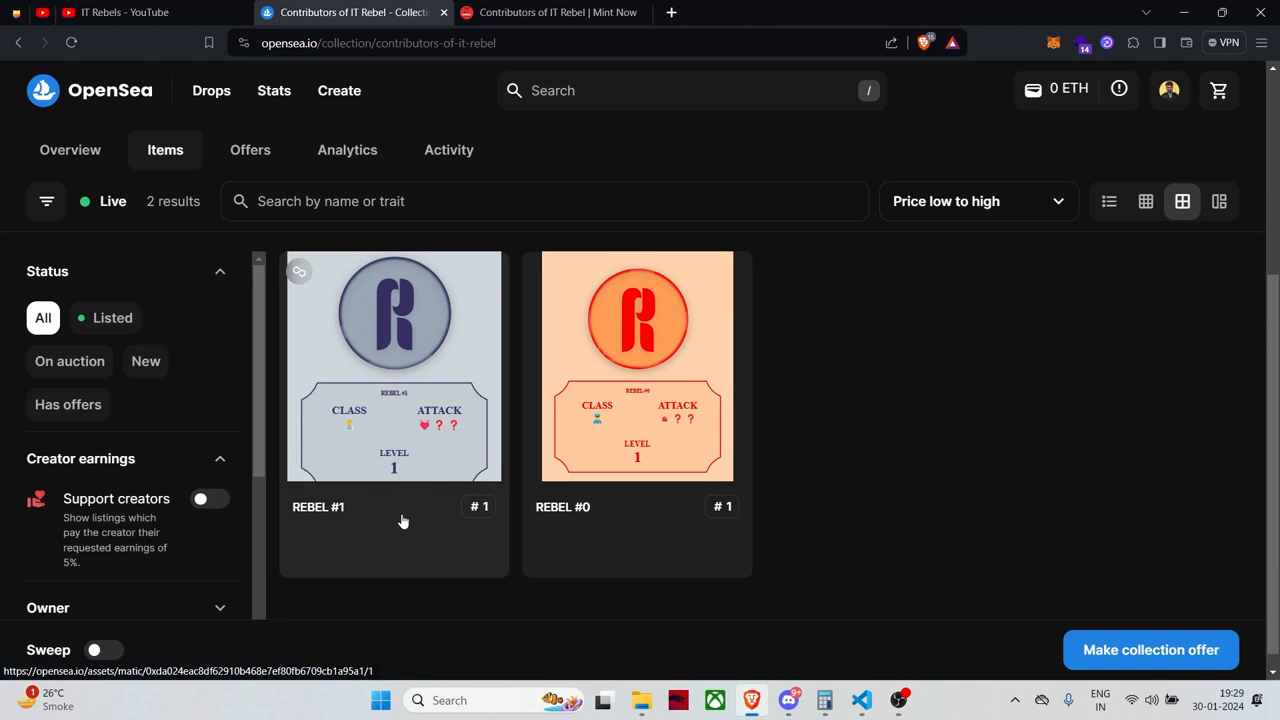
pyautogui.moveTo(448, 540)
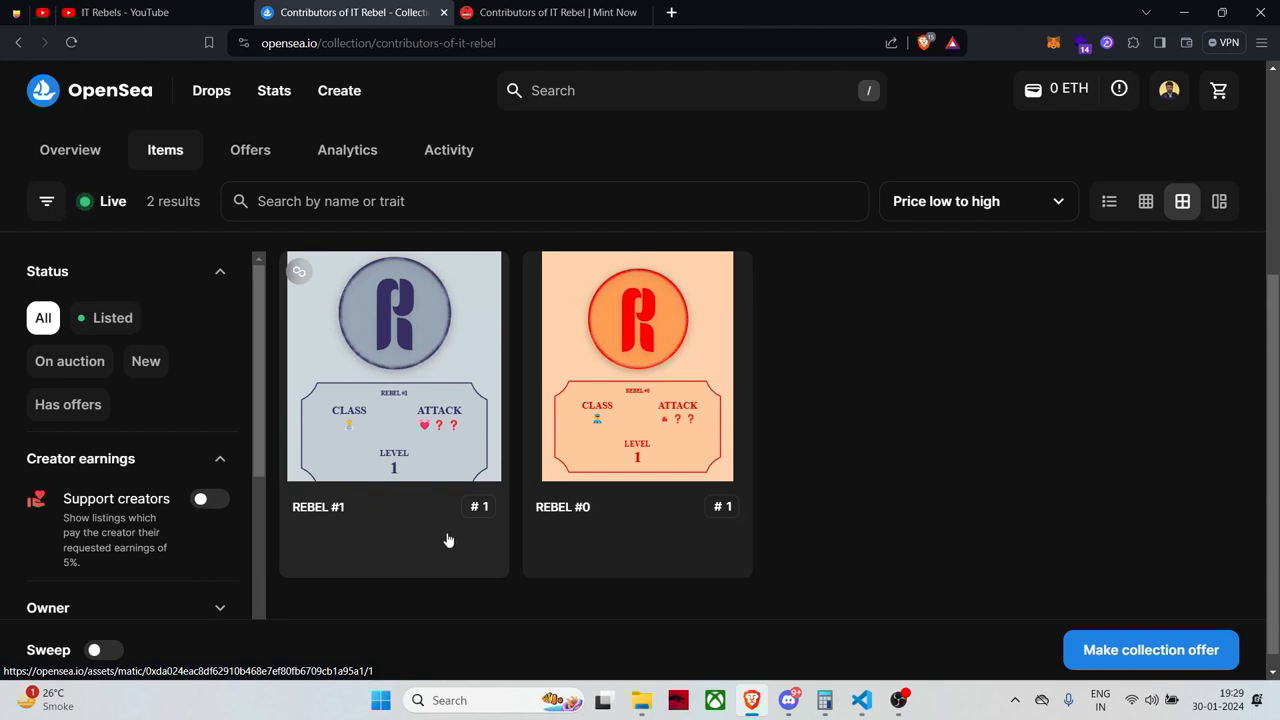
pyautogui.moveTo(356, 515)
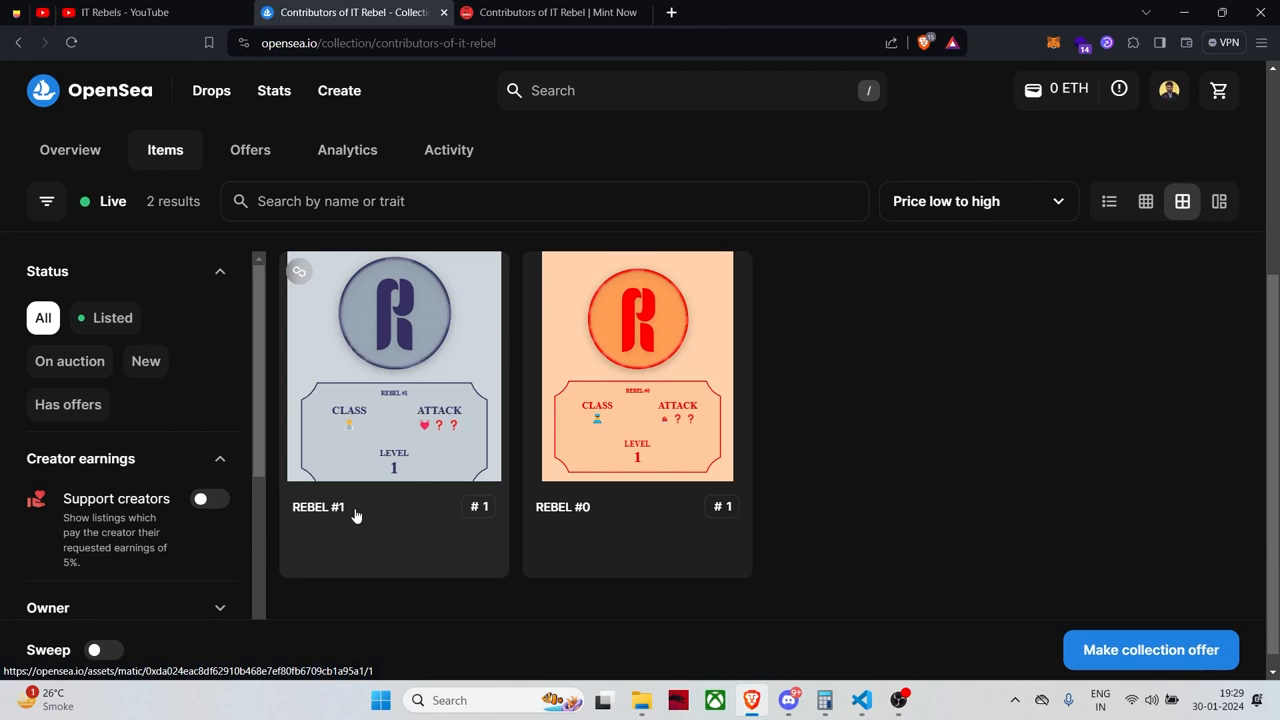
# Step: Open REBEL #1 on OpenSea and scroll through its card, class, attack, level and description
pyautogui.click(393, 366)
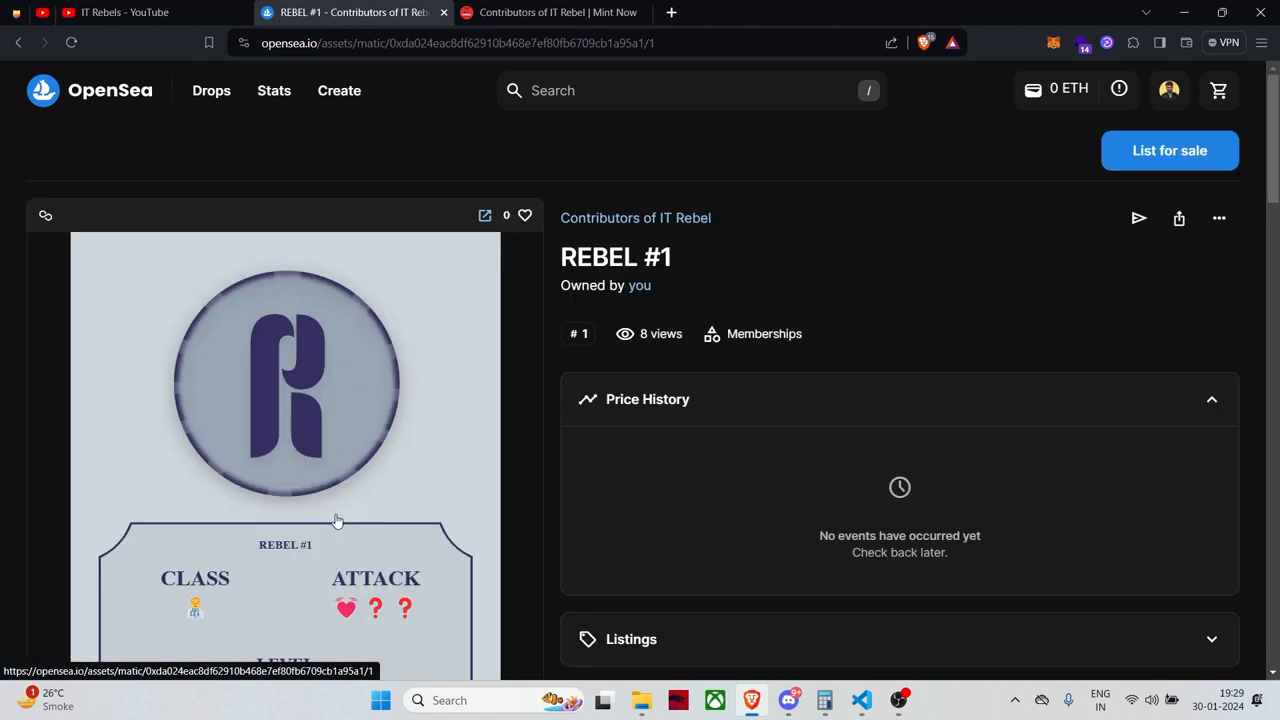
pyautogui.scroll(-3)
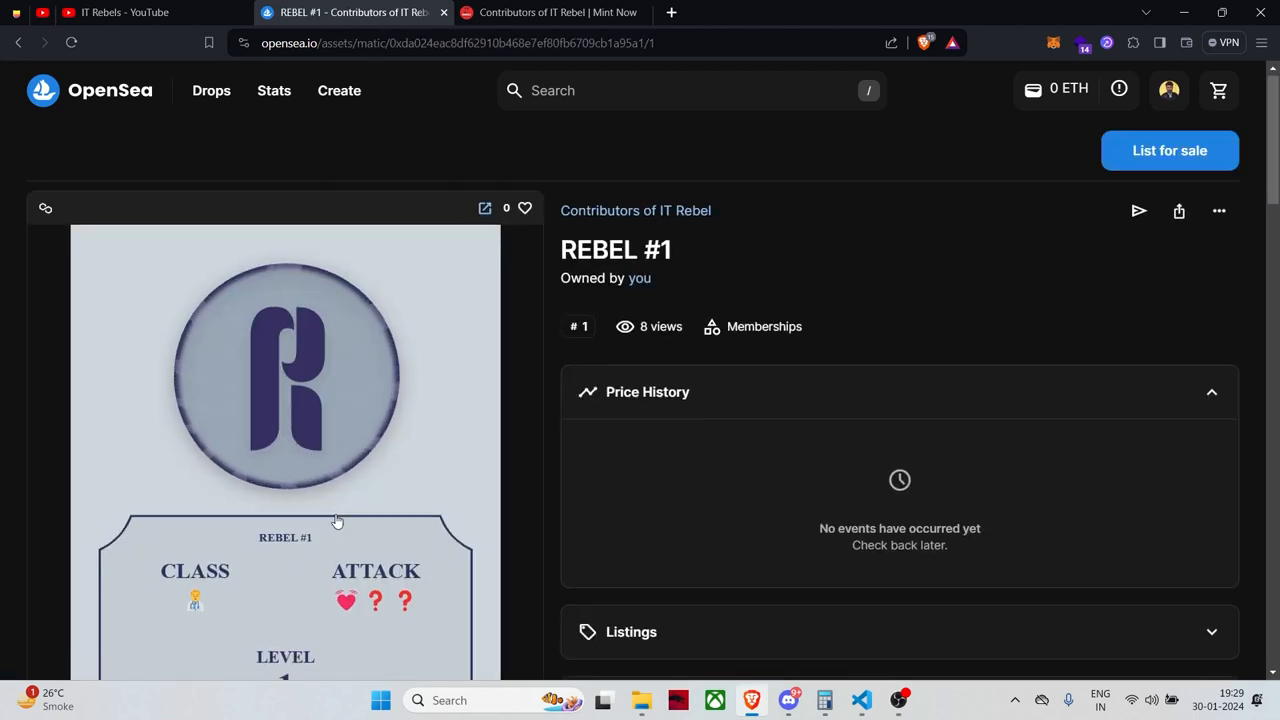
pyautogui.scroll(-3)
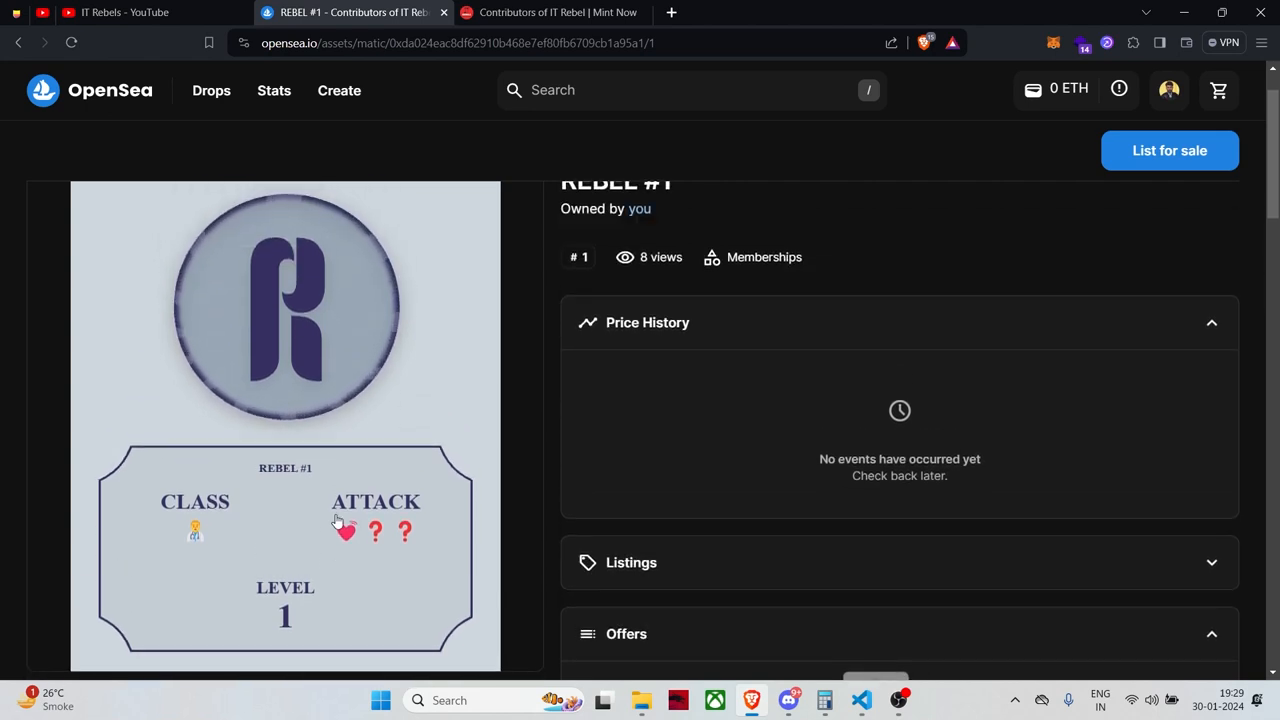
pyautogui.moveTo(255, 422)
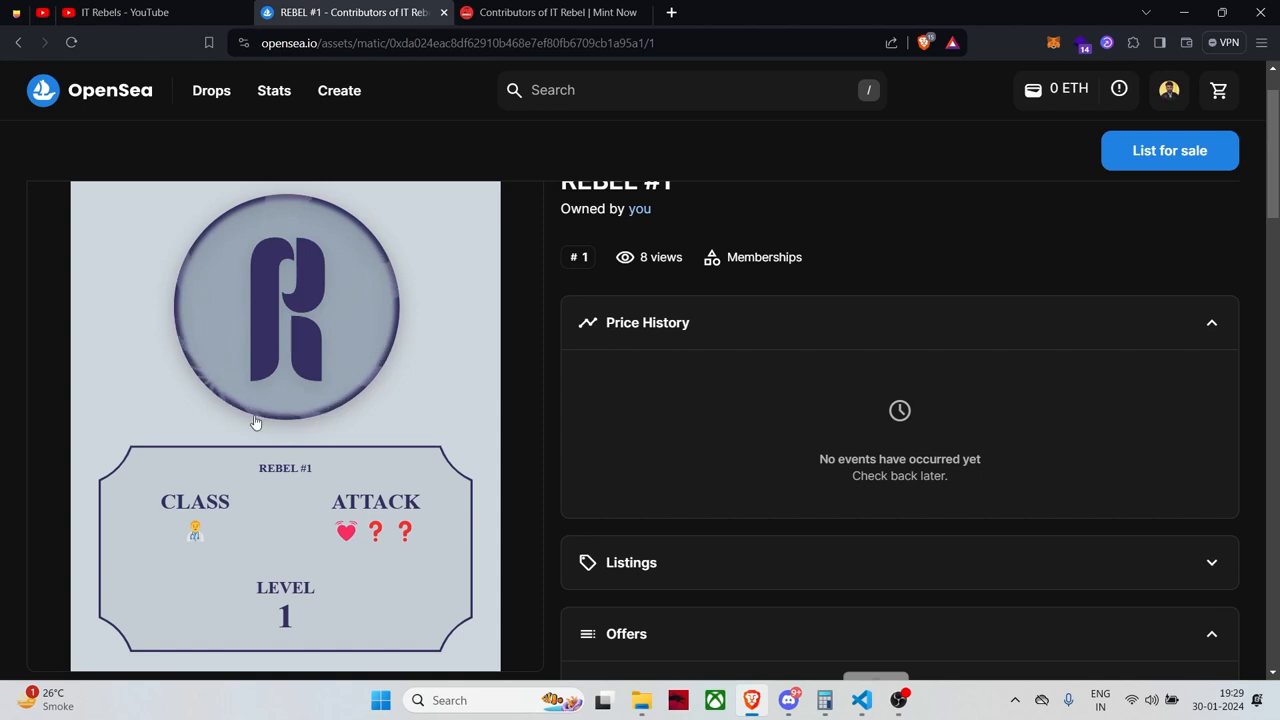
pyautogui.moveTo(351, 425)
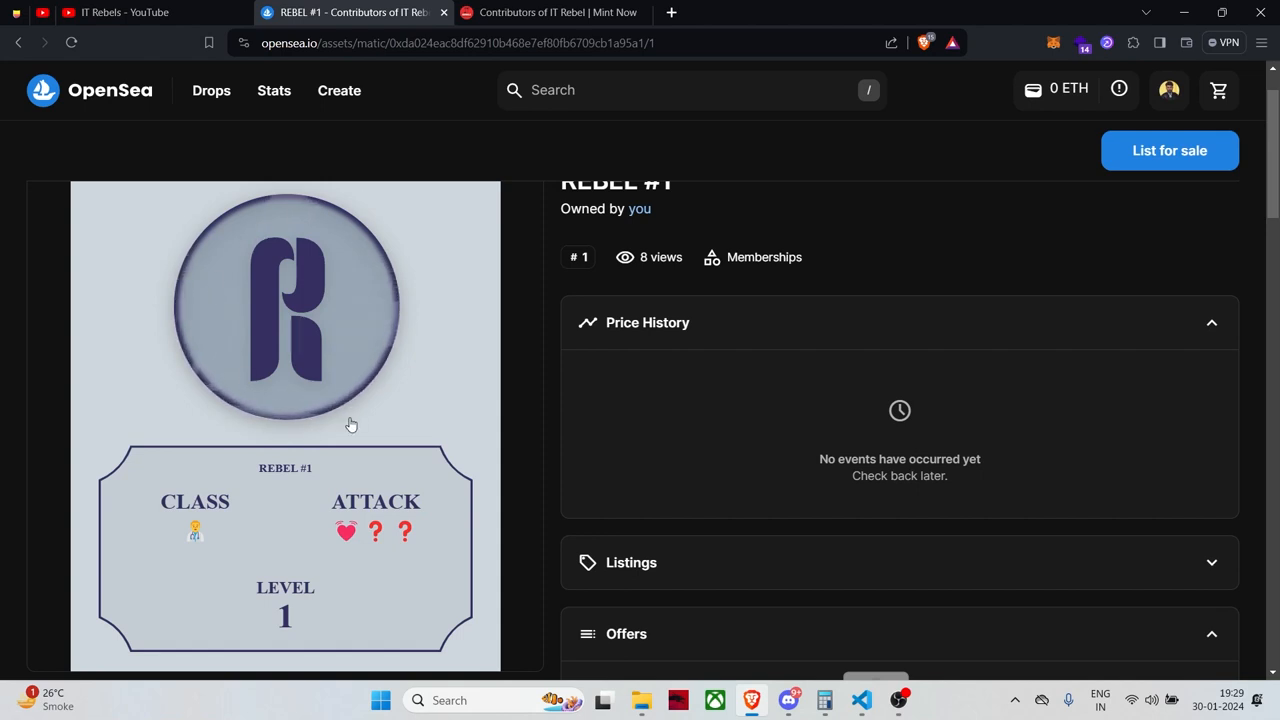
pyautogui.scroll(-3)
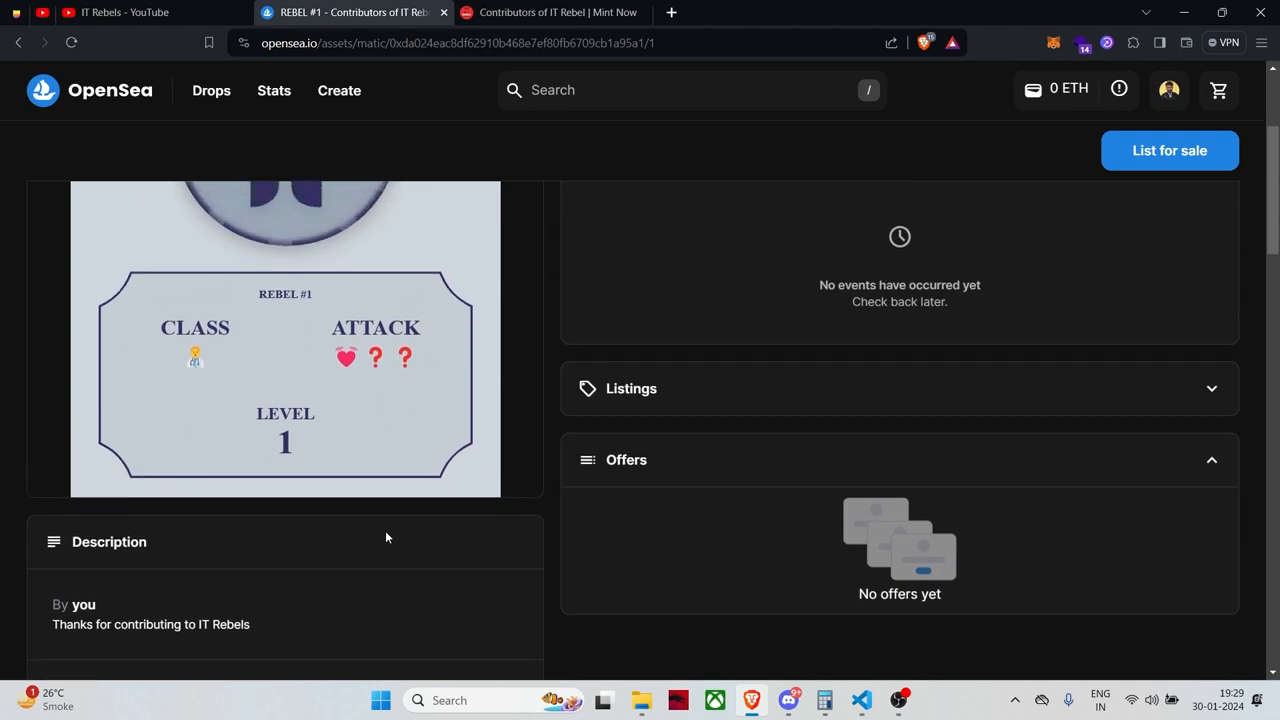
pyautogui.scroll(-3)
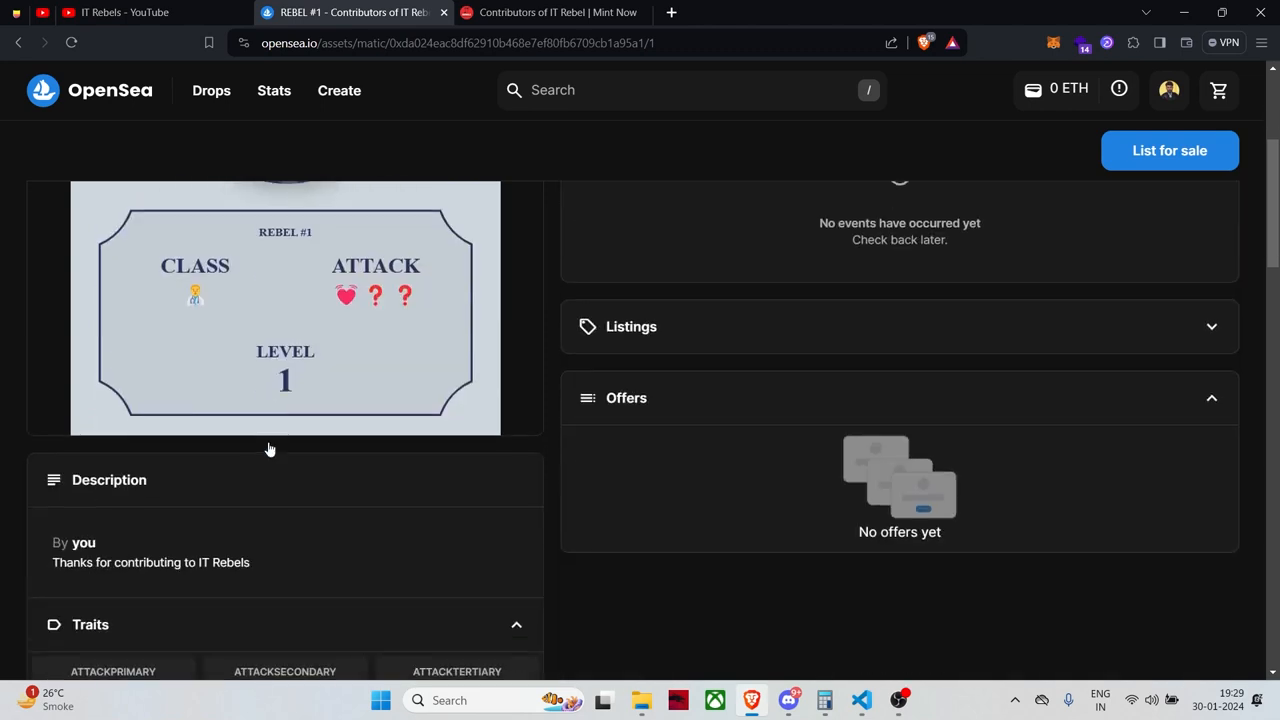
pyautogui.moveTo(344, 353)
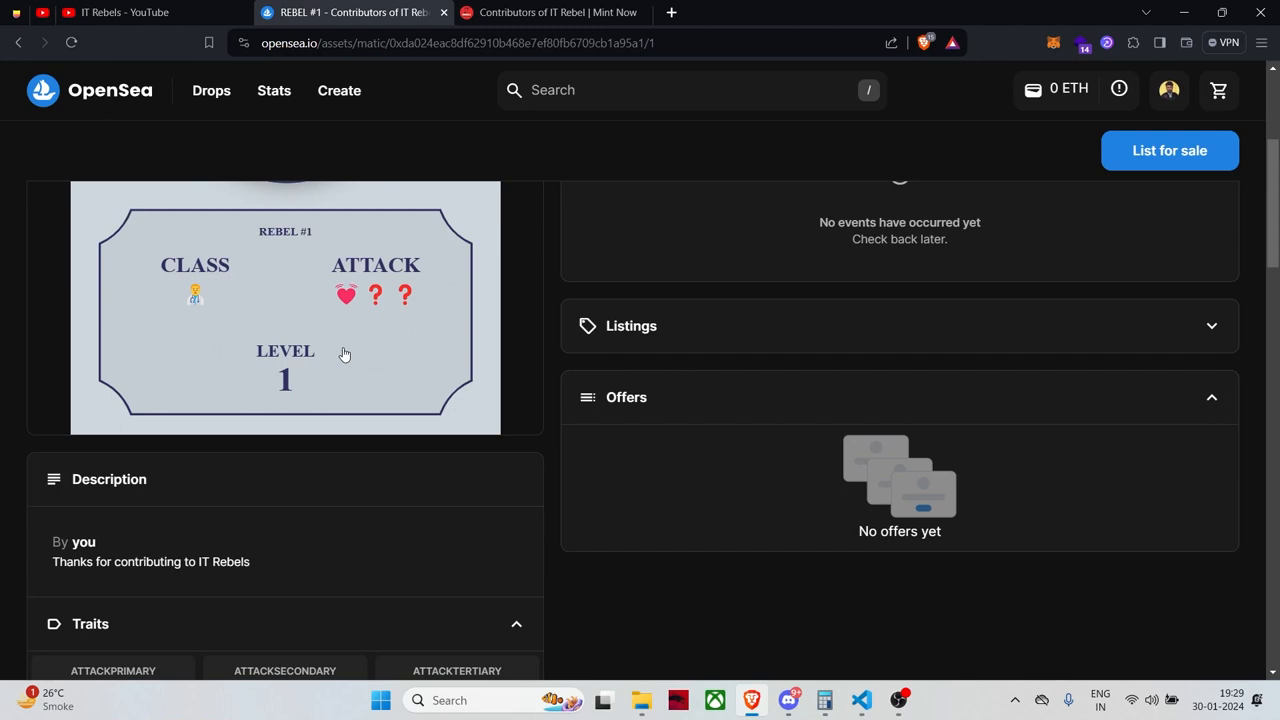
pyautogui.moveTo(297, 330)
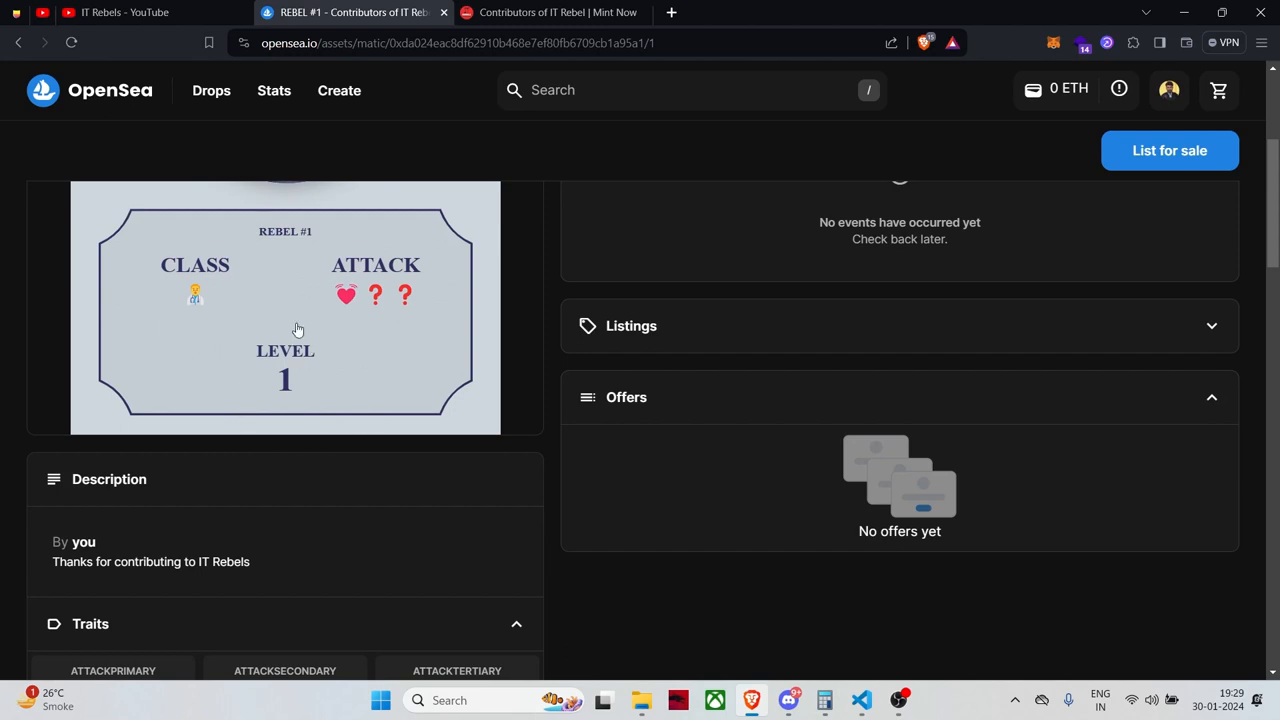
pyautogui.moveTo(280, 342)
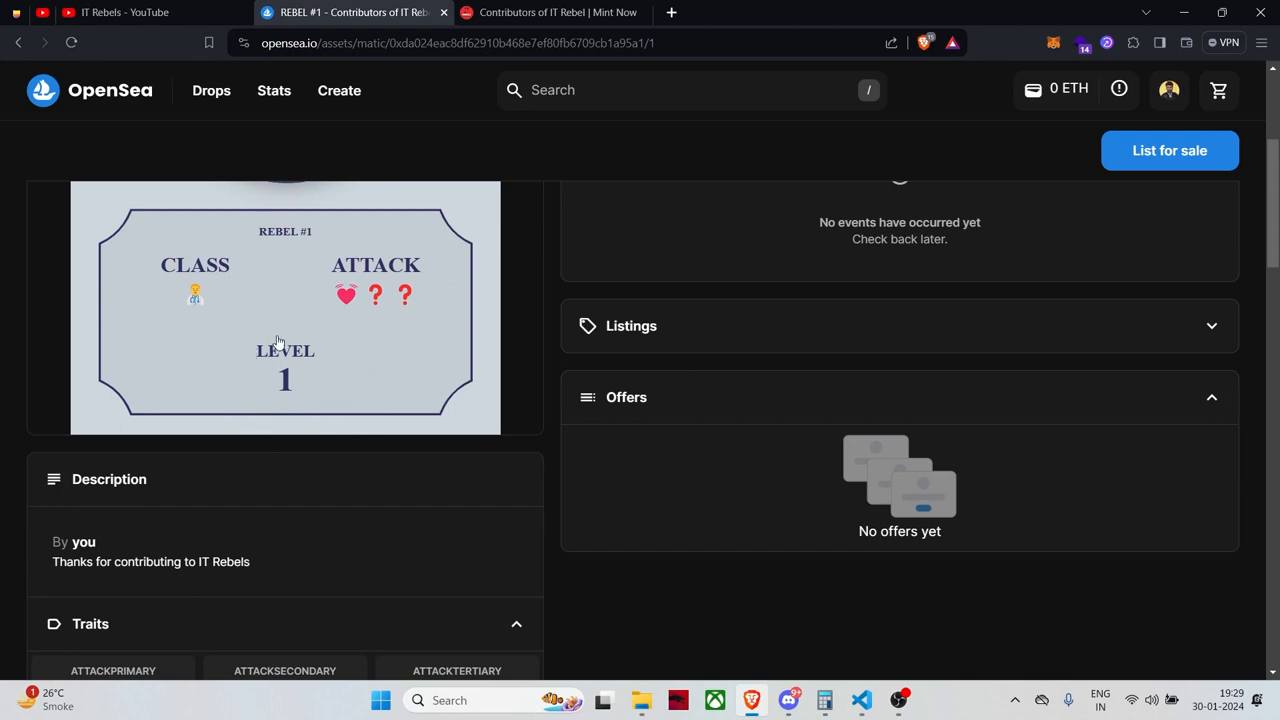
pyautogui.moveTo(335, 388)
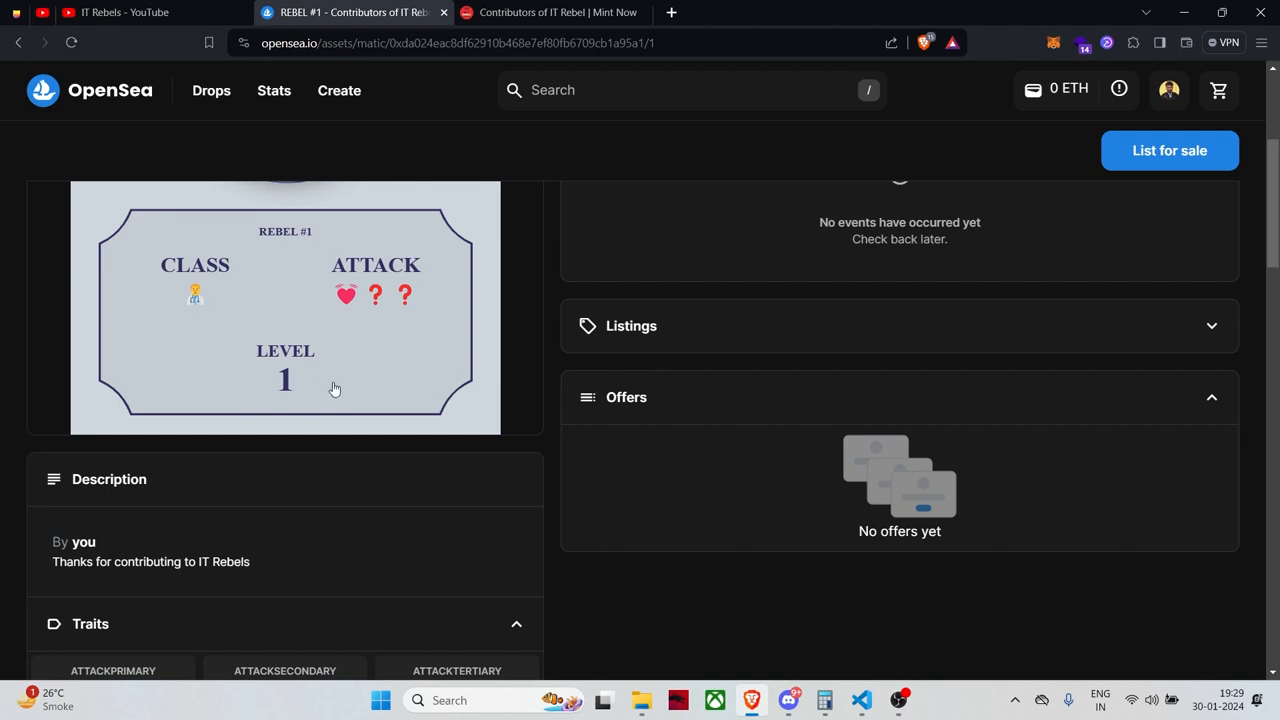
pyautogui.moveTo(376, 345)
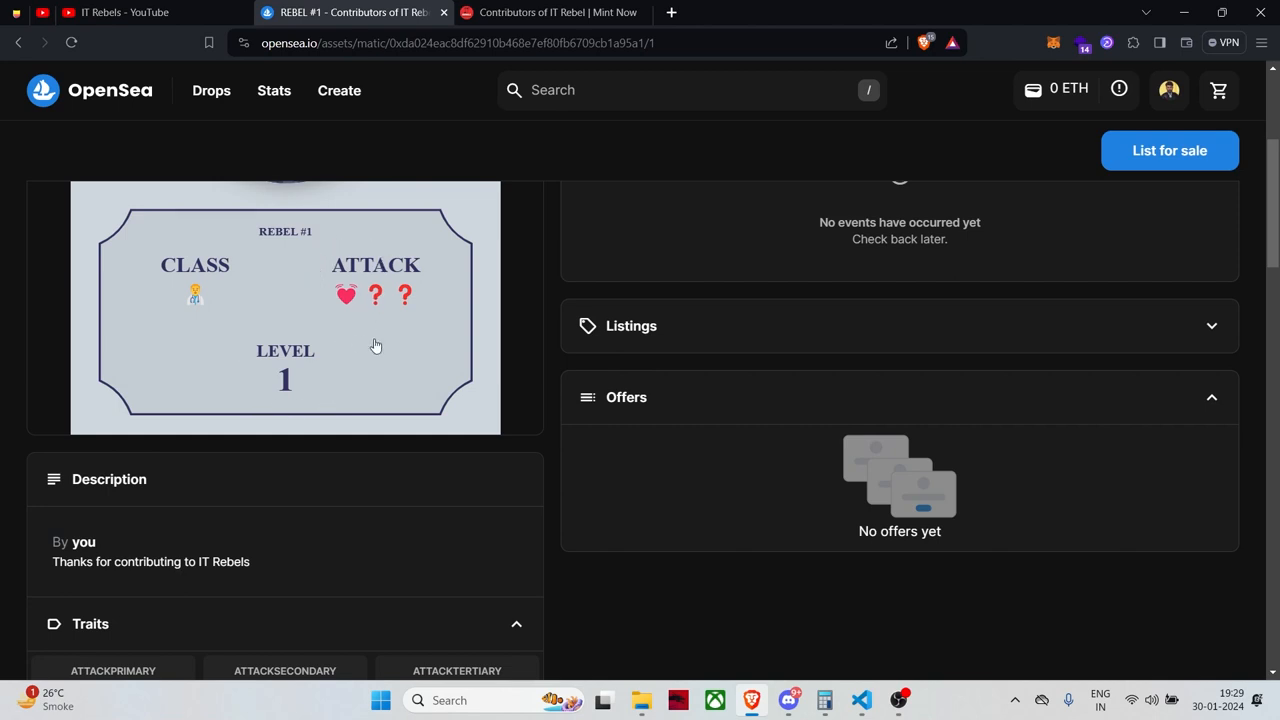
pyautogui.moveTo(388, 432)
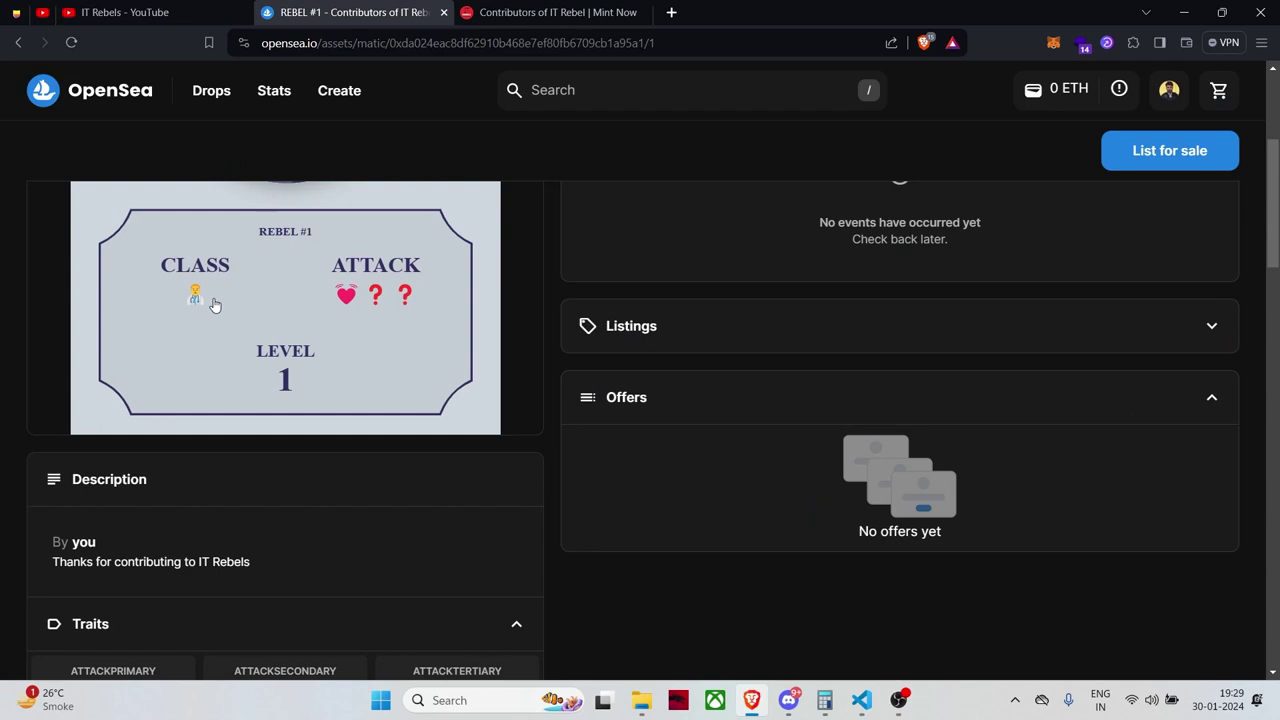
pyautogui.scroll(3)
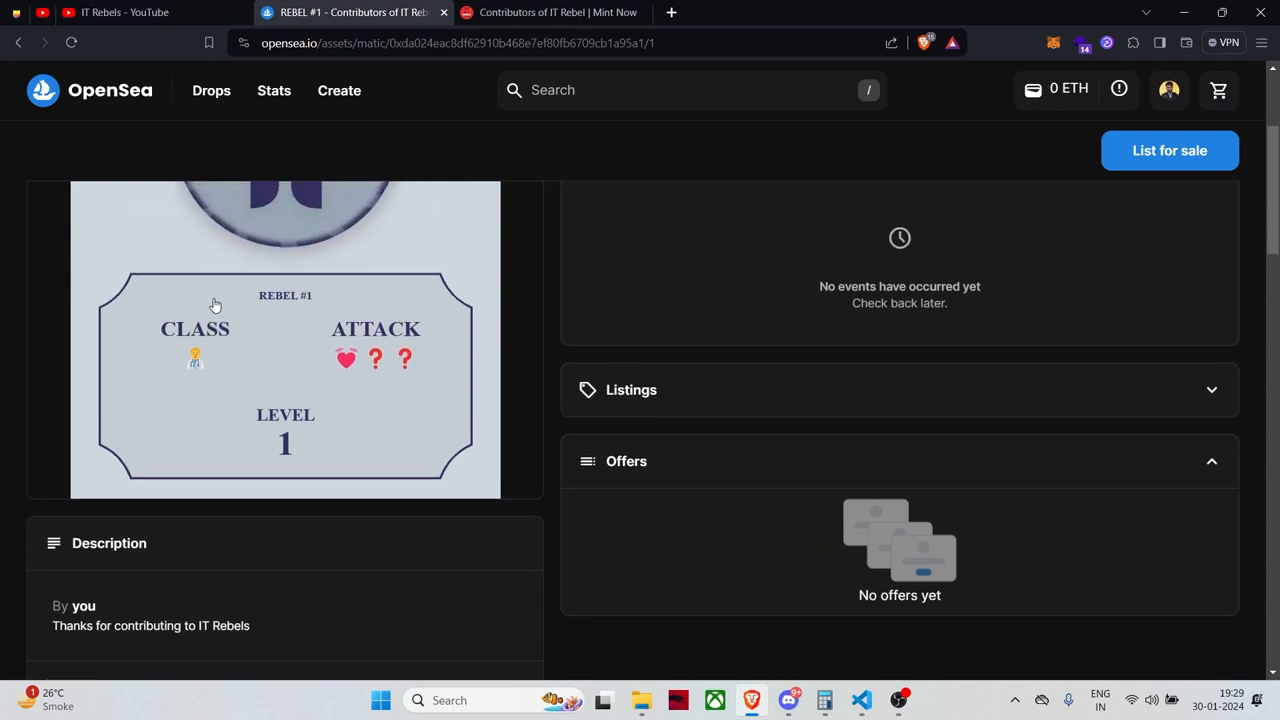
pyautogui.moveTo(128, 362)
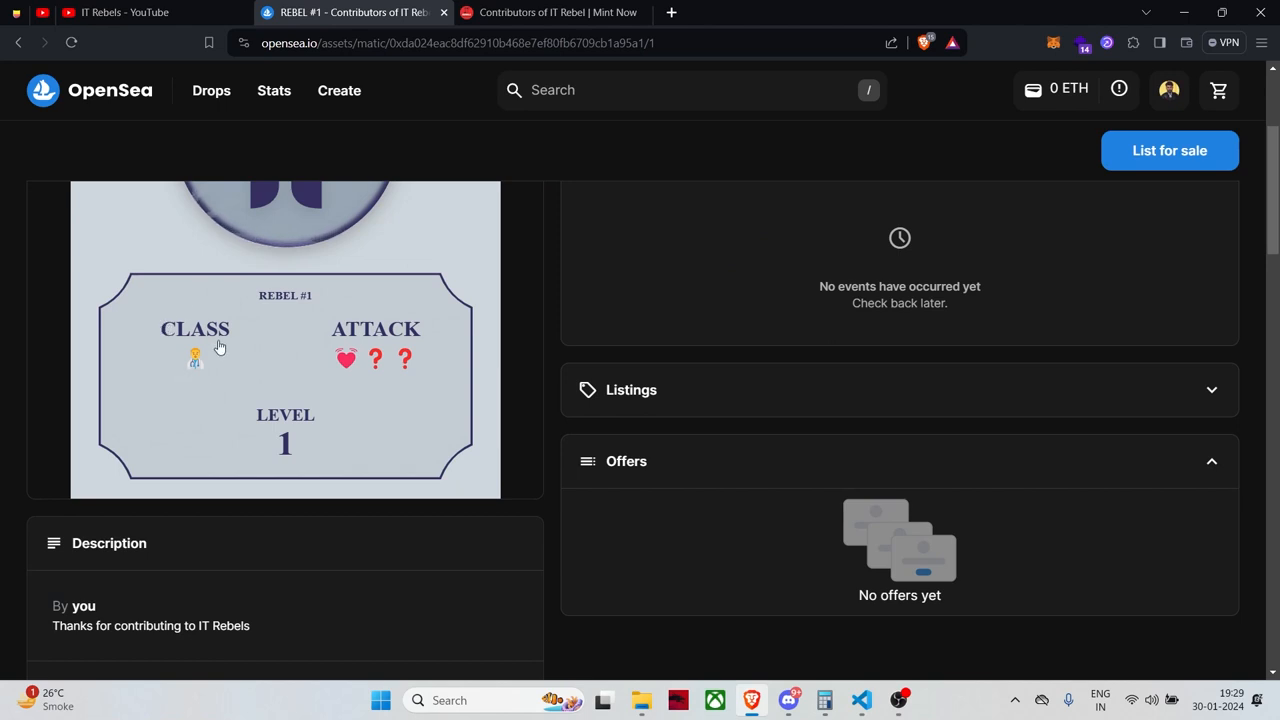
pyautogui.moveTo(149, 383)
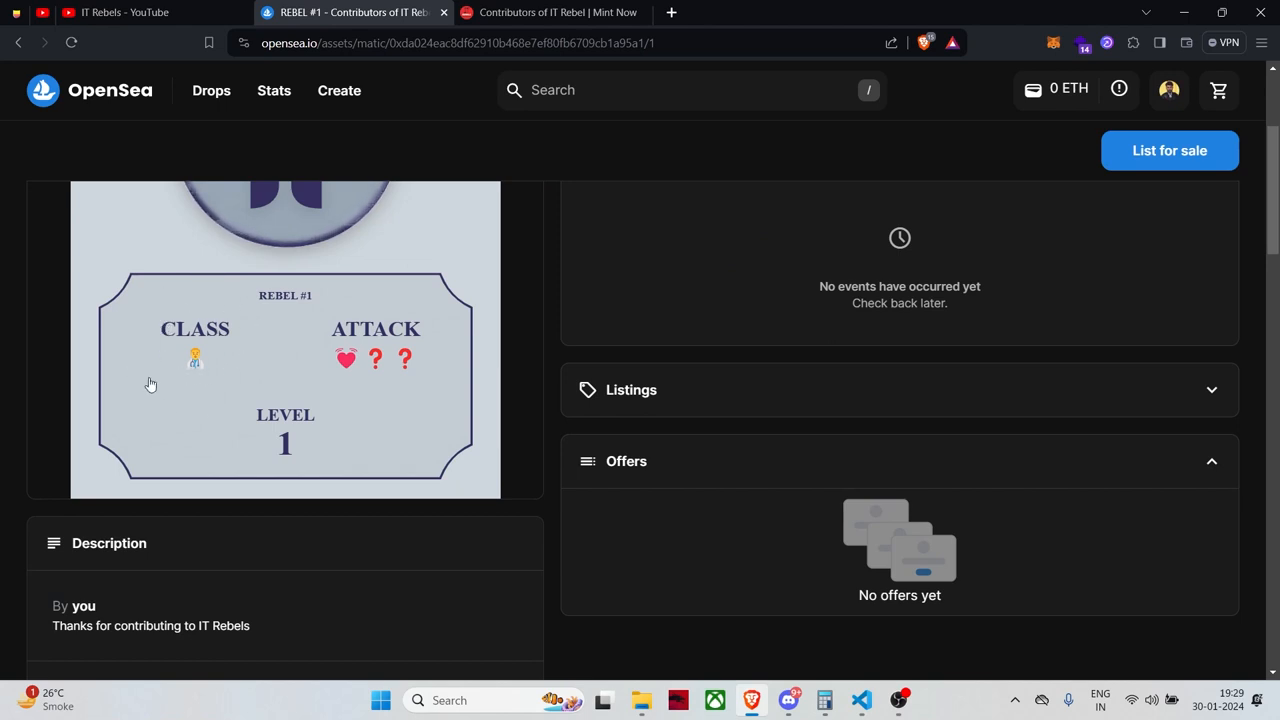
pyautogui.moveTo(338, 362)
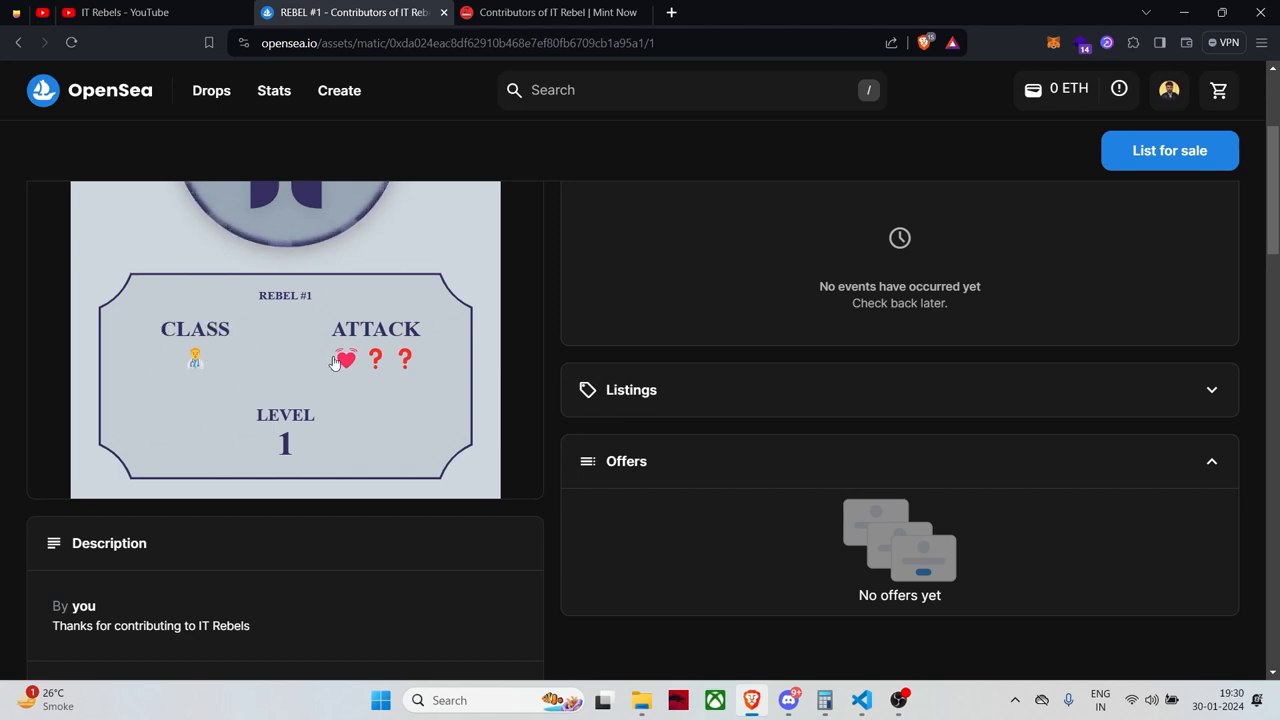
pyautogui.moveTo(358, 396)
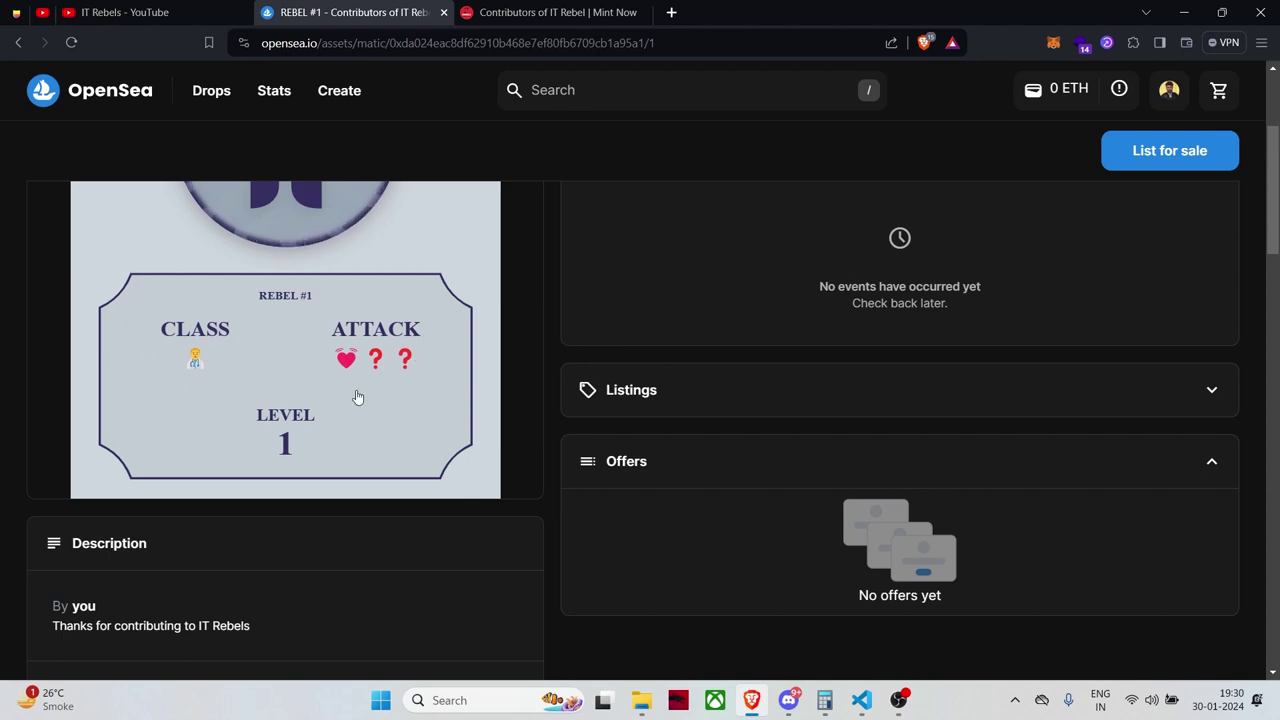
pyautogui.moveTo(354, 375)
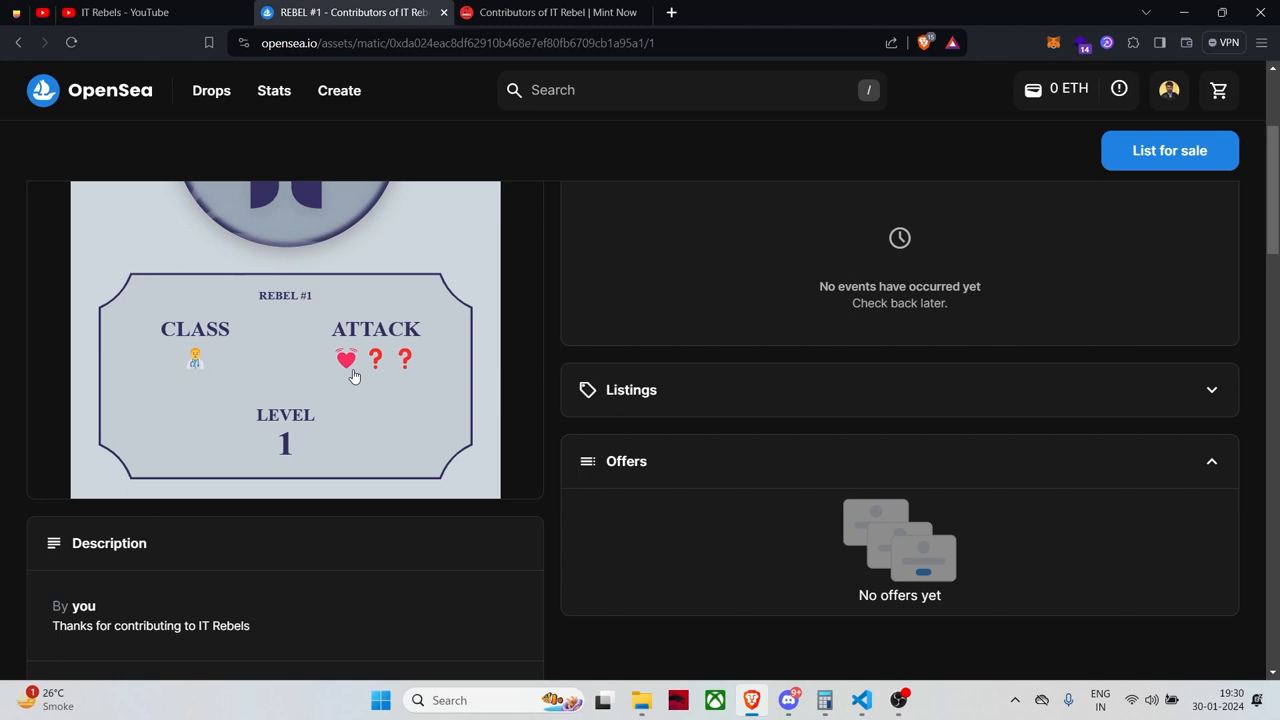
pyautogui.scroll(-3)
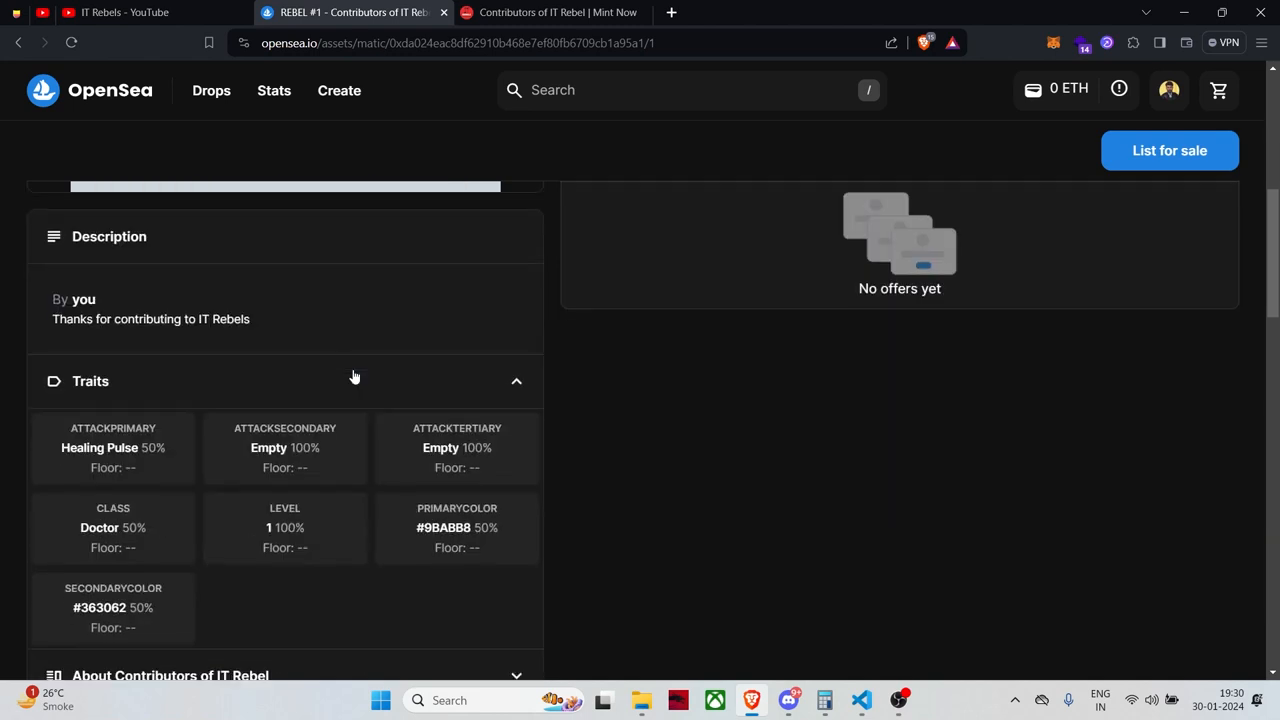
pyautogui.scroll(-3)
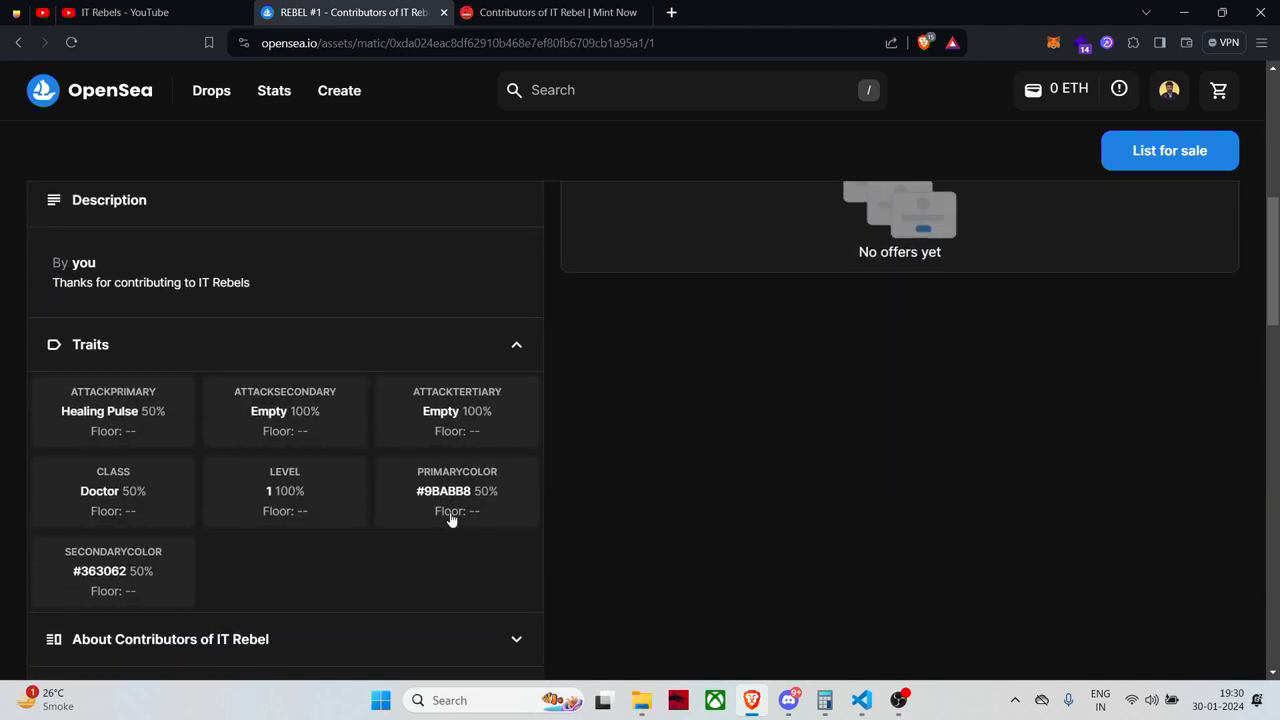
pyautogui.moveTo(158, 499)
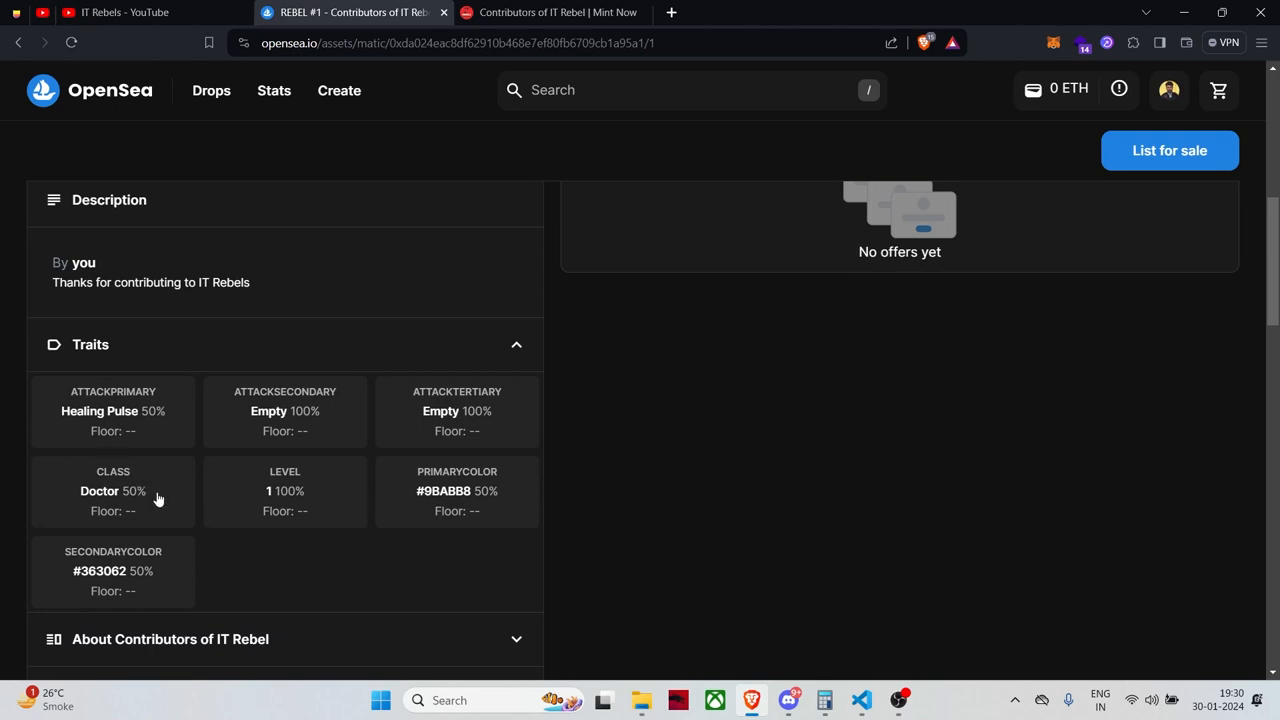
pyautogui.moveTo(112, 427)
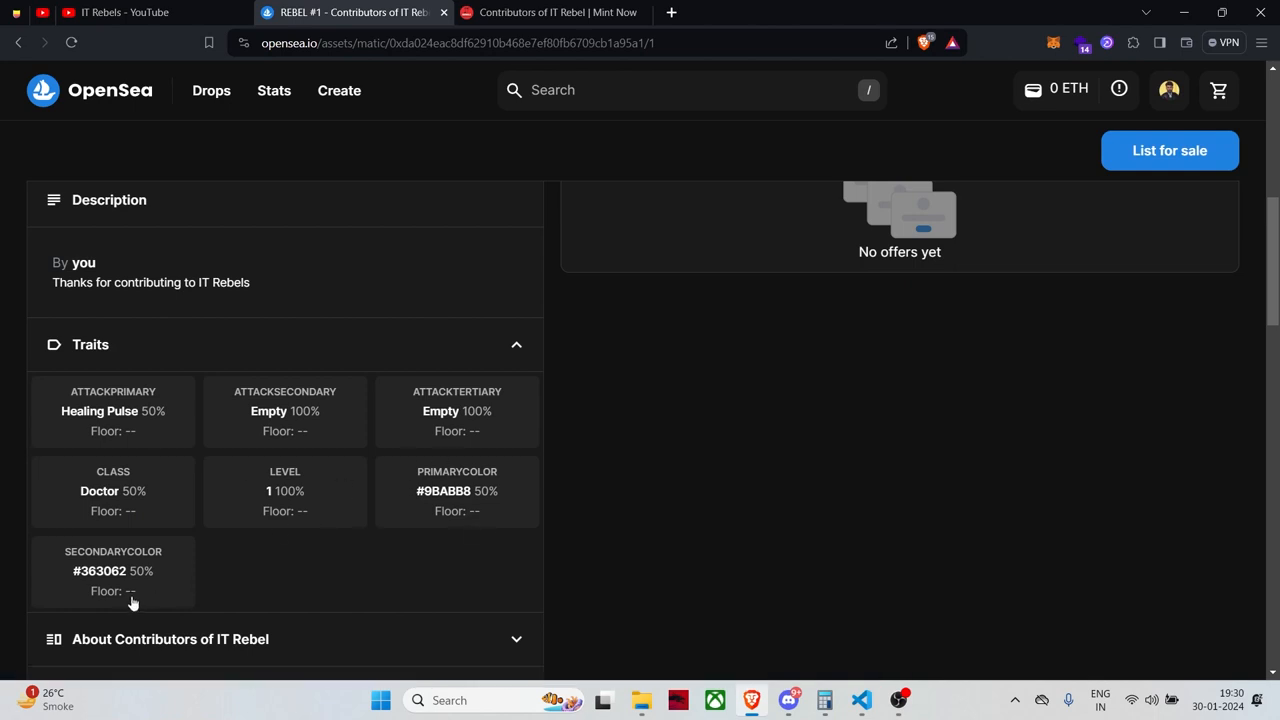
pyautogui.moveTo(298, 412)
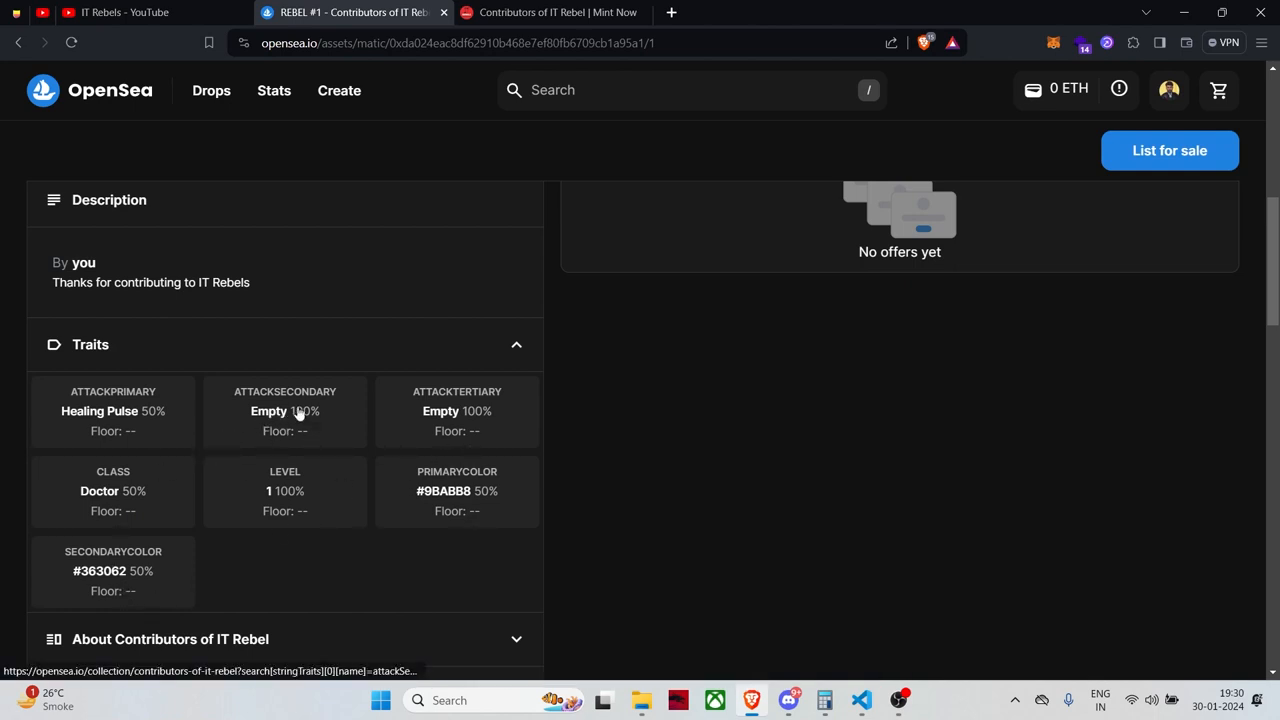
pyautogui.moveTo(485, 432)
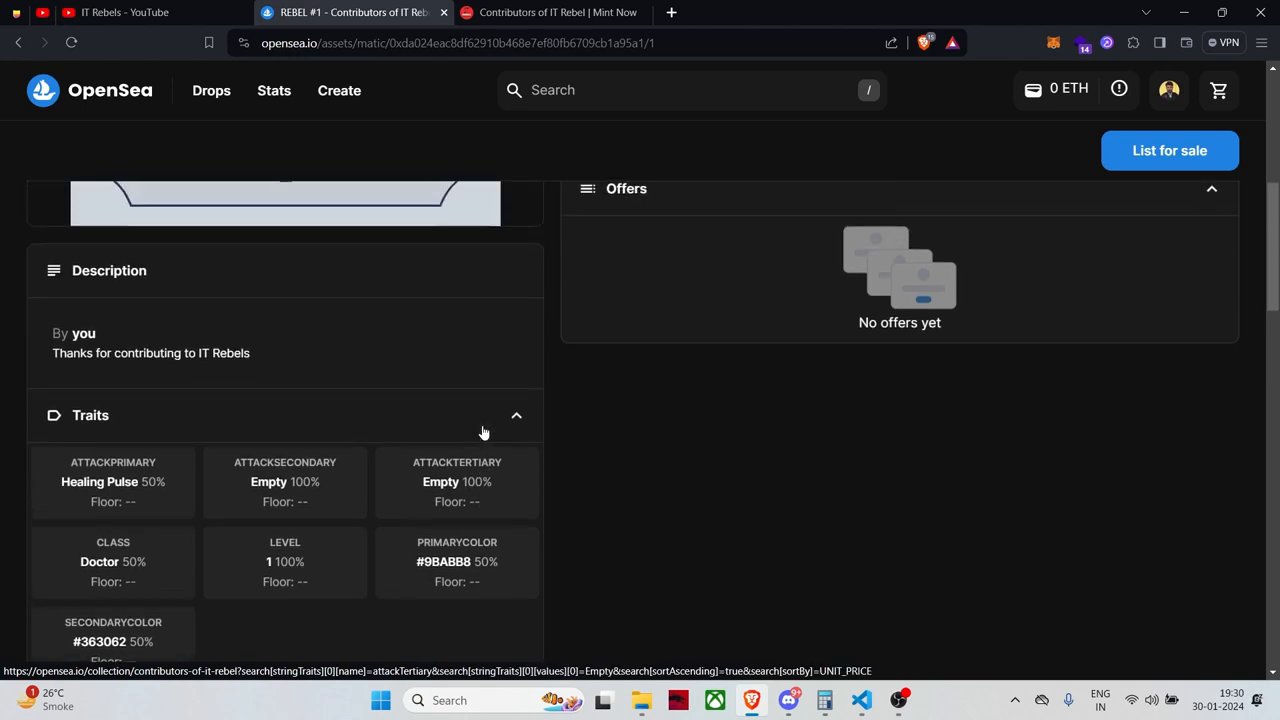
pyautogui.scroll(3)
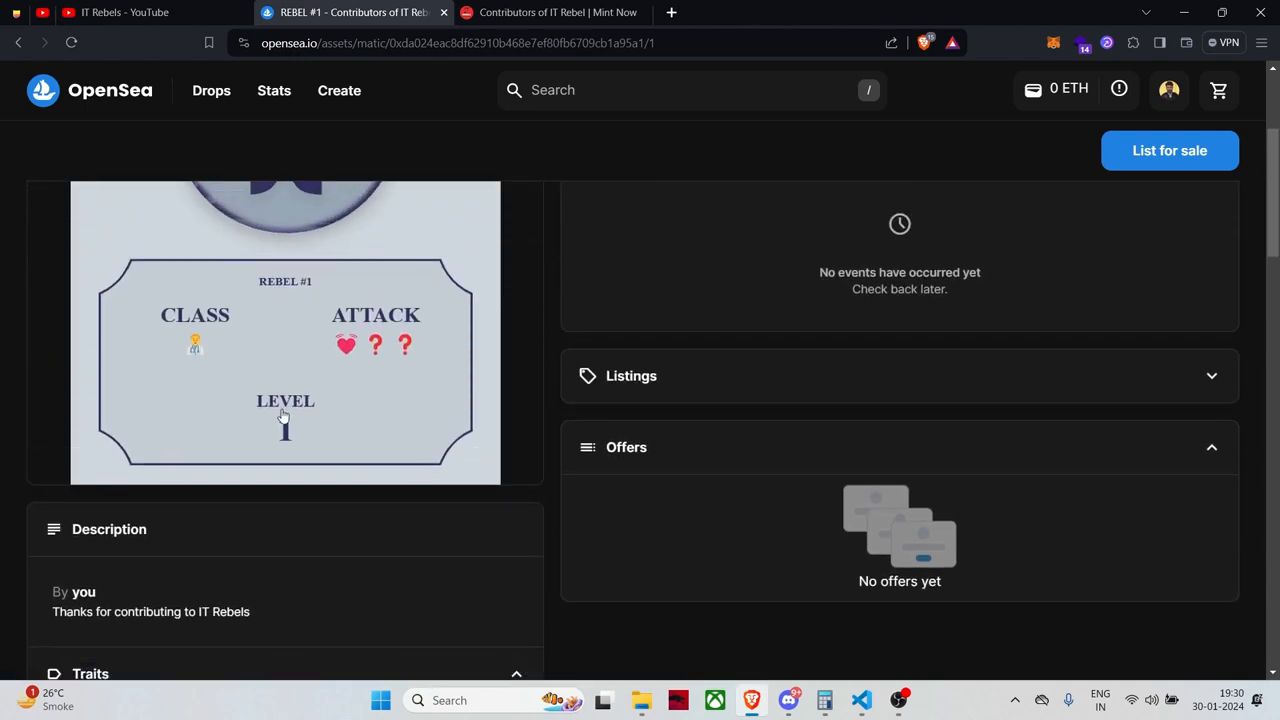
pyautogui.moveTo(246, 401)
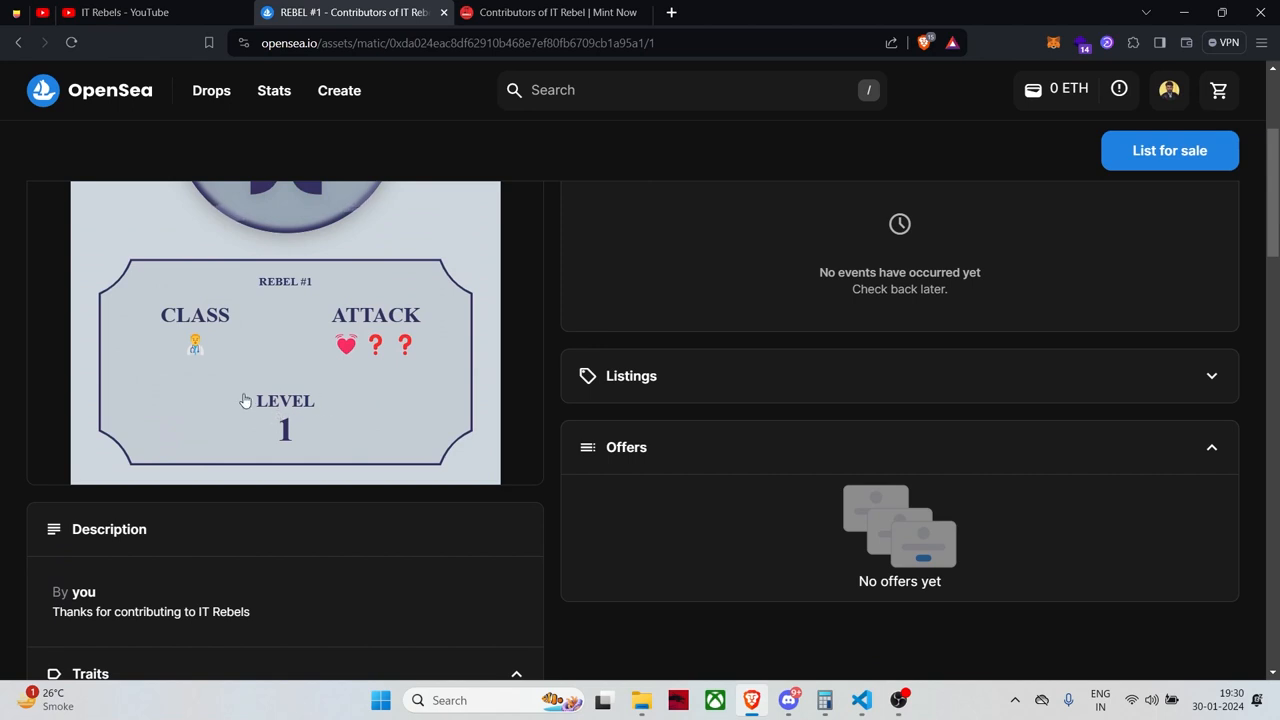
pyautogui.moveTo(378, 343)
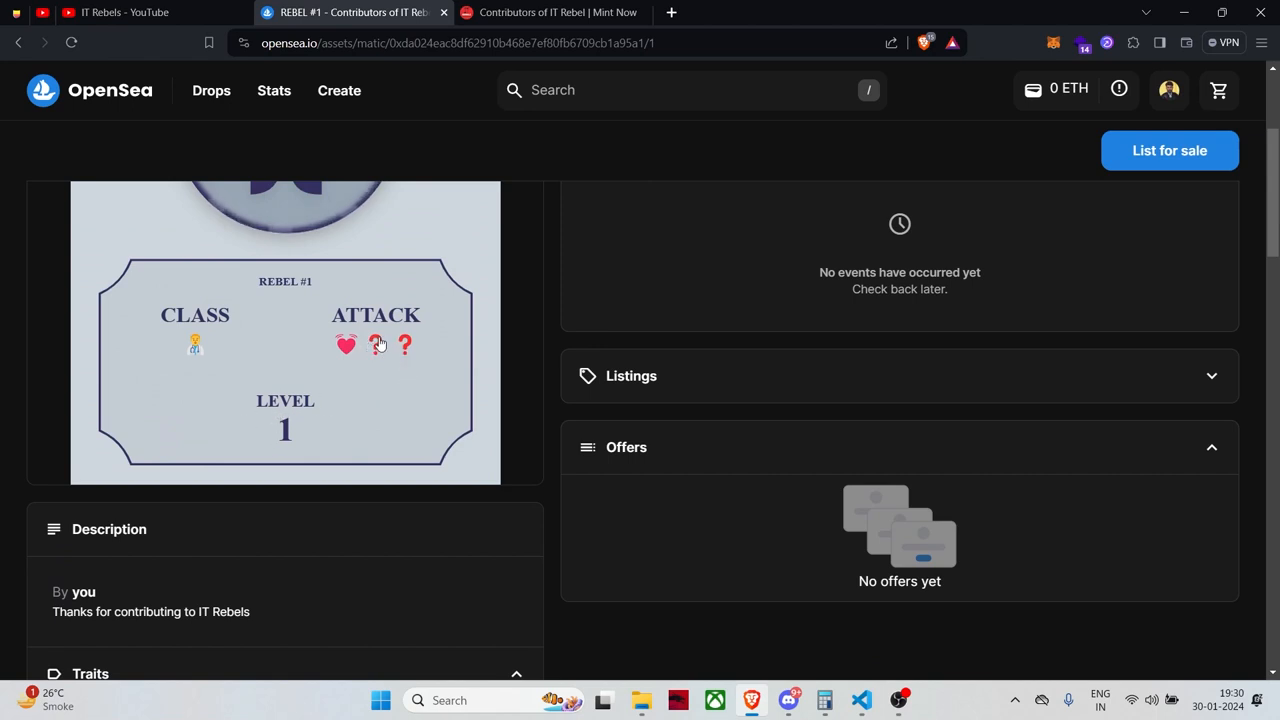
pyautogui.scroll(-3)
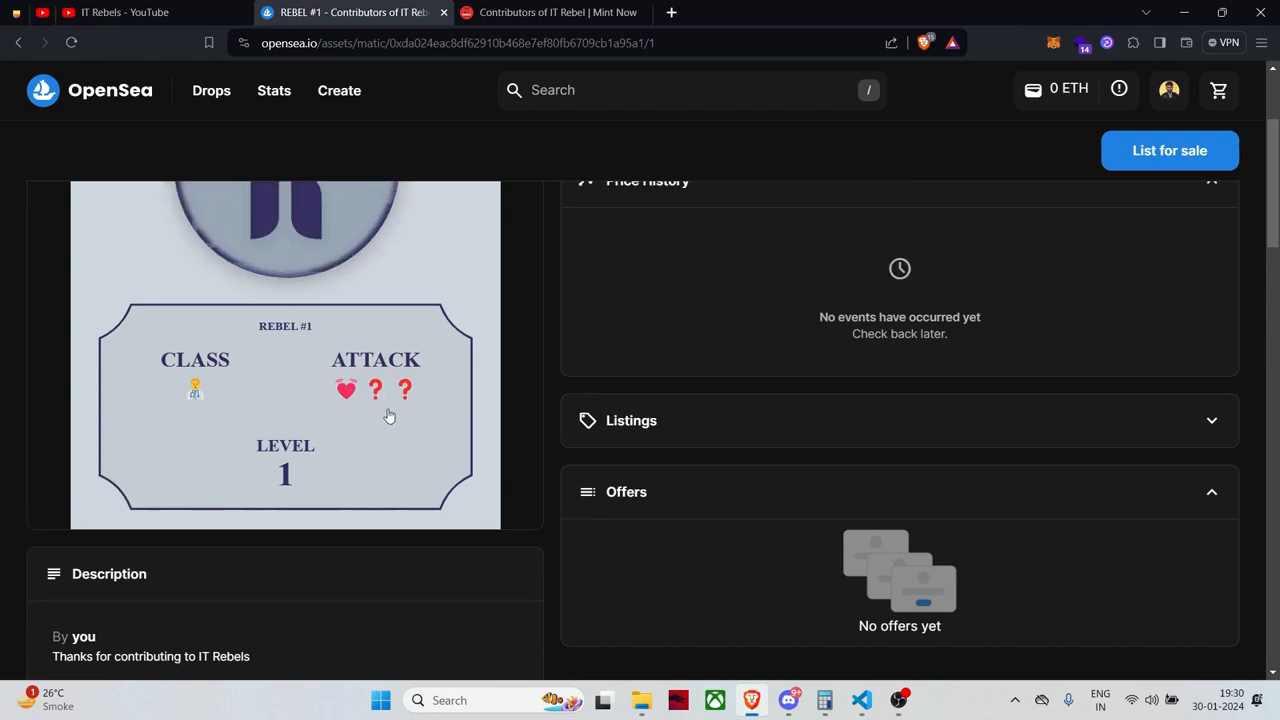
# Step: Go to the dapp's Let's Build Together home page and open the contract on PolygonScan
pyautogui.click(560, 13)
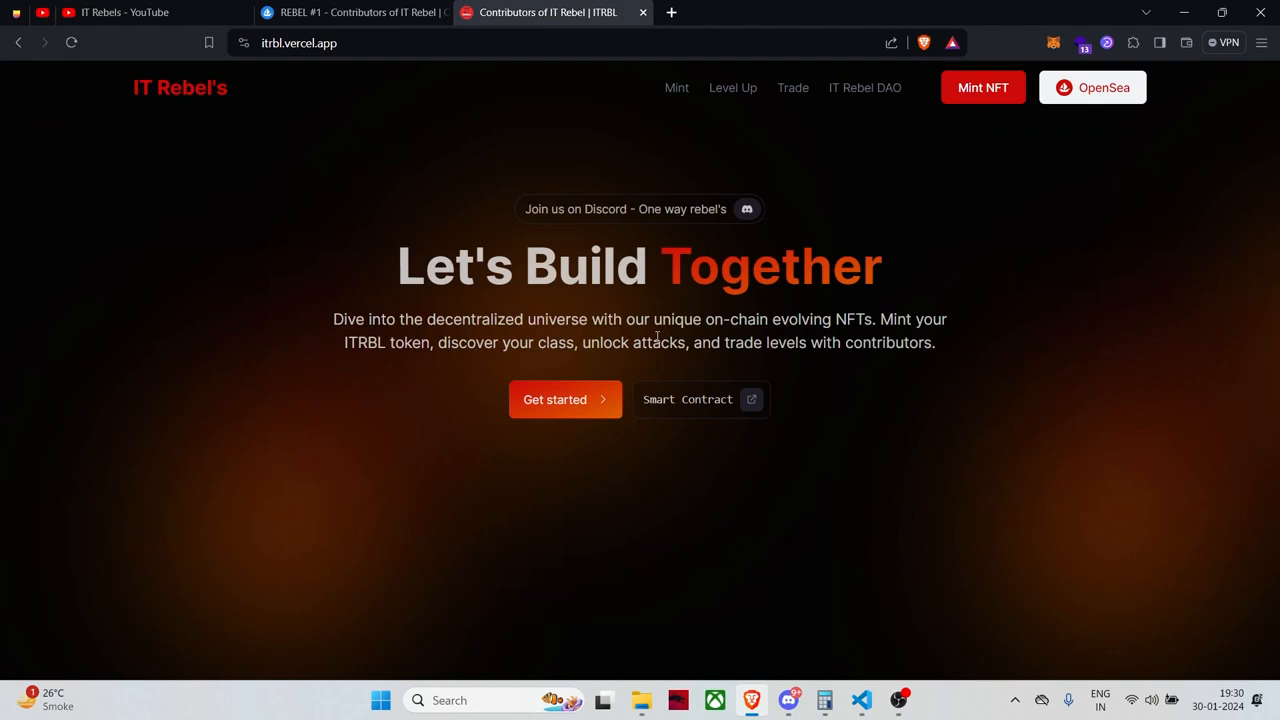
pyautogui.moveTo(756, 436)
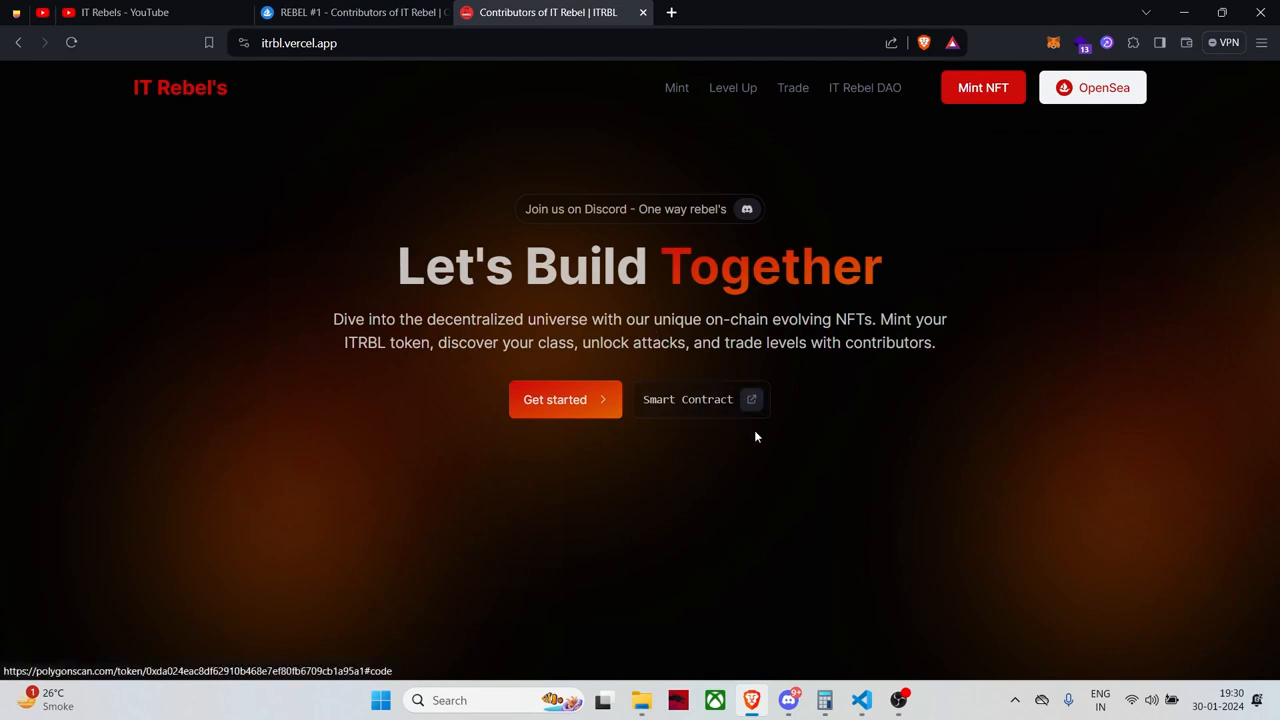
pyautogui.moveTo(710, 225)
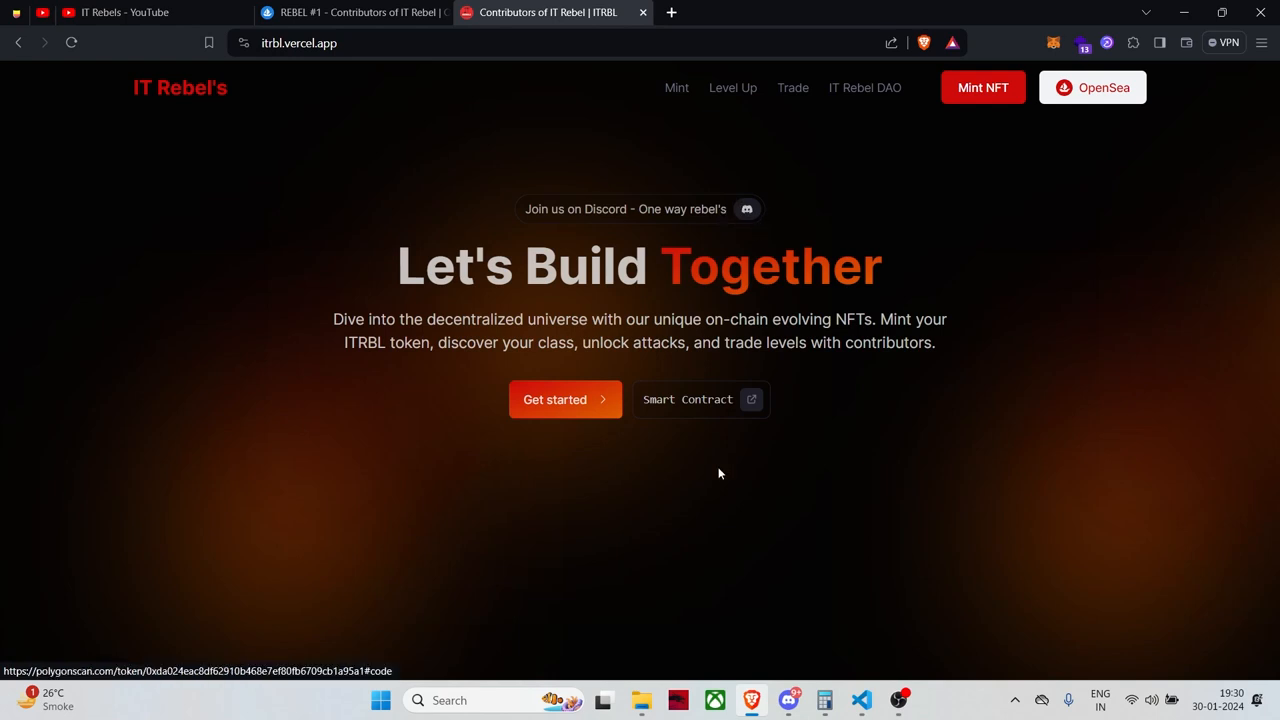
pyautogui.moveTo(721, 408)
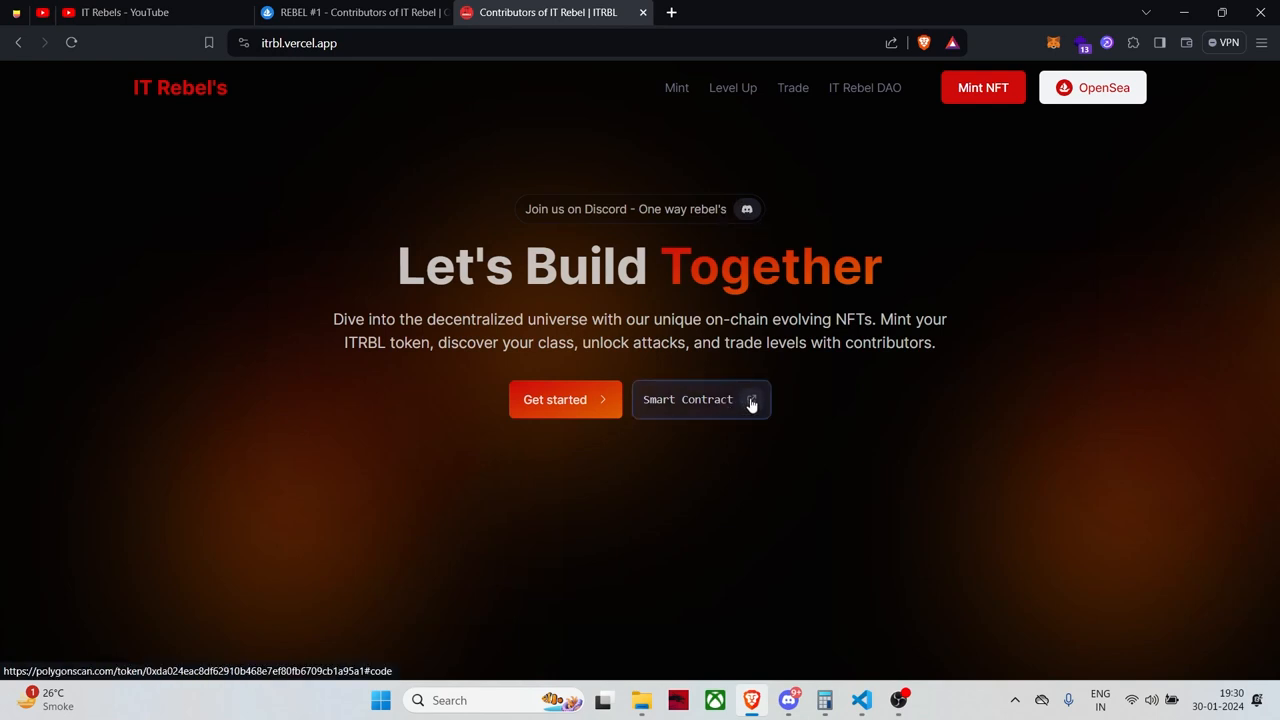
pyautogui.click(701, 399)
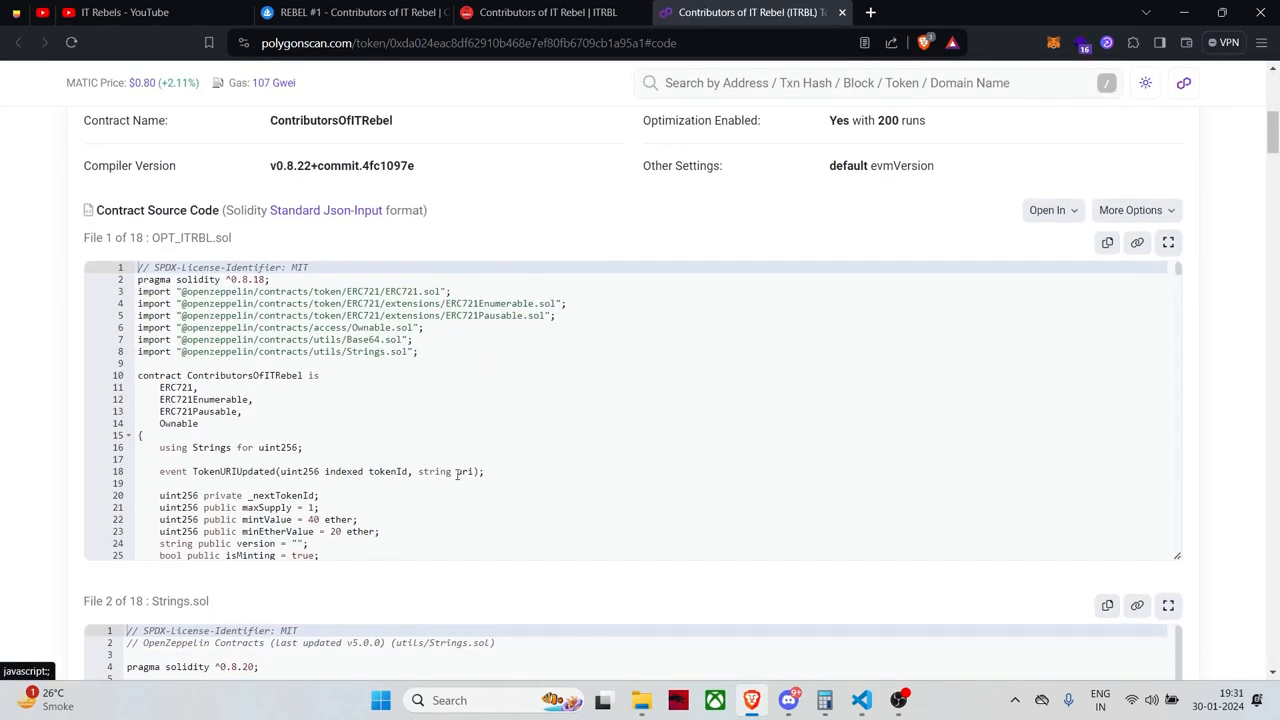
# Step: Scroll through the ContributorsOfITRebel source on PolygonScan, then return to the dapp home page
pyautogui.scroll(-3)
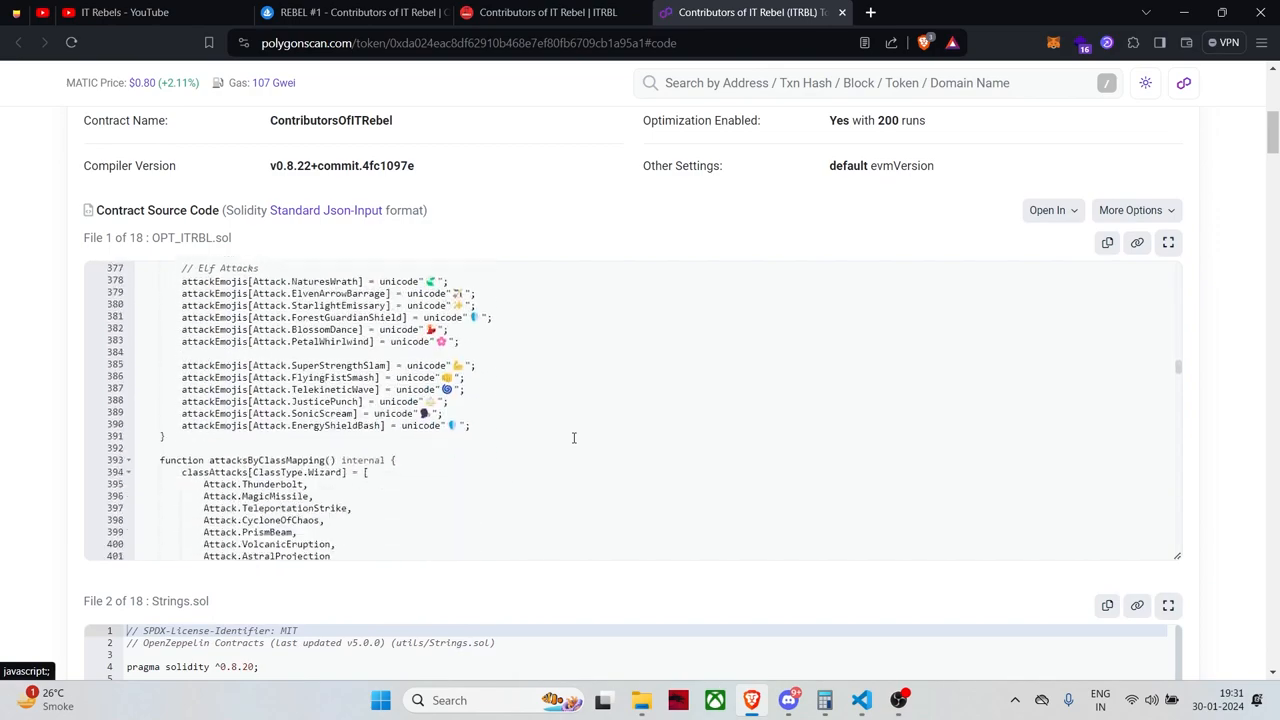
pyautogui.scroll(-3)
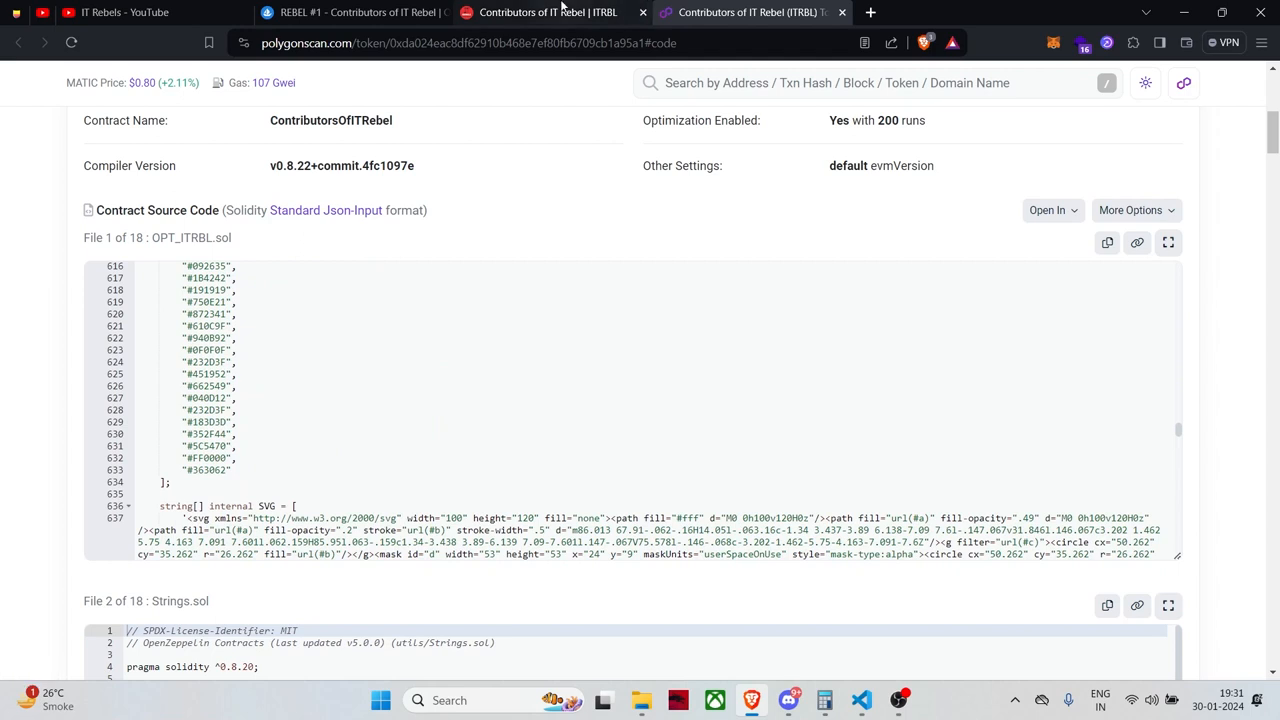
pyautogui.click(555, 14)
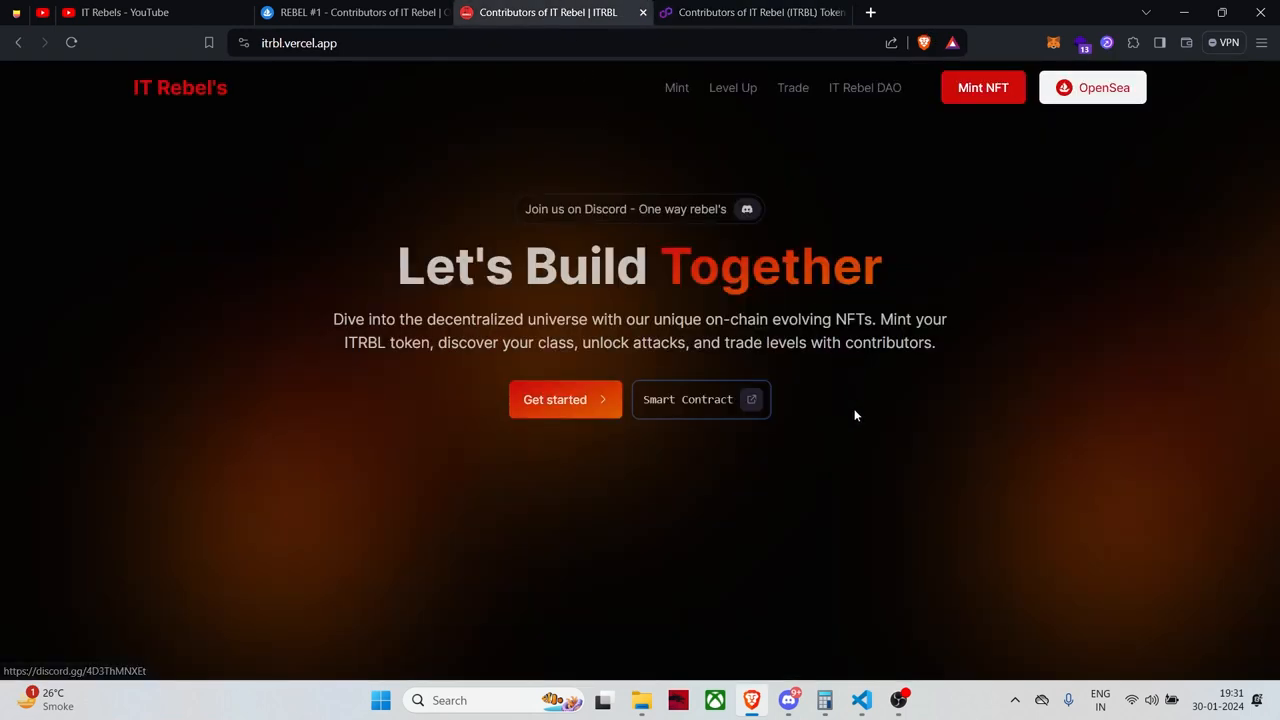
pyautogui.moveTo(863, 103)
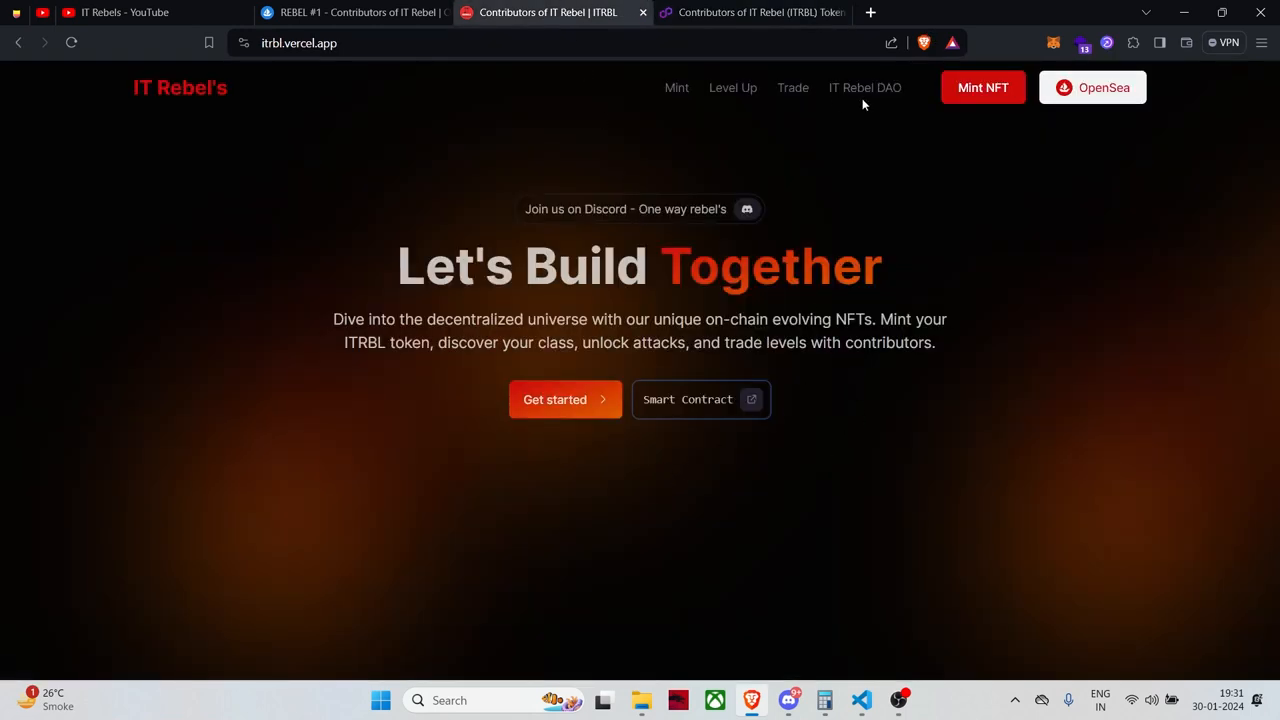
pyautogui.moveTo(856, 97)
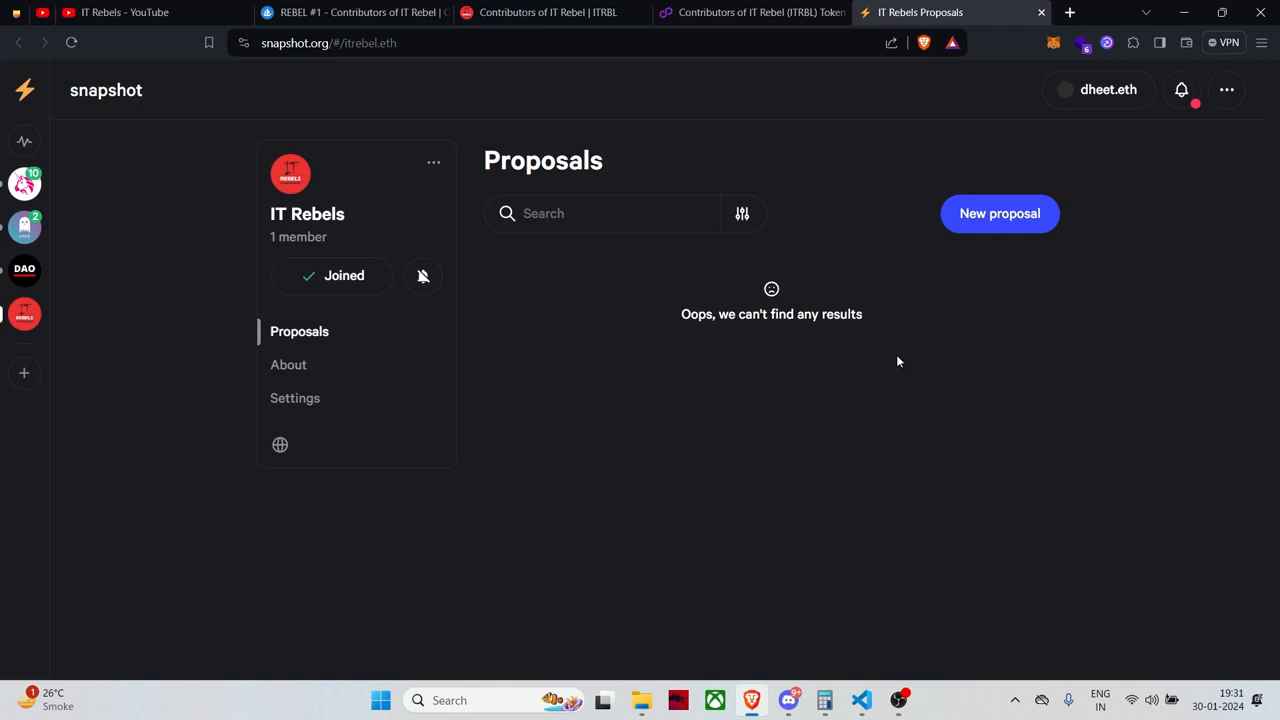
pyautogui.moveTo(963, 335)
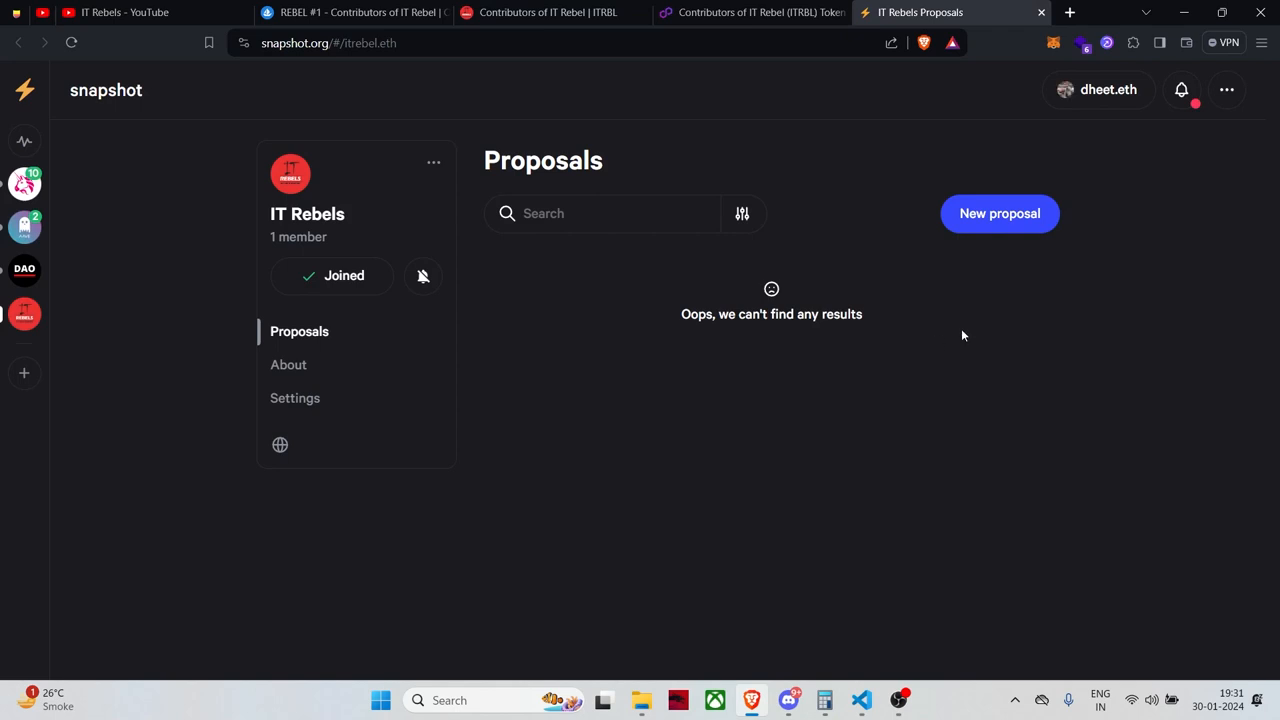
pyautogui.moveTo(918, 290)
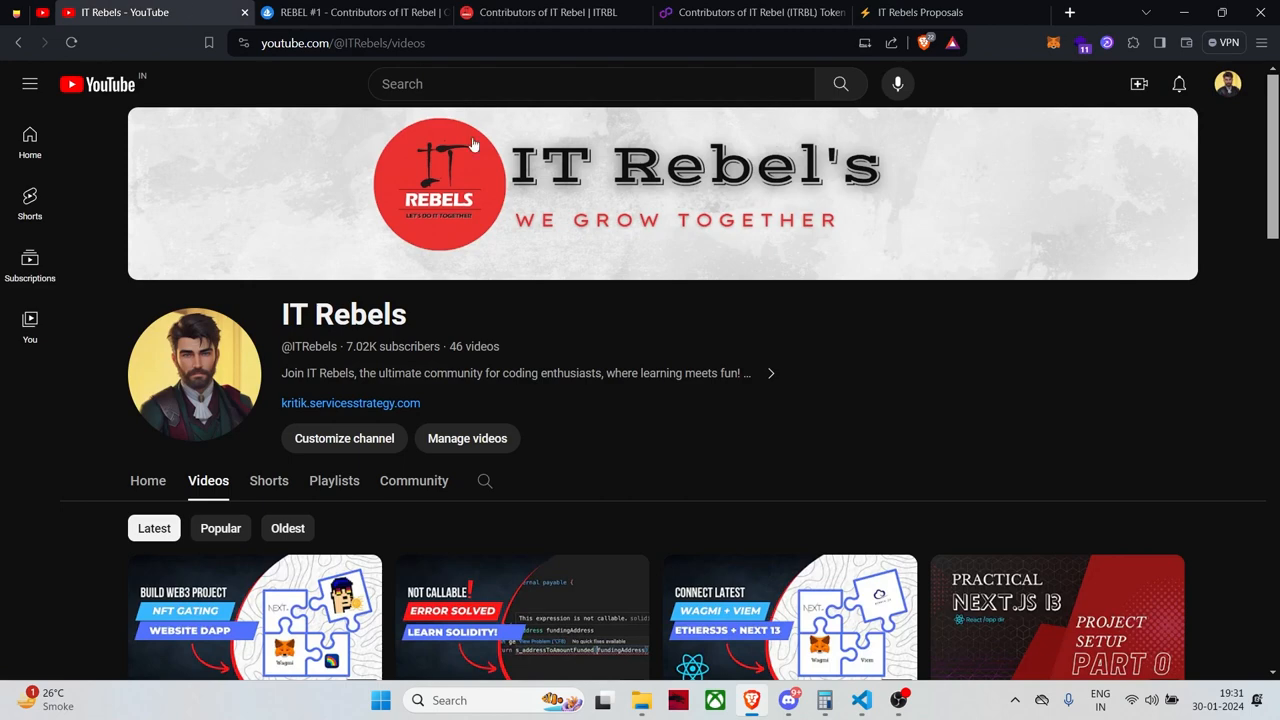
pyautogui.moveTo(623, 409)
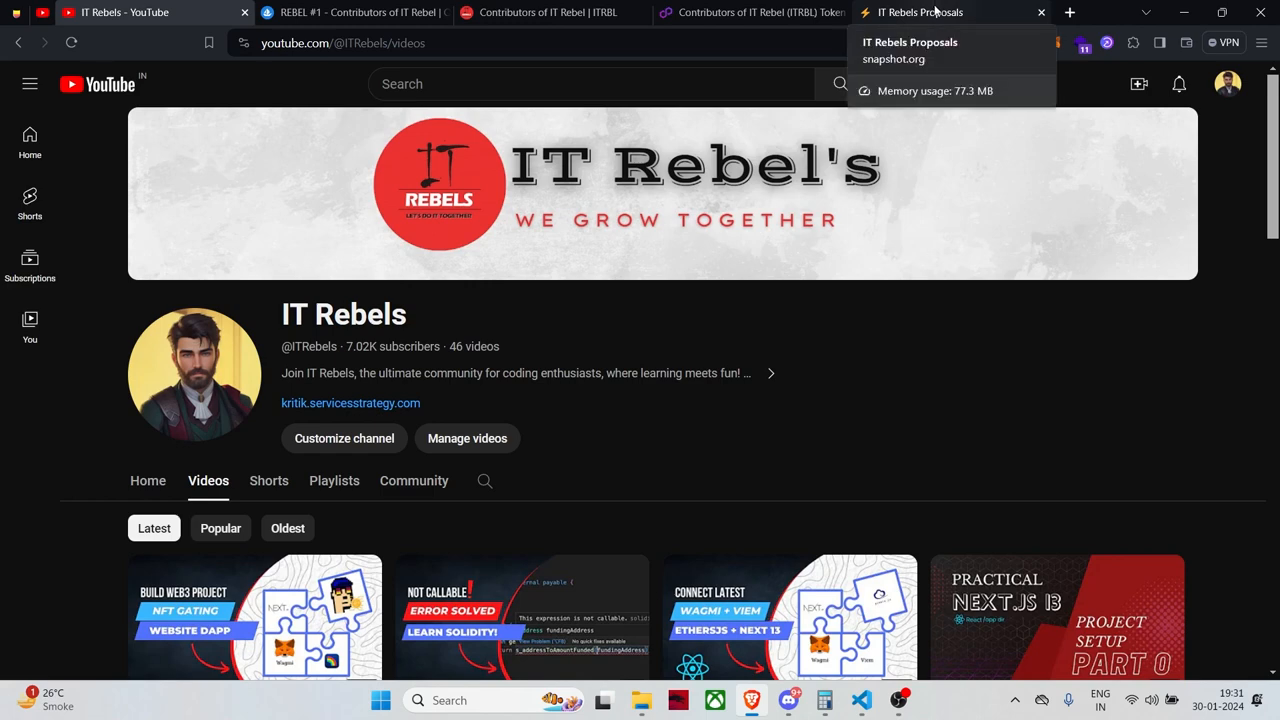
# Step: Return from the YouTube videos page to the empty IT Rebels Snapshot proposals space
pyautogui.click(933, 12)
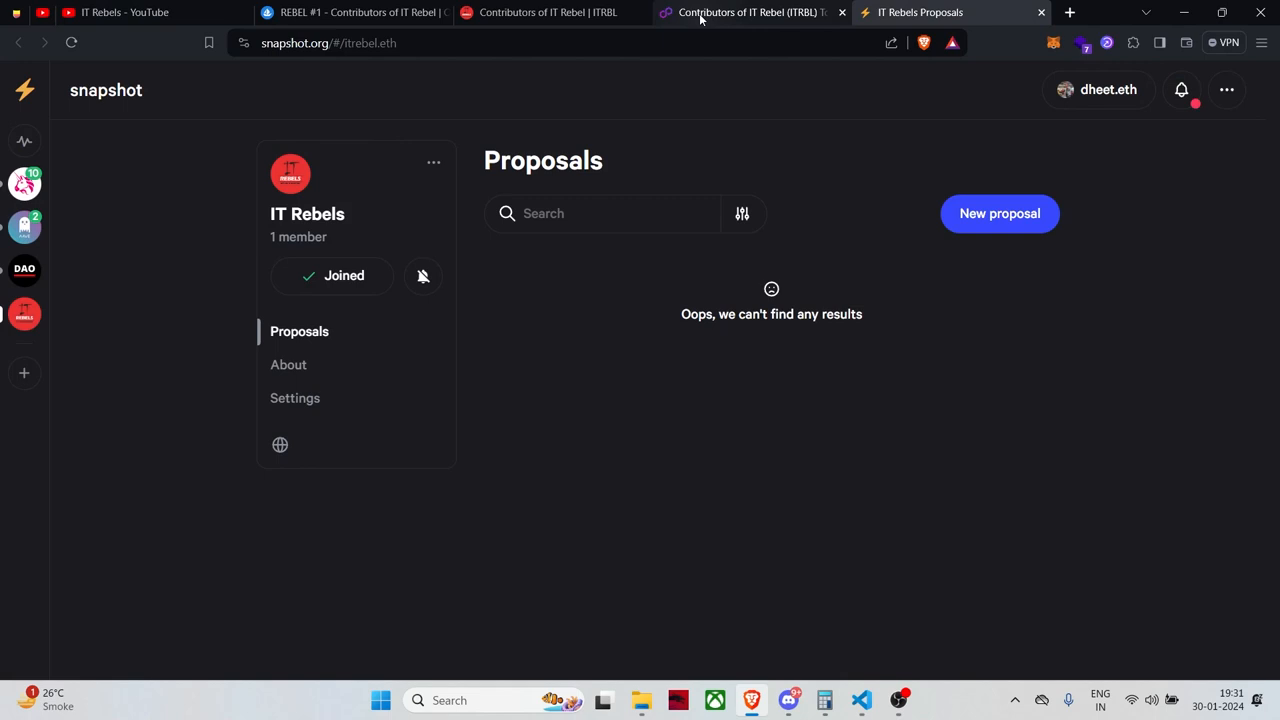
pyautogui.moveTo(705, 13)
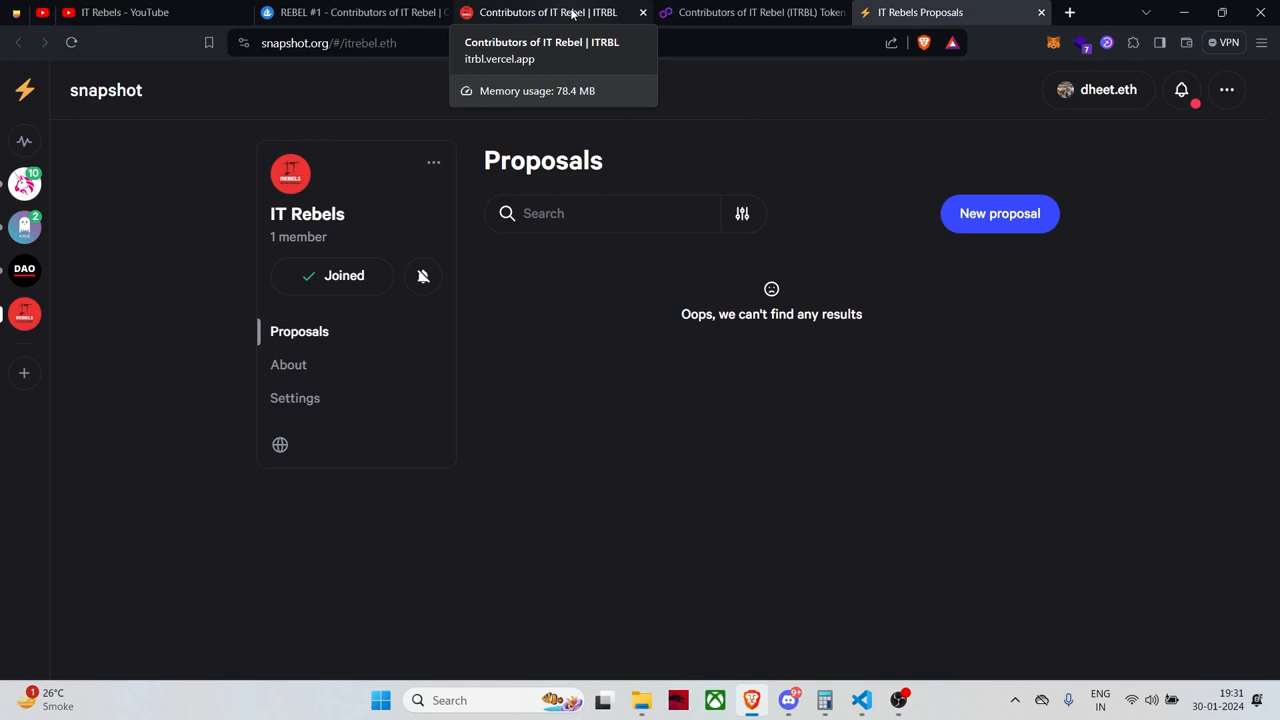
pyautogui.moveTo(735, 12)
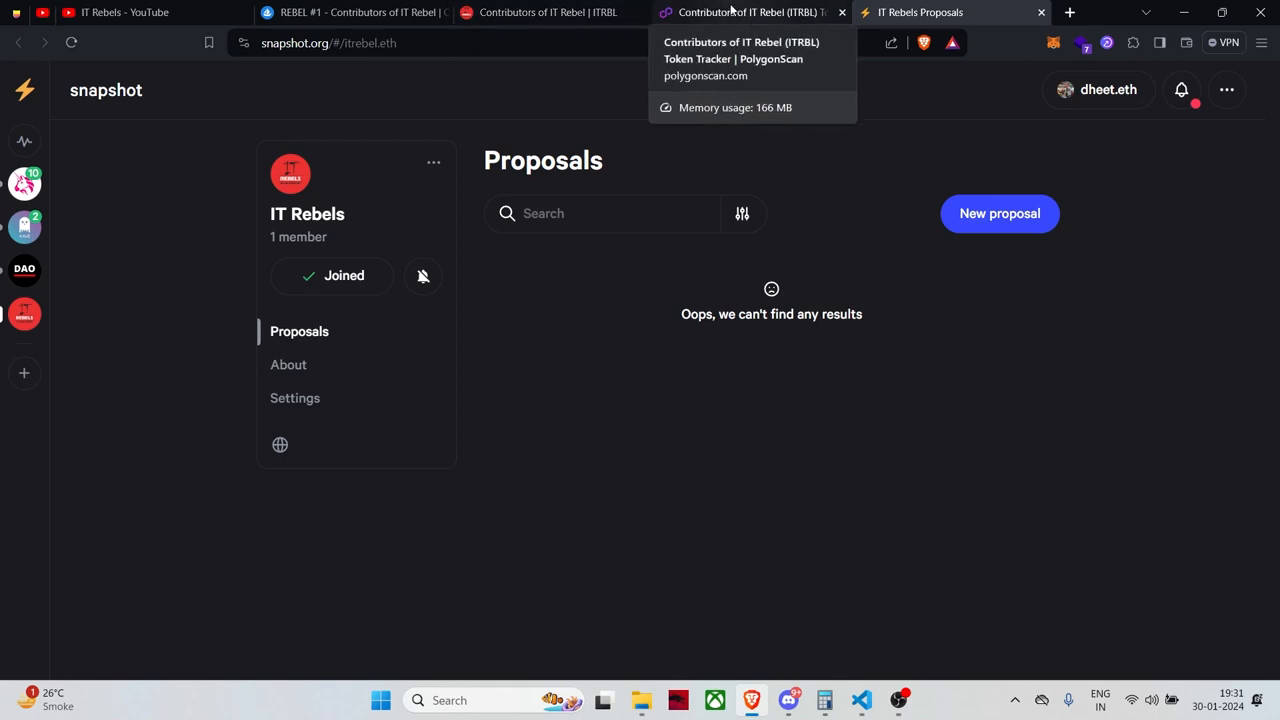
# Step: Switch from Snapshot back to the Contributors of IT Rebel dapp home page
pyautogui.click(545, 12)
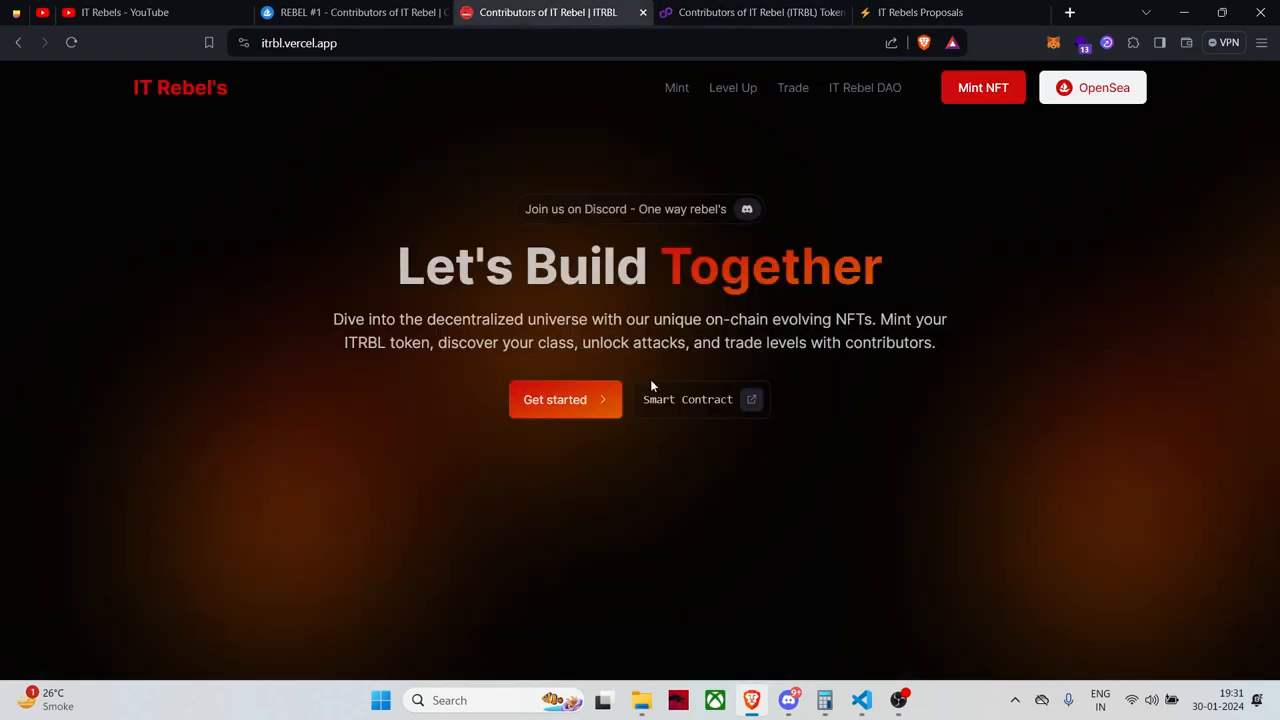
pyautogui.moveTo(829, 459)
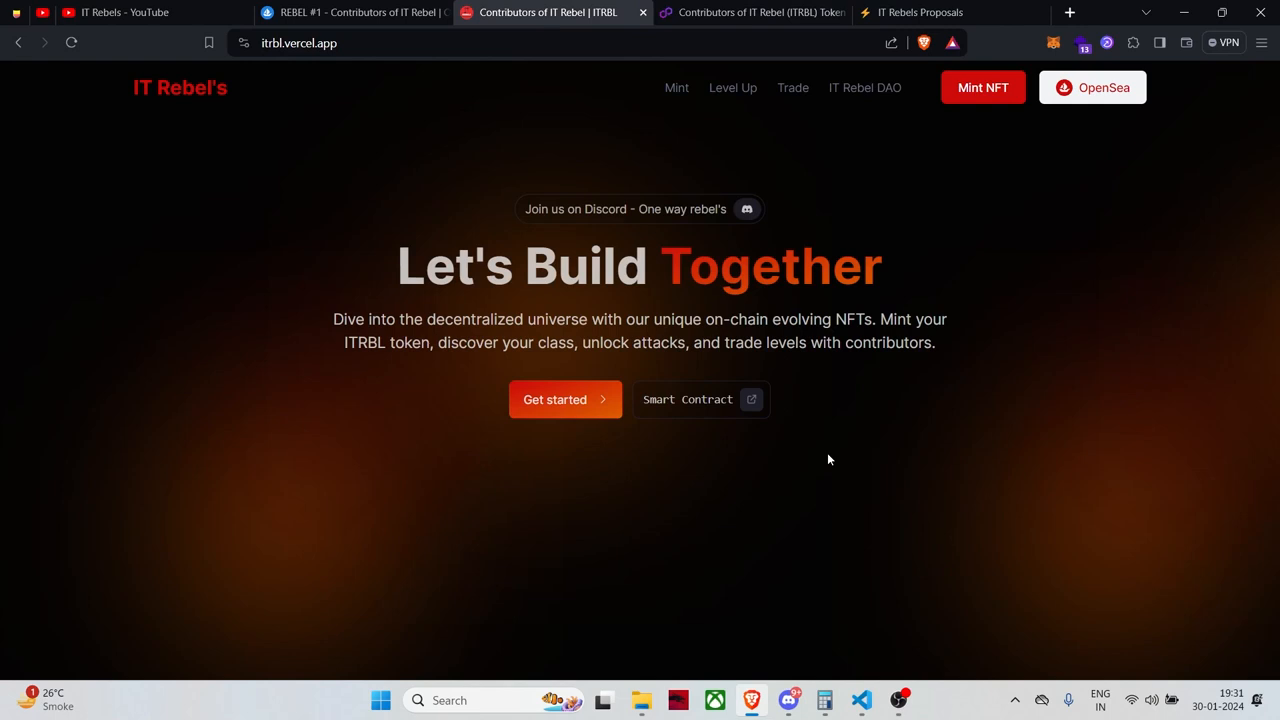
pyautogui.moveTo(1044, 376)
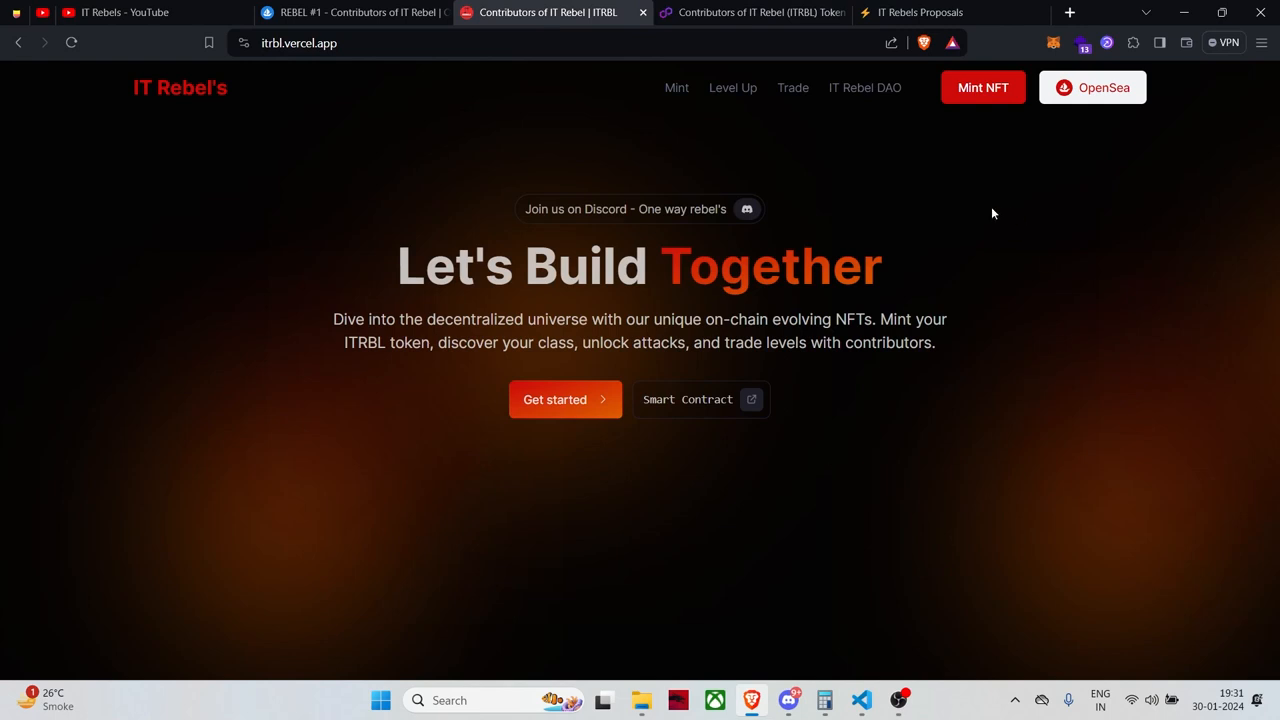
pyautogui.moveTo(586, 199)
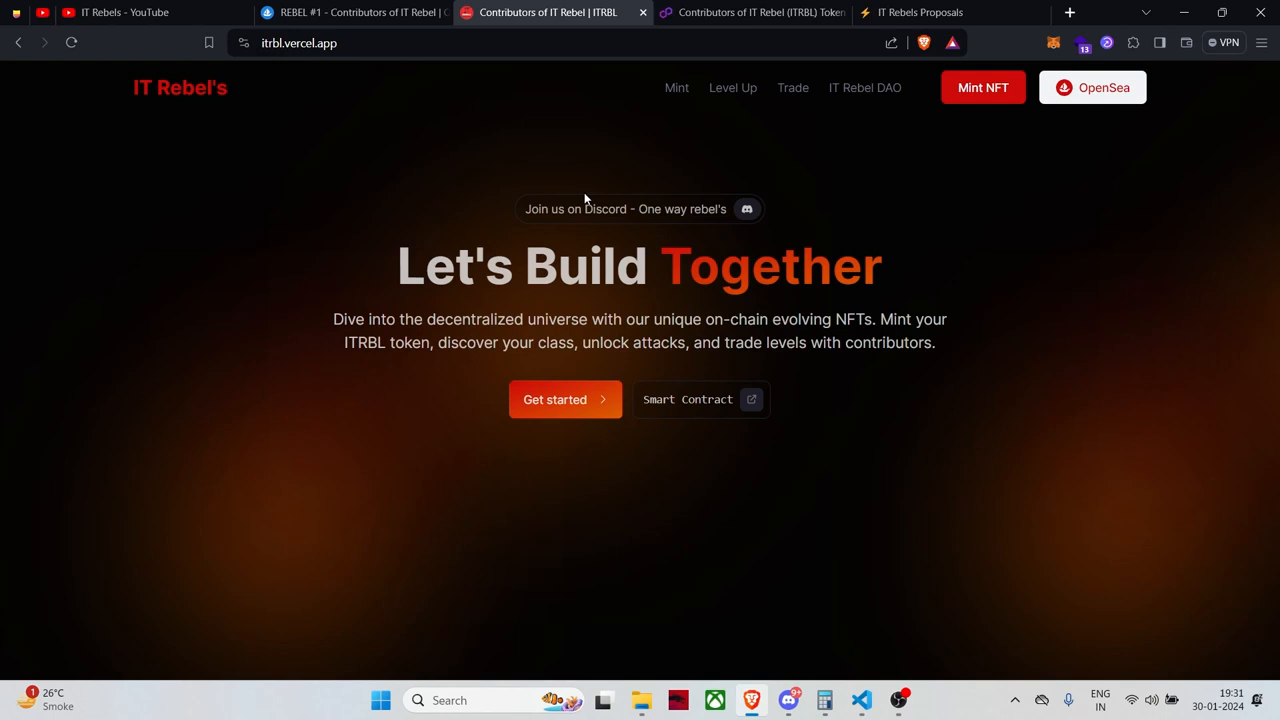
pyautogui.moveTo(592, 324)
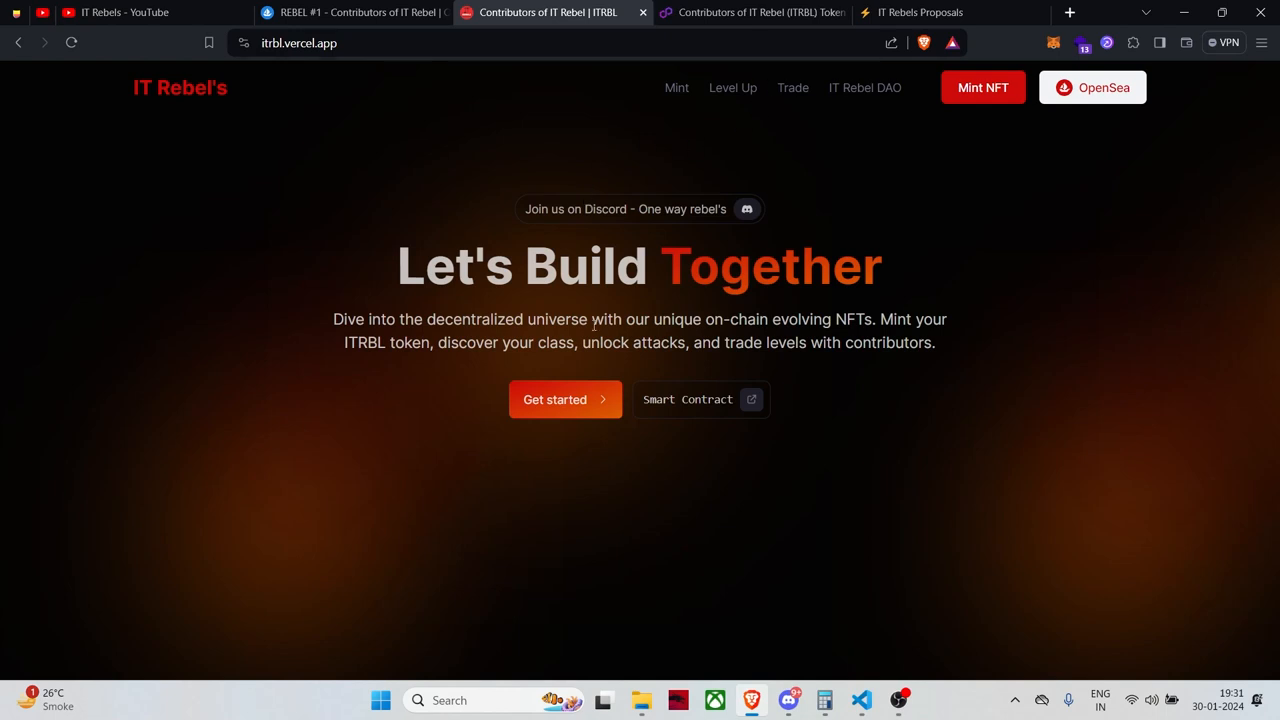
pyautogui.moveTo(803, 103)
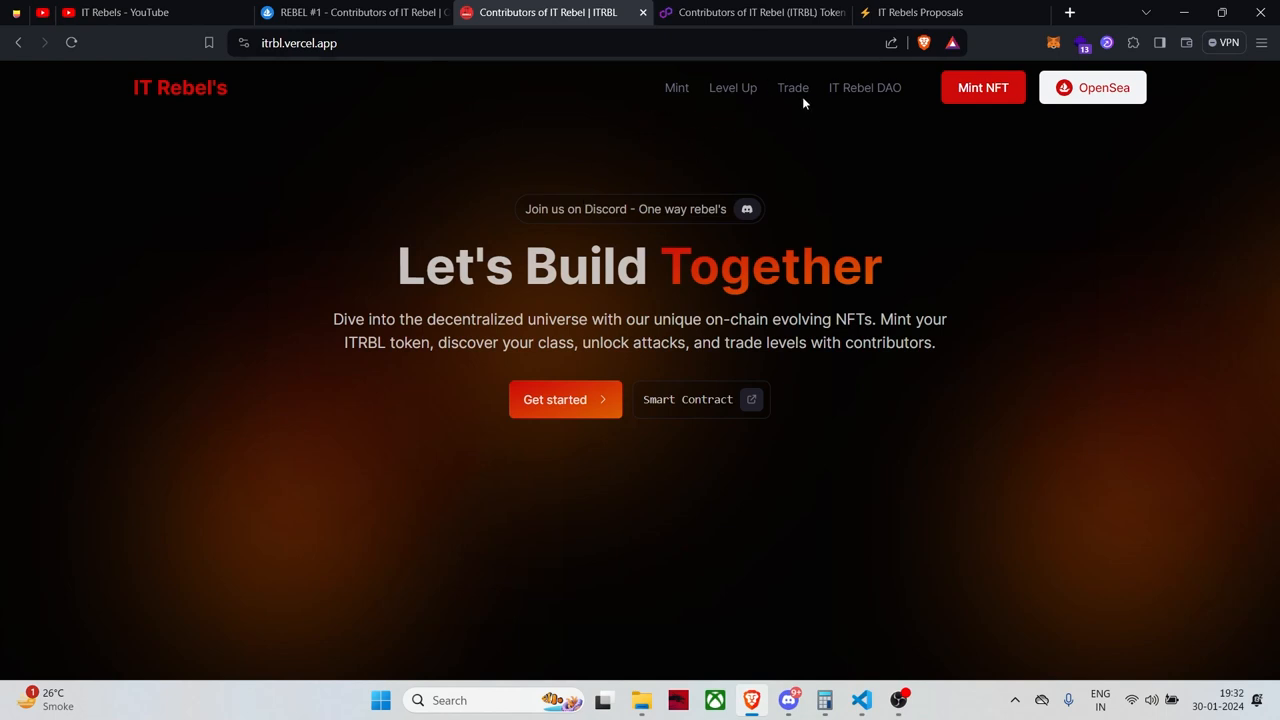
pyautogui.click(350, 14)
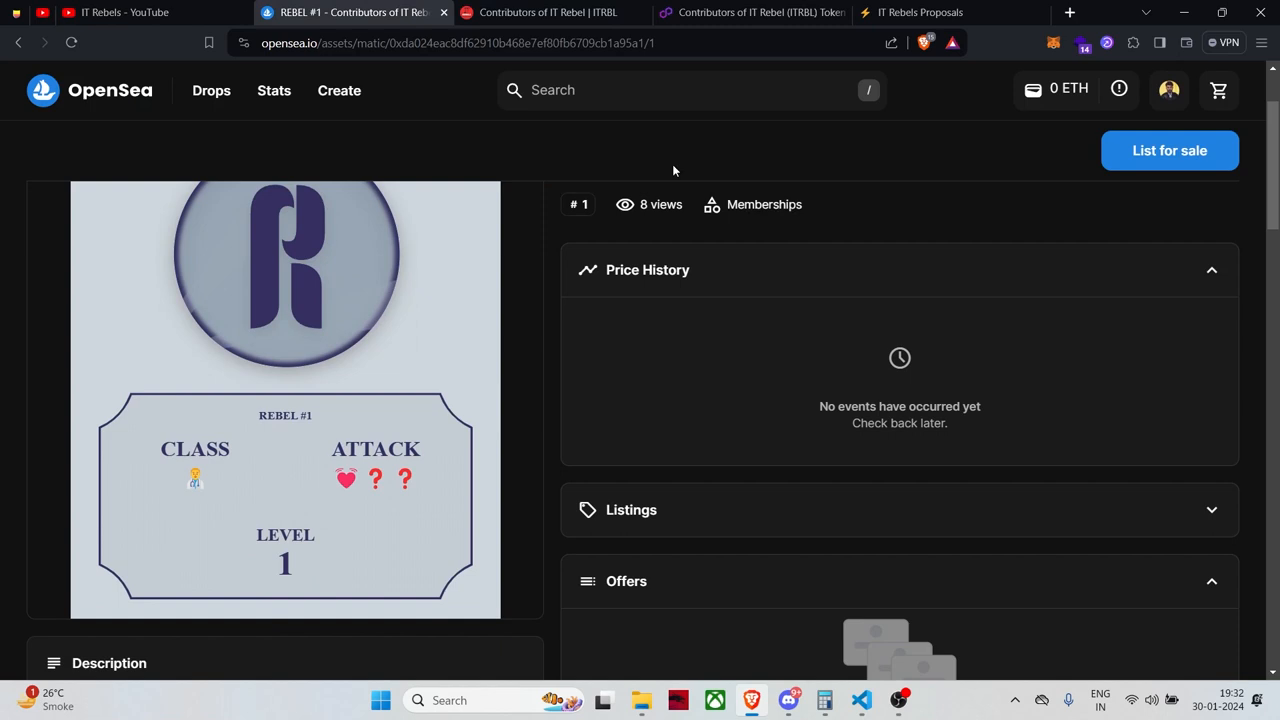
pyautogui.moveTo(545, 12)
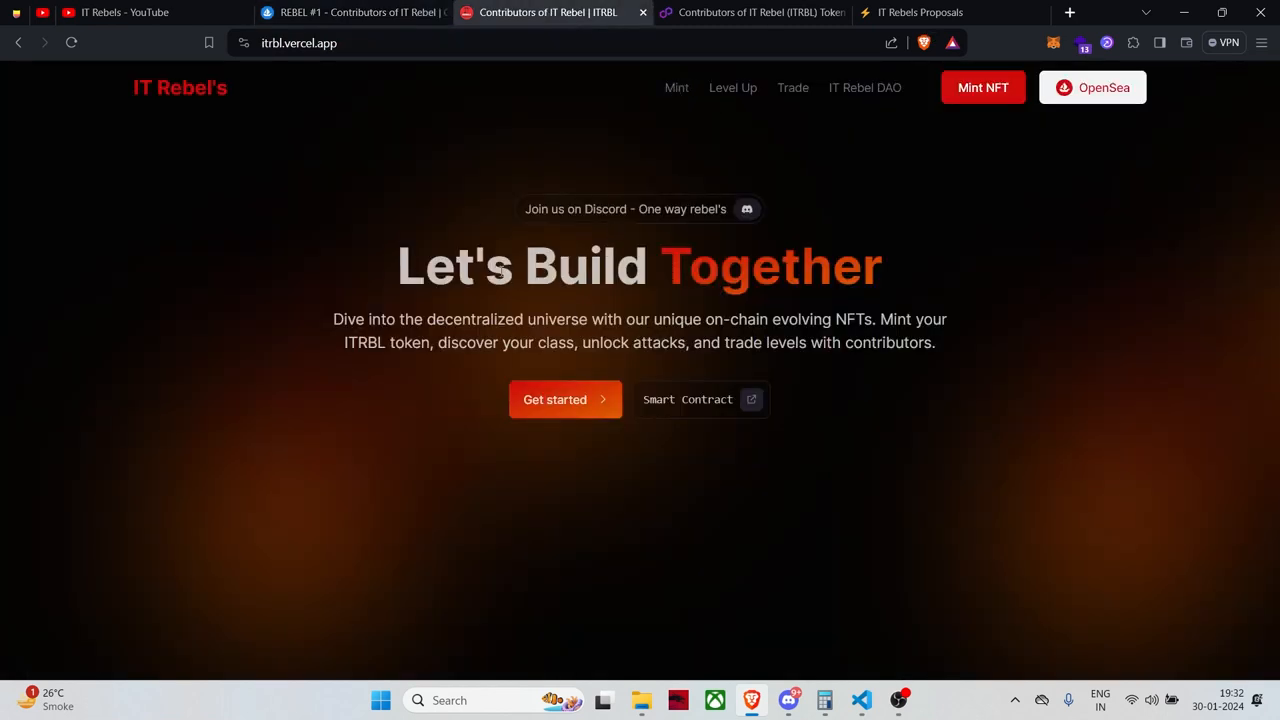
pyautogui.moveTo(949, 174)
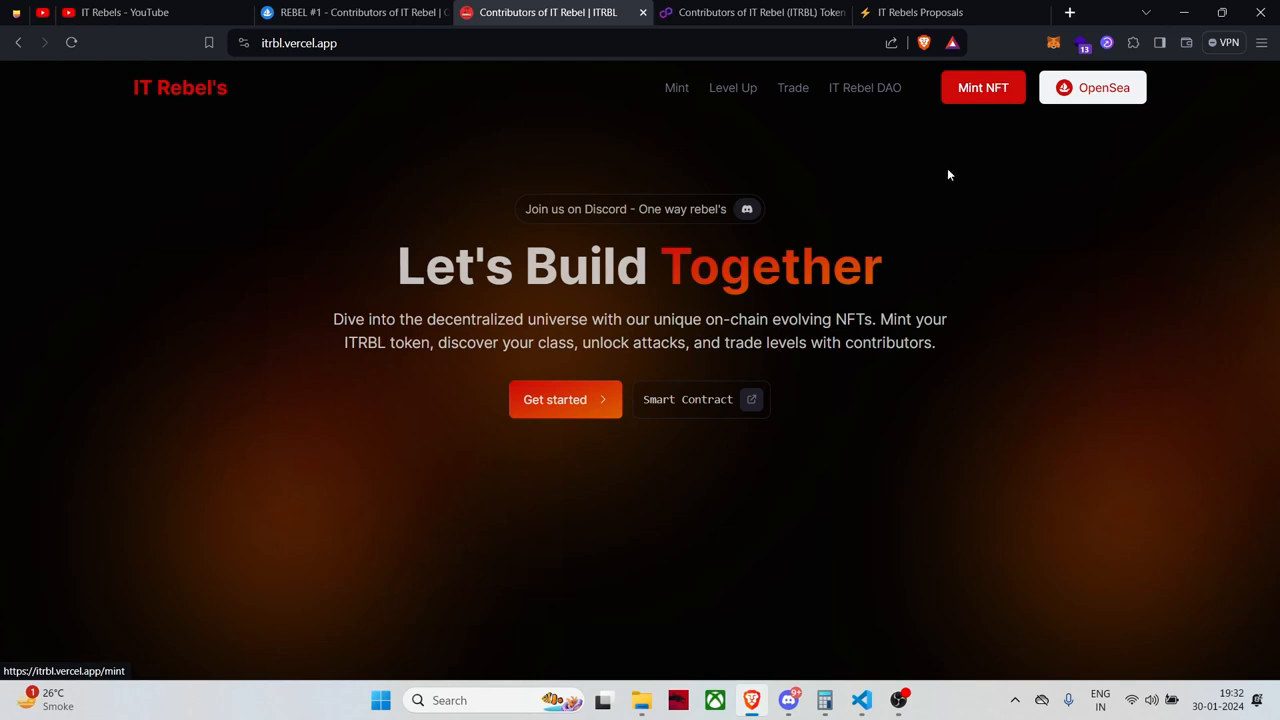
pyautogui.moveTo(938, 194)
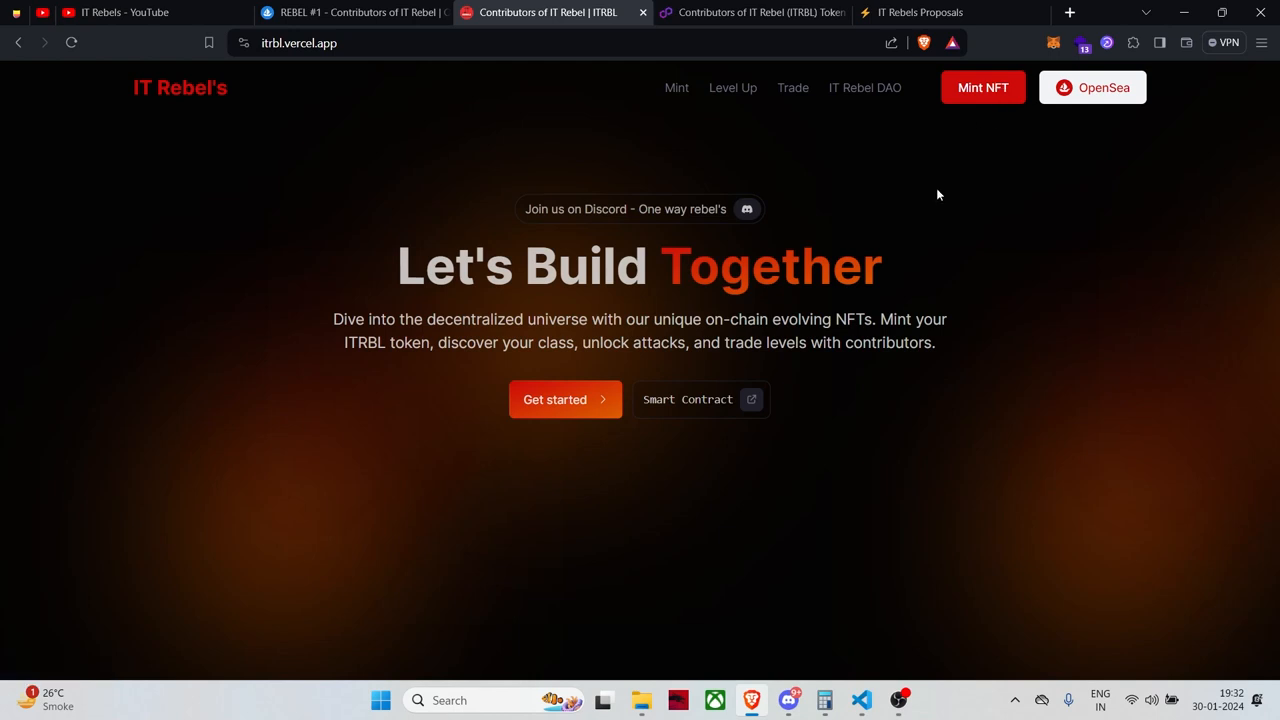
pyautogui.moveTo(676, 88)
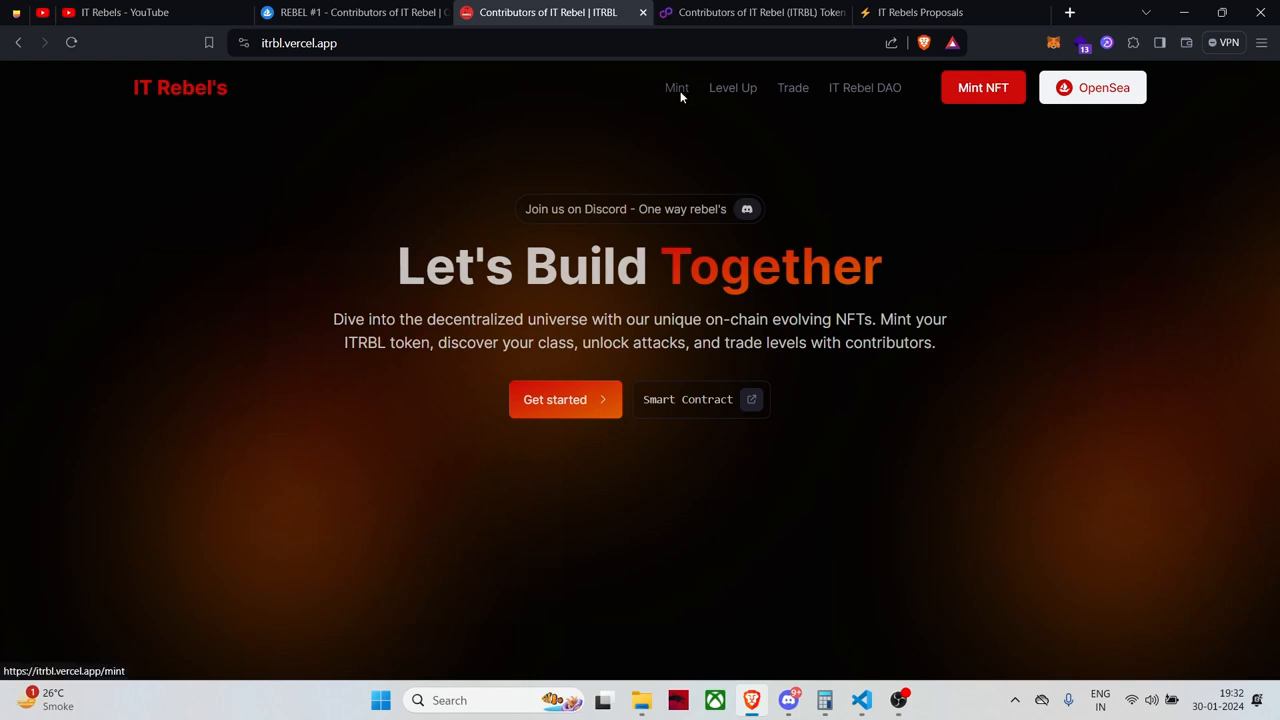
pyautogui.click(675, 87)
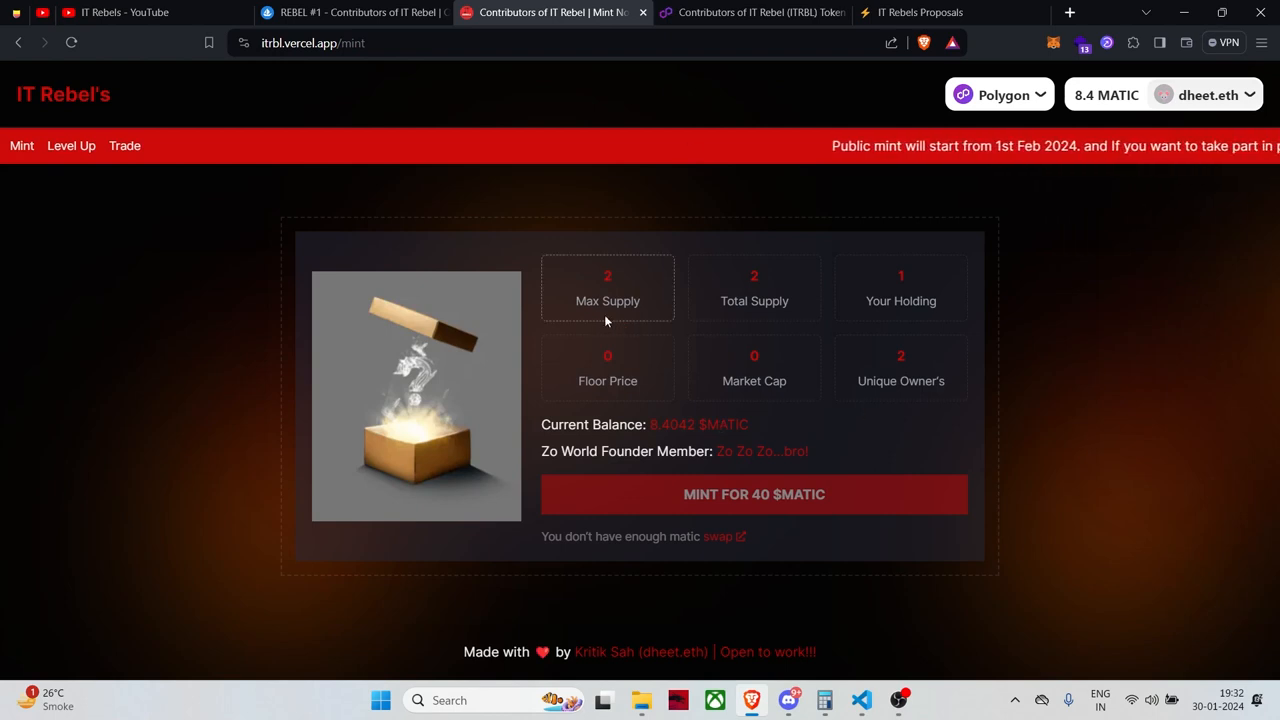
pyautogui.moveTo(751, 318)
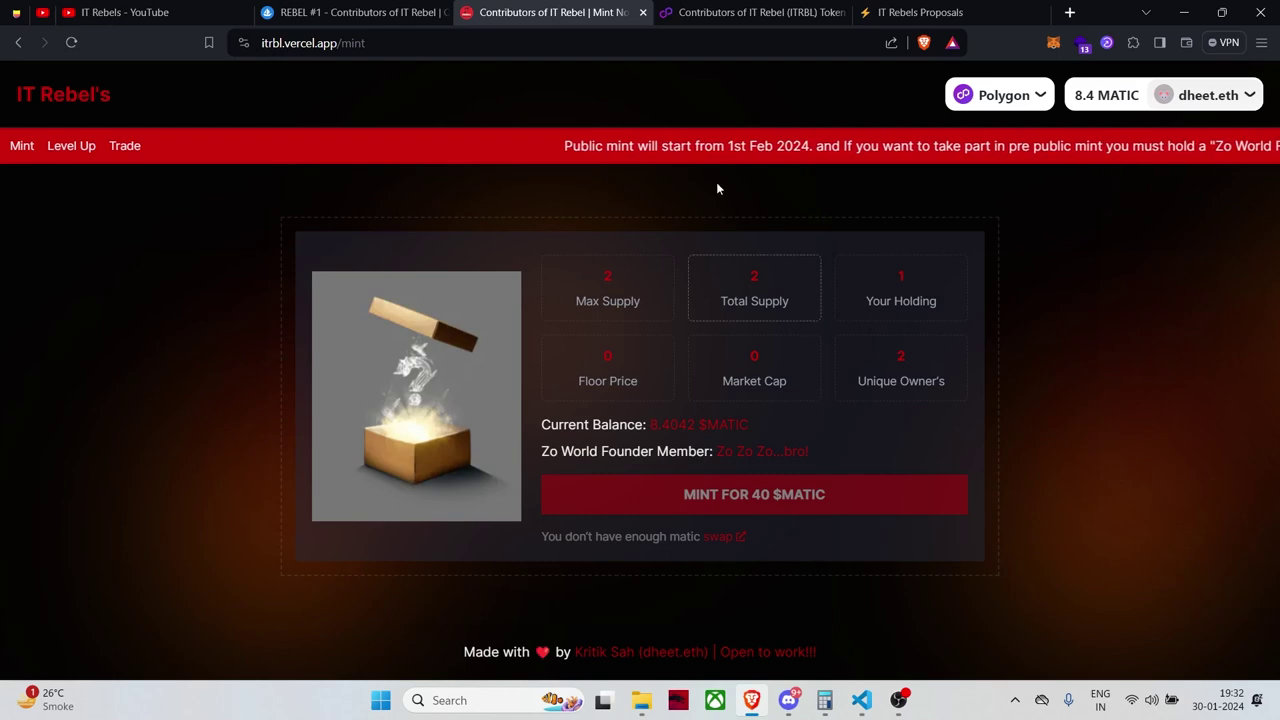
# Step: Glance at the OpenSea REBEL #1 item tab, then return to the itrbl Mint tab
pyautogui.click(350, 12)
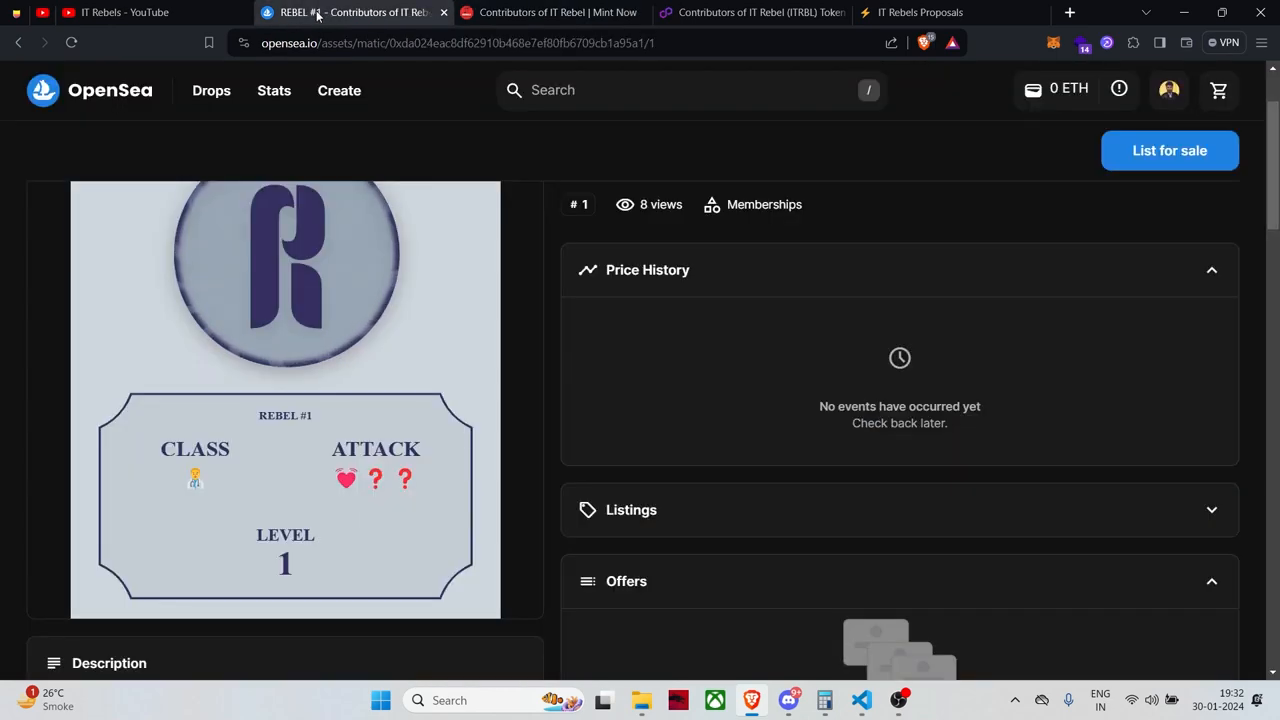
pyautogui.click(550, 12)
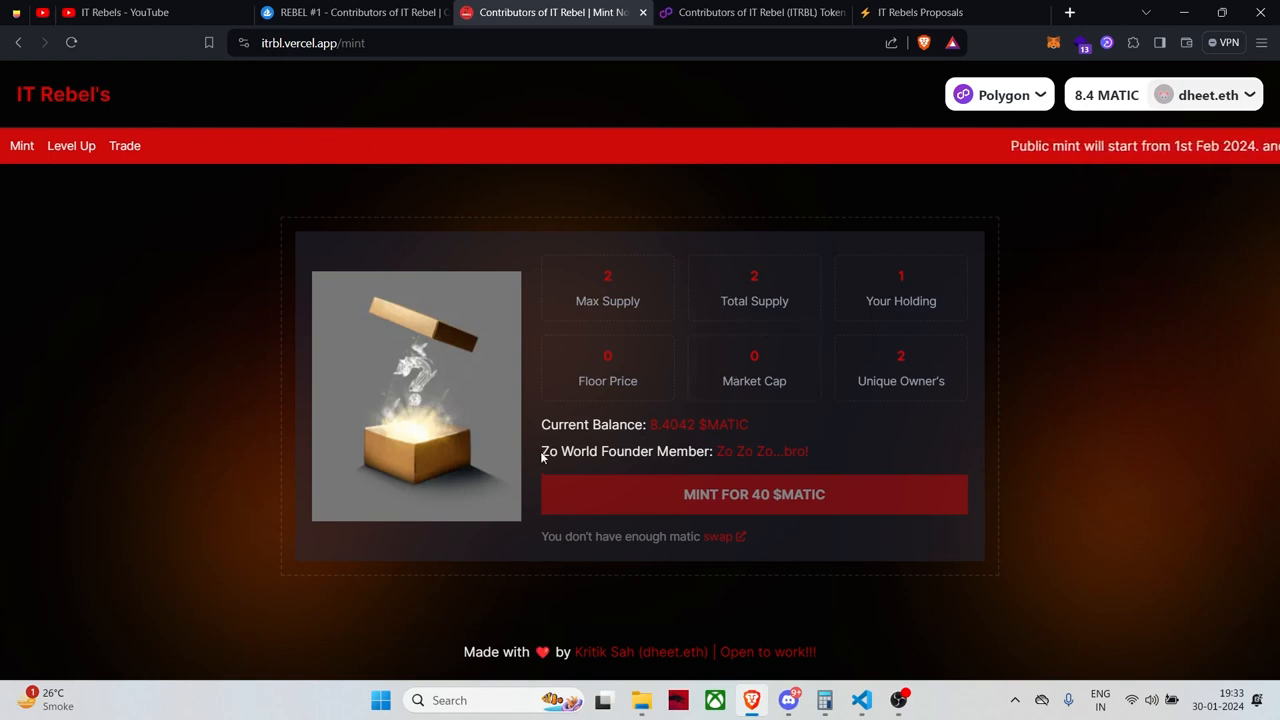
# Step: Highlight the Zo World Founder line and 8.4042 MATIC balance, then switch to PolygonScan
pyautogui.moveTo(541, 451); pyautogui.dragTo(653, 451)
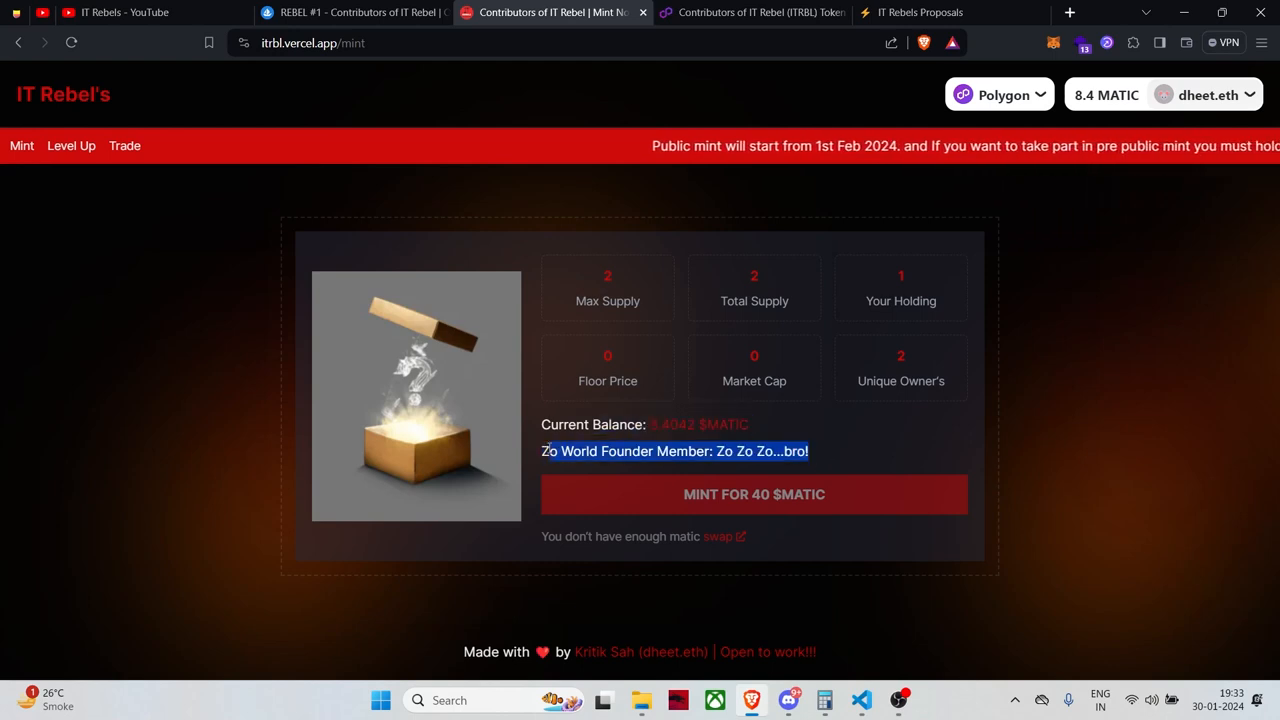
pyautogui.click(877, 451)
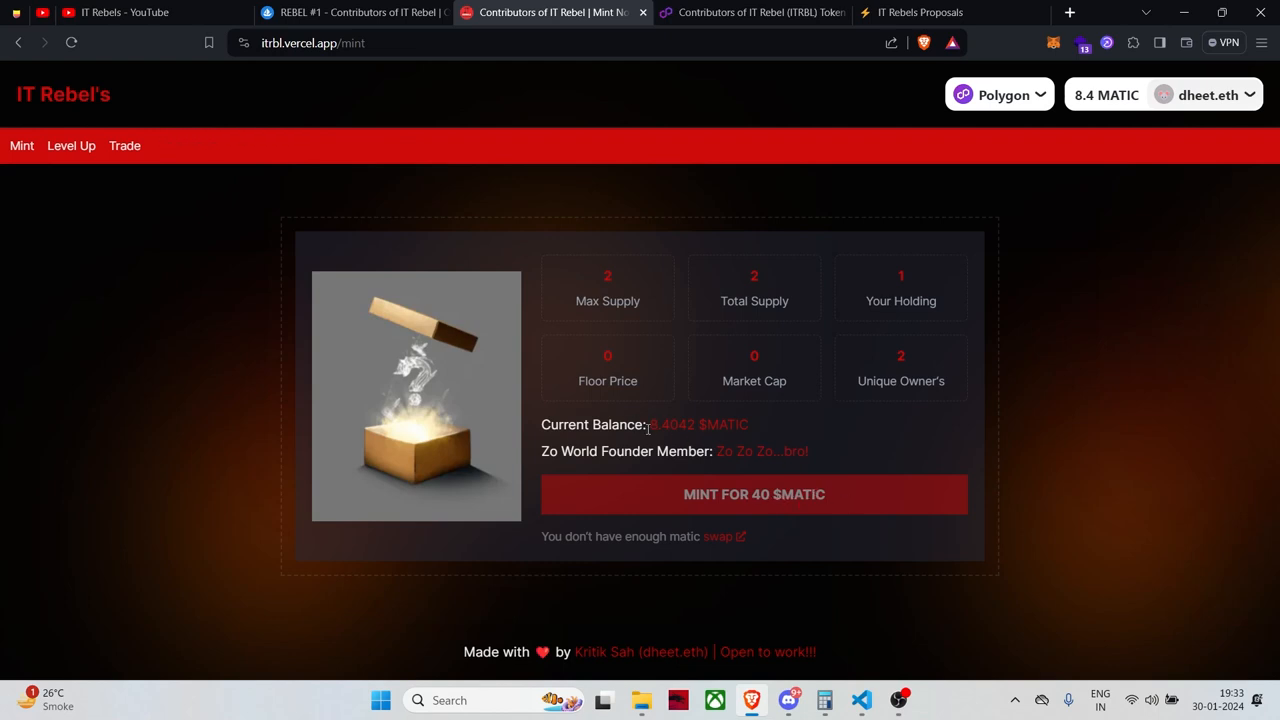
pyautogui.doubleClick(697, 424)
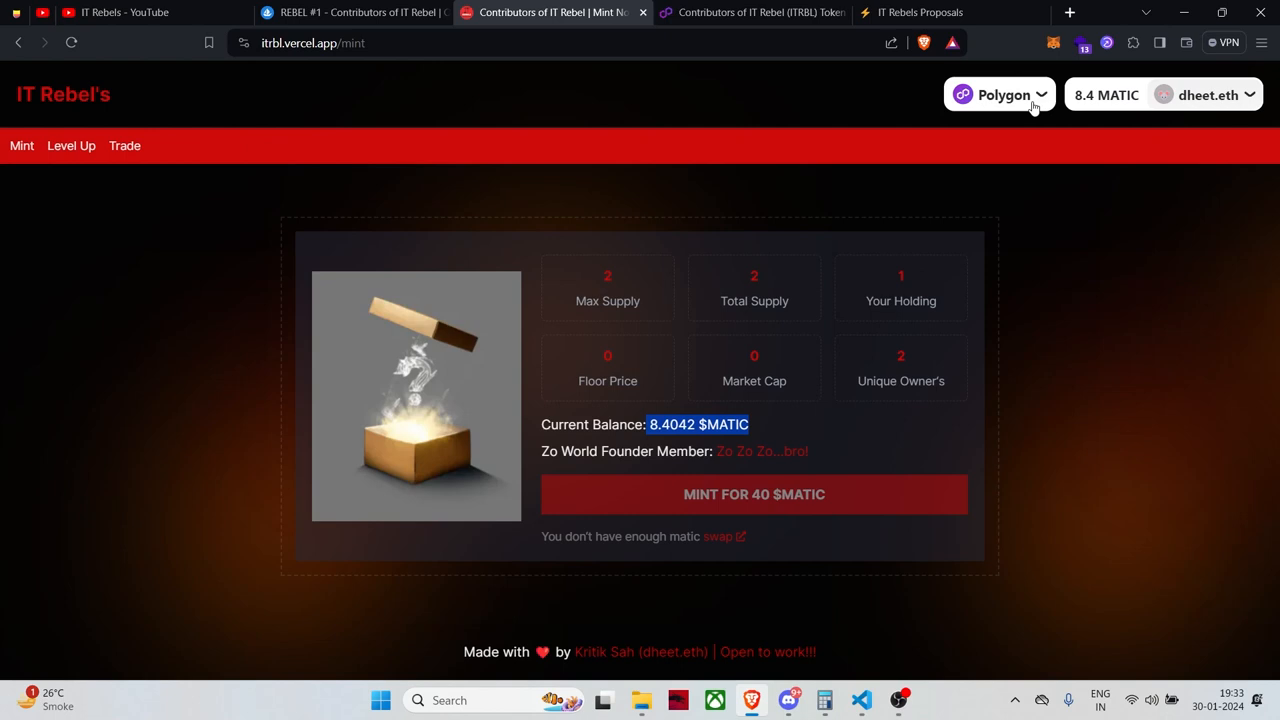
pyautogui.moveTo(1205, 215)
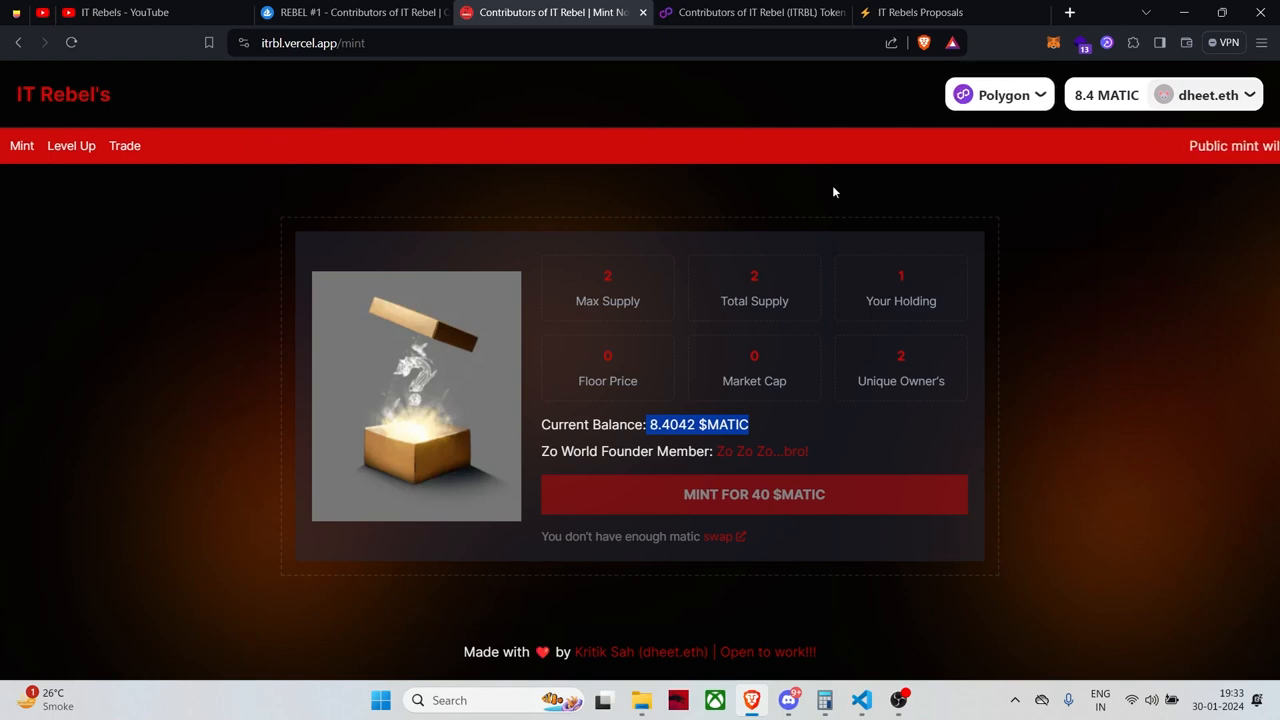
pyautogui.click(750, 12)
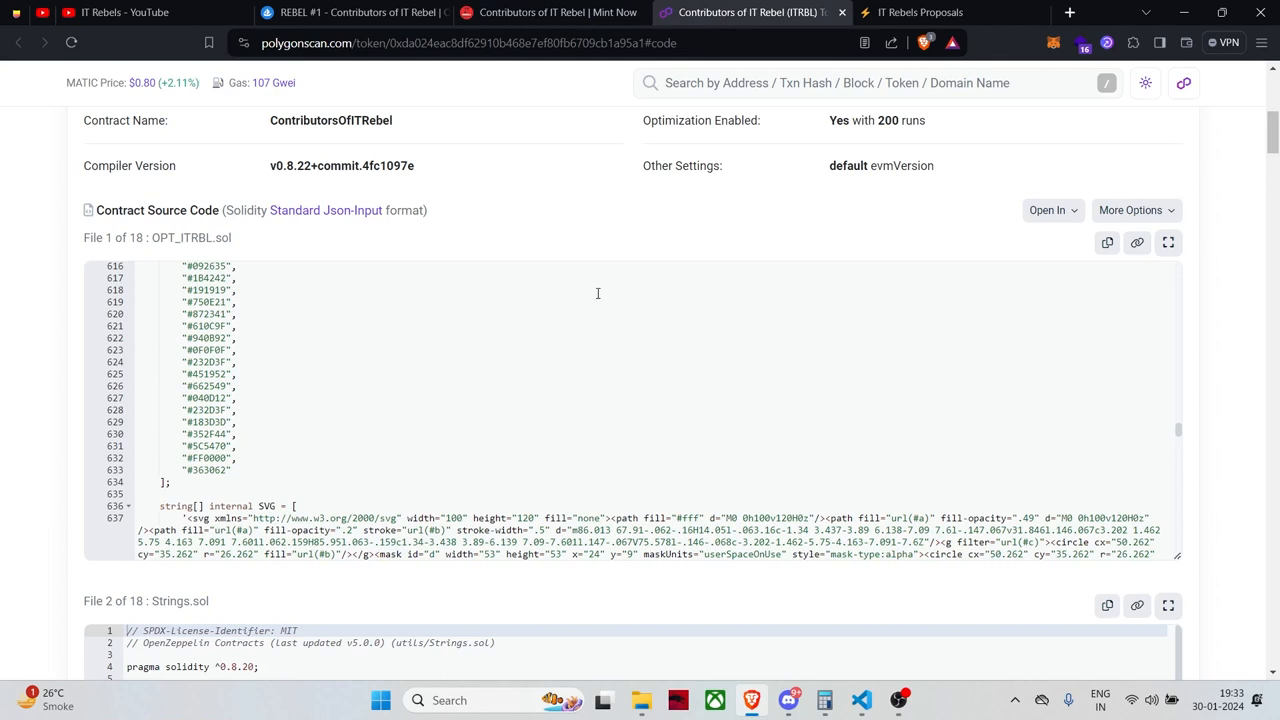
# Step: Leave the PolygonScan source code and return to the IT Rebel's Mint page
pyautogui.click(553, 13)
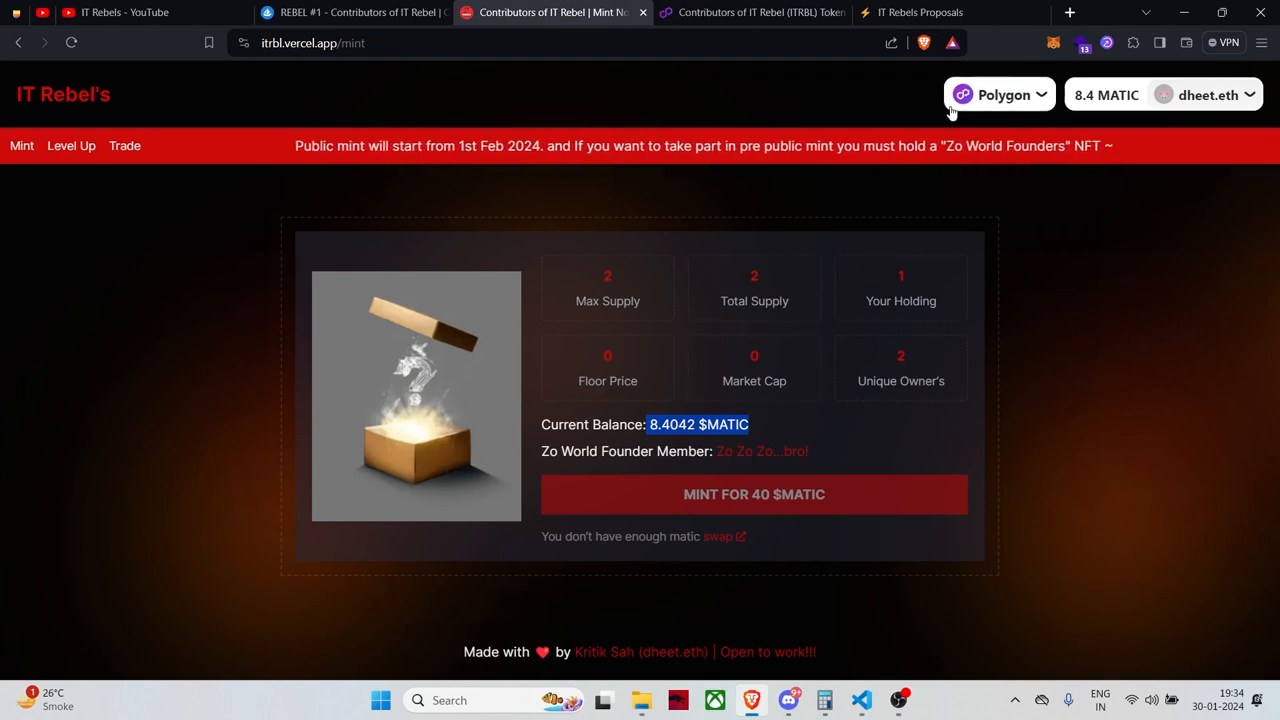
pyautogui.moveTo(912, 410)
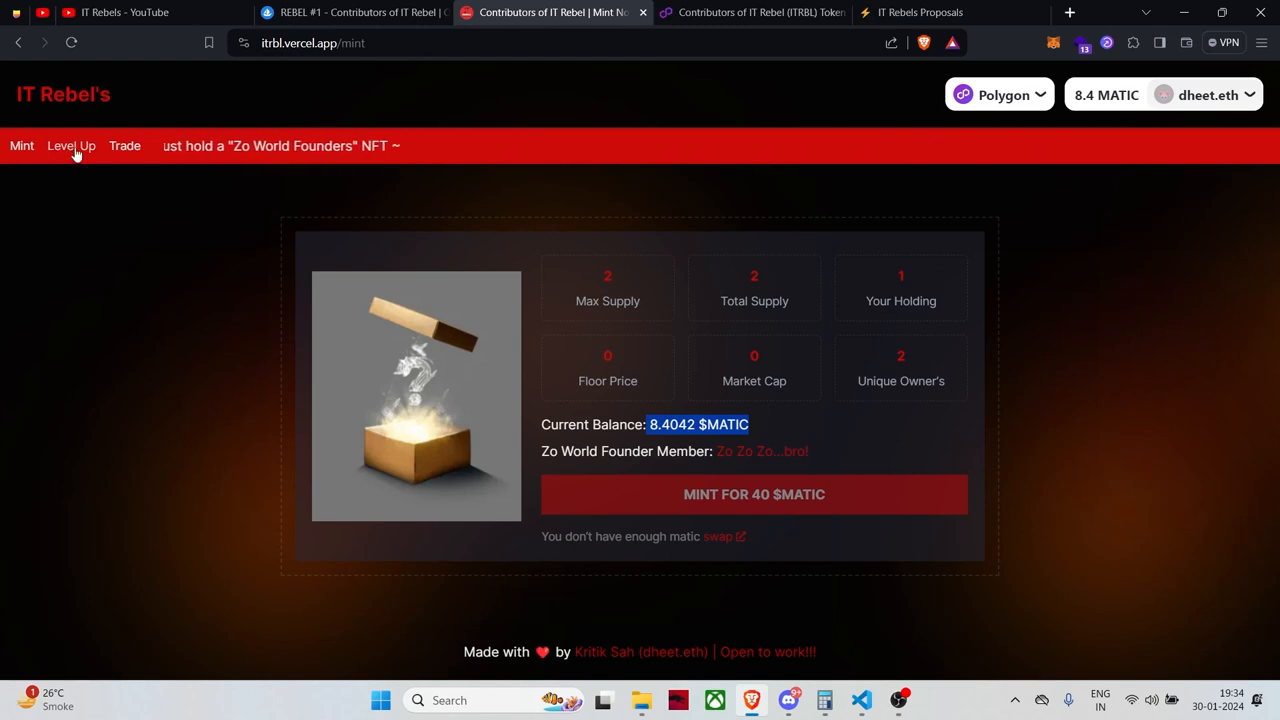
# Step: On Level Up, select REBEL #1, vary the increase amount ending at 1, then open Trade
pyautogui.click(71, 145)
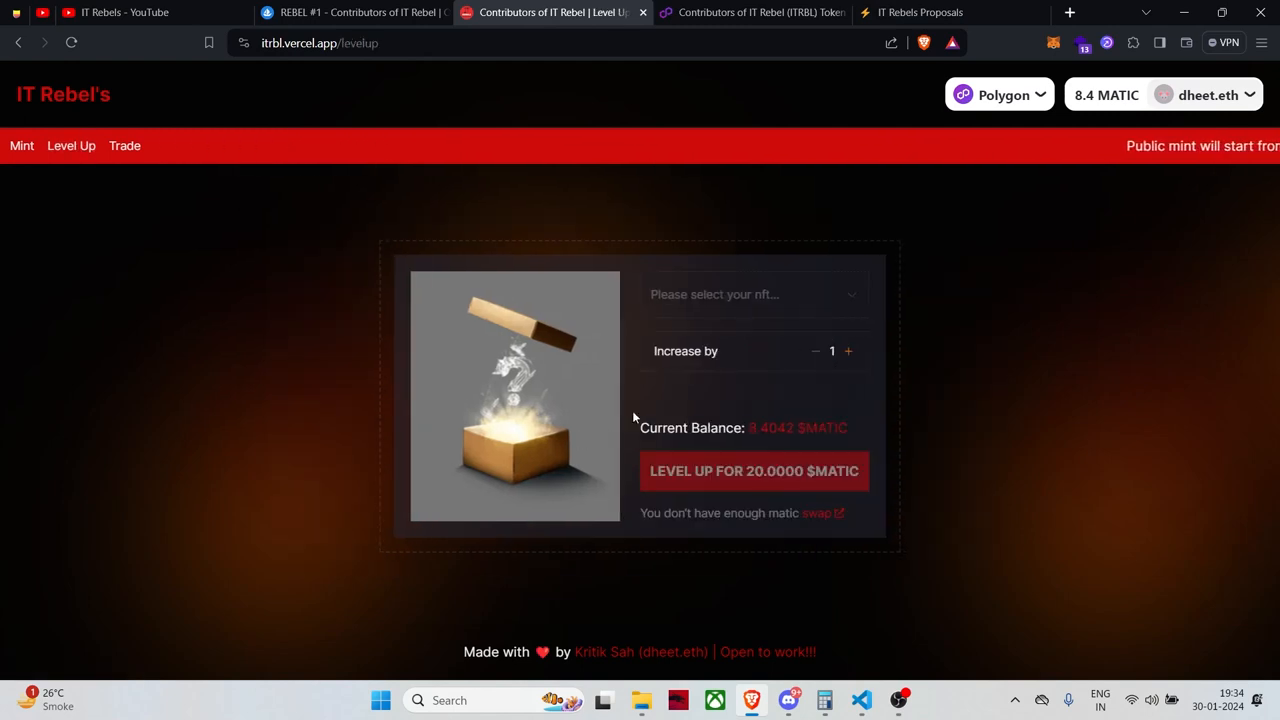
pyautogui.click(755, 294)
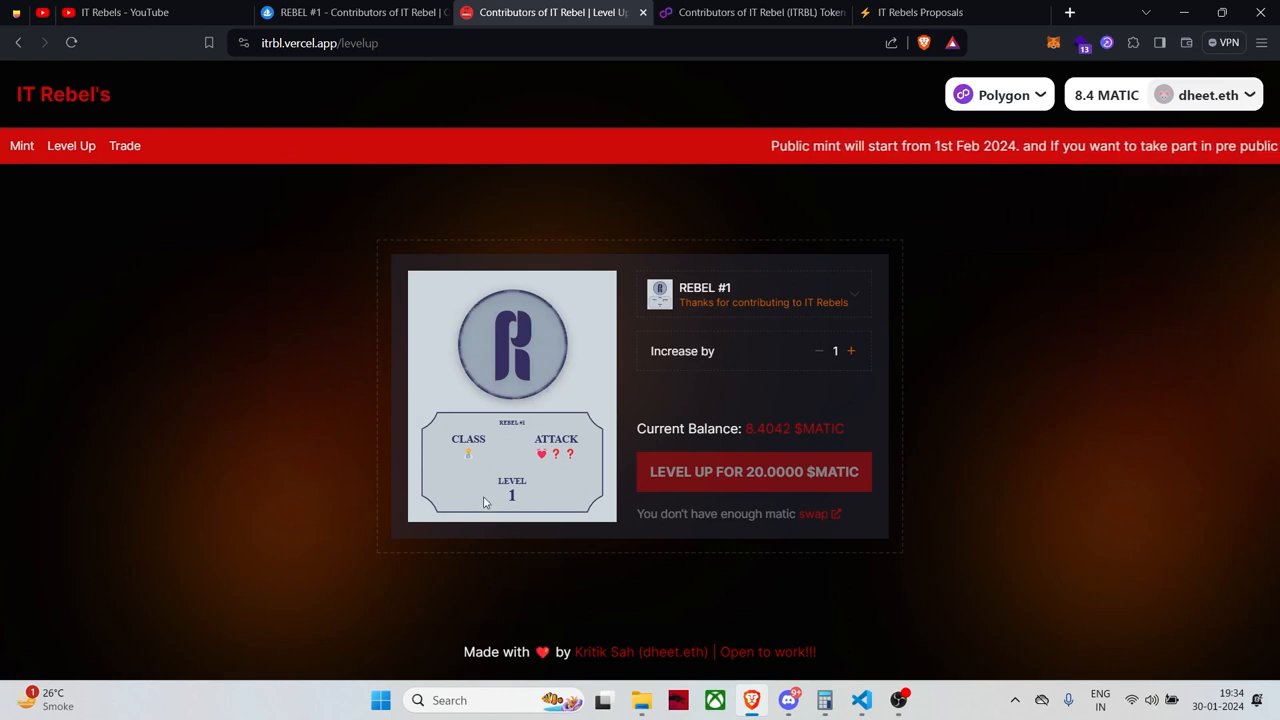
pyautogui.click(852, 351)
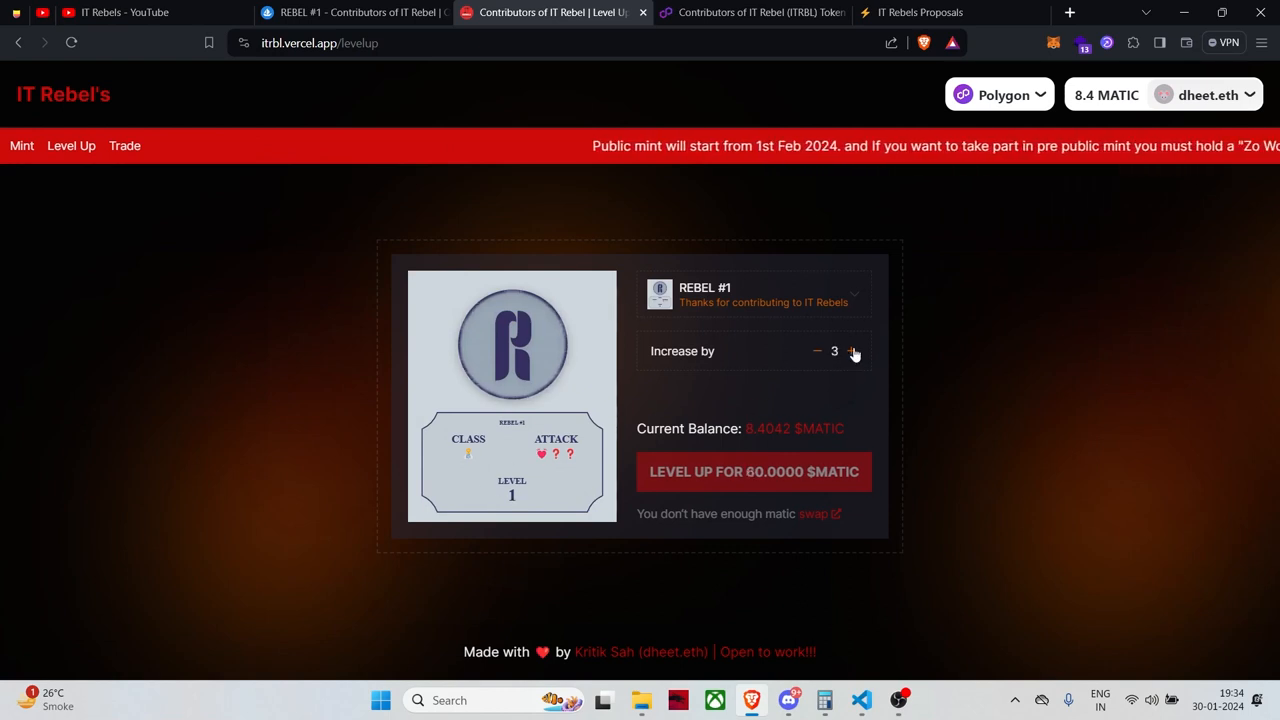
pyautogui.click(854, 351)
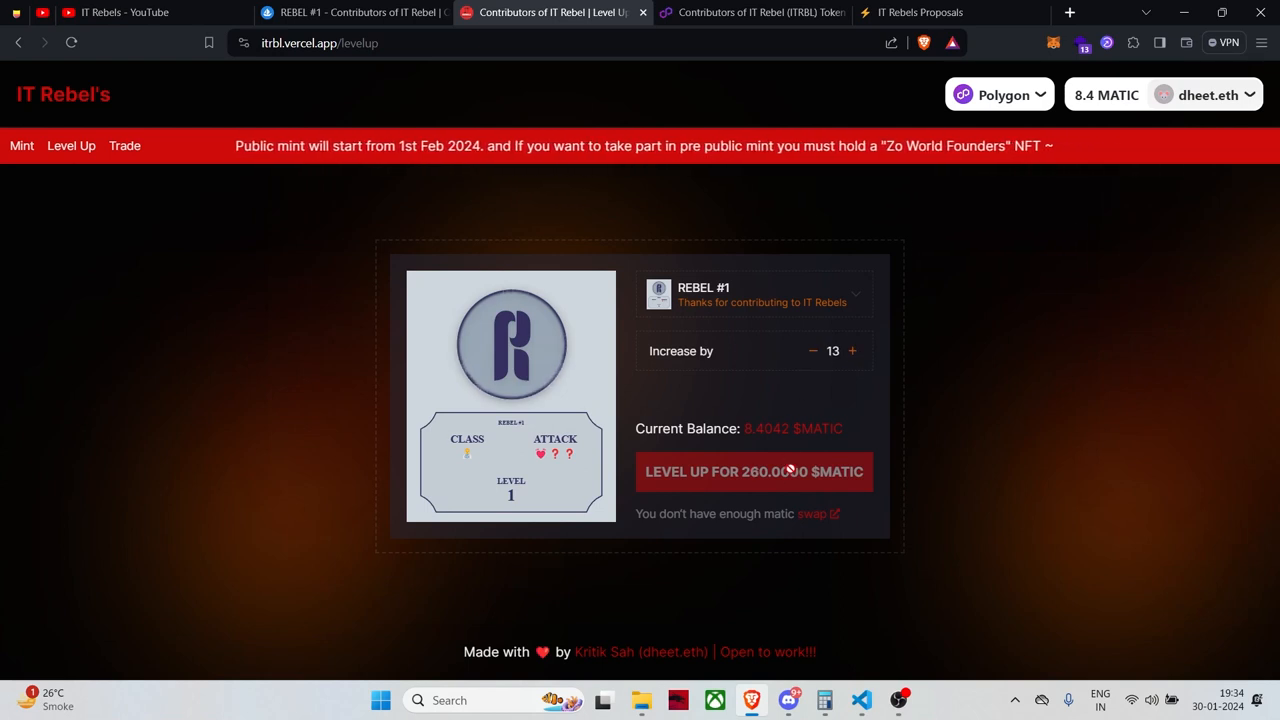
pyautogui.click(813, 351)
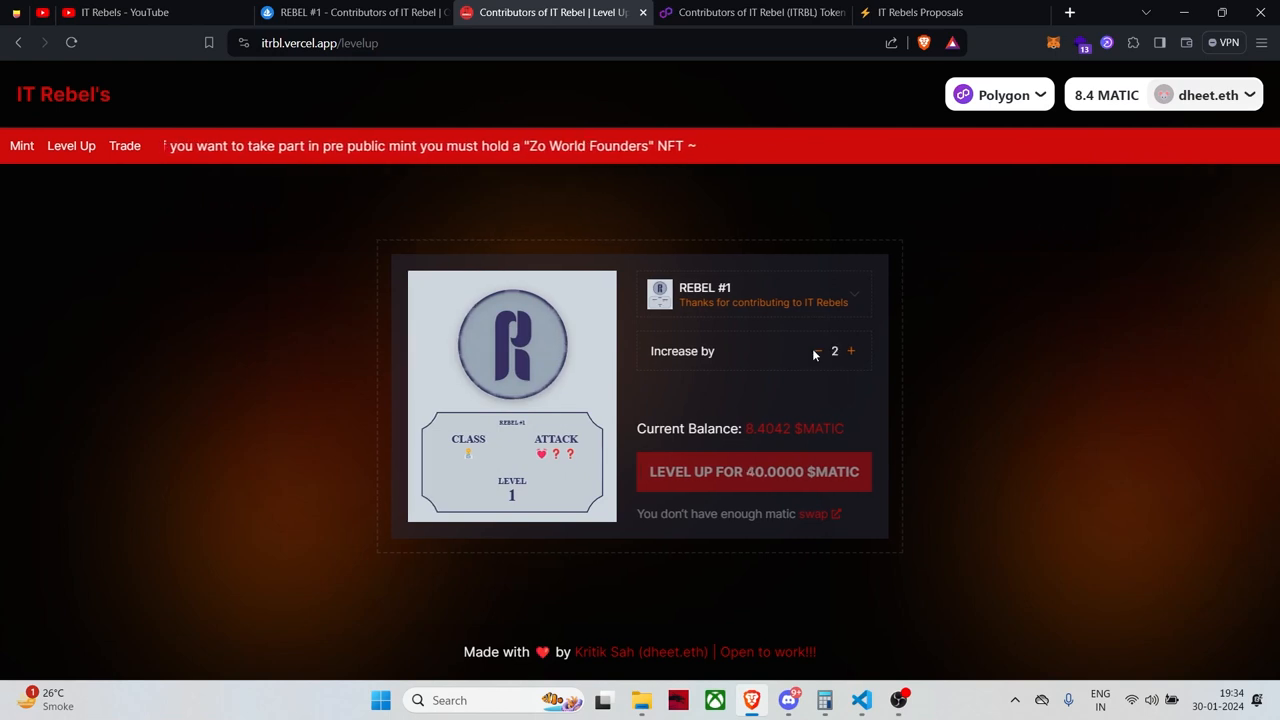
pyautogui.click(817, 351)
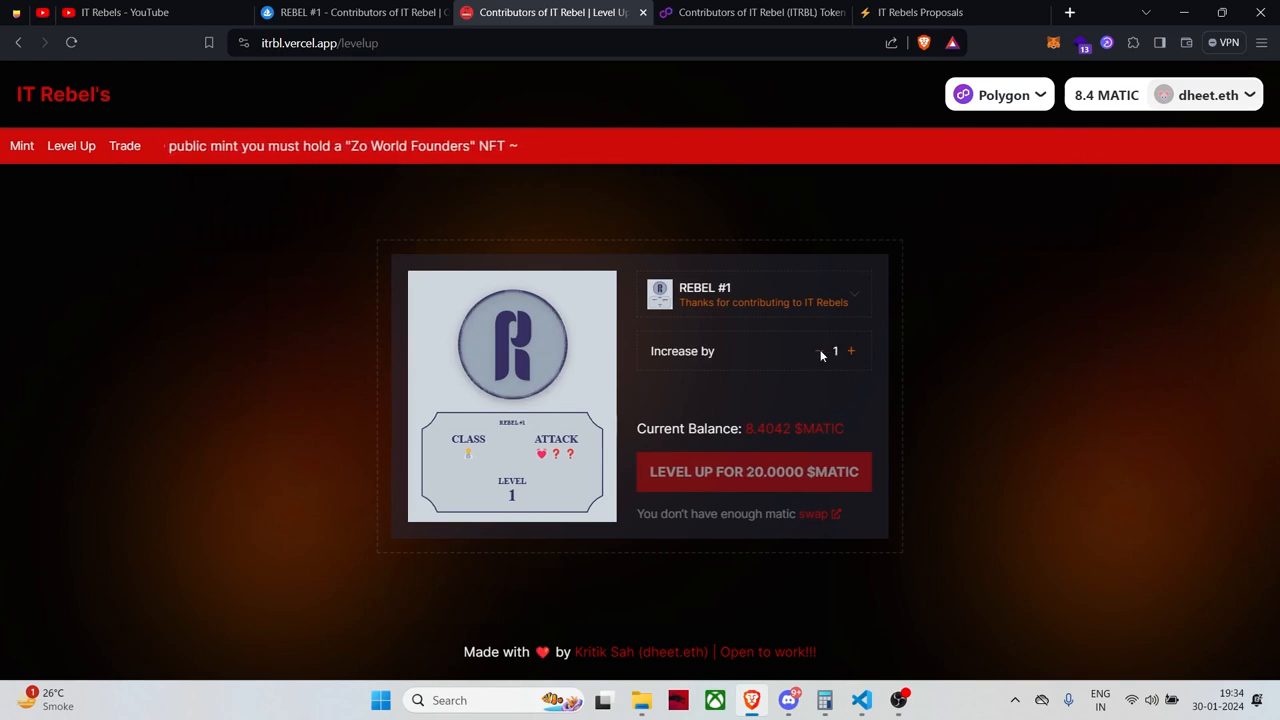
pyautogui.click(852, 351)
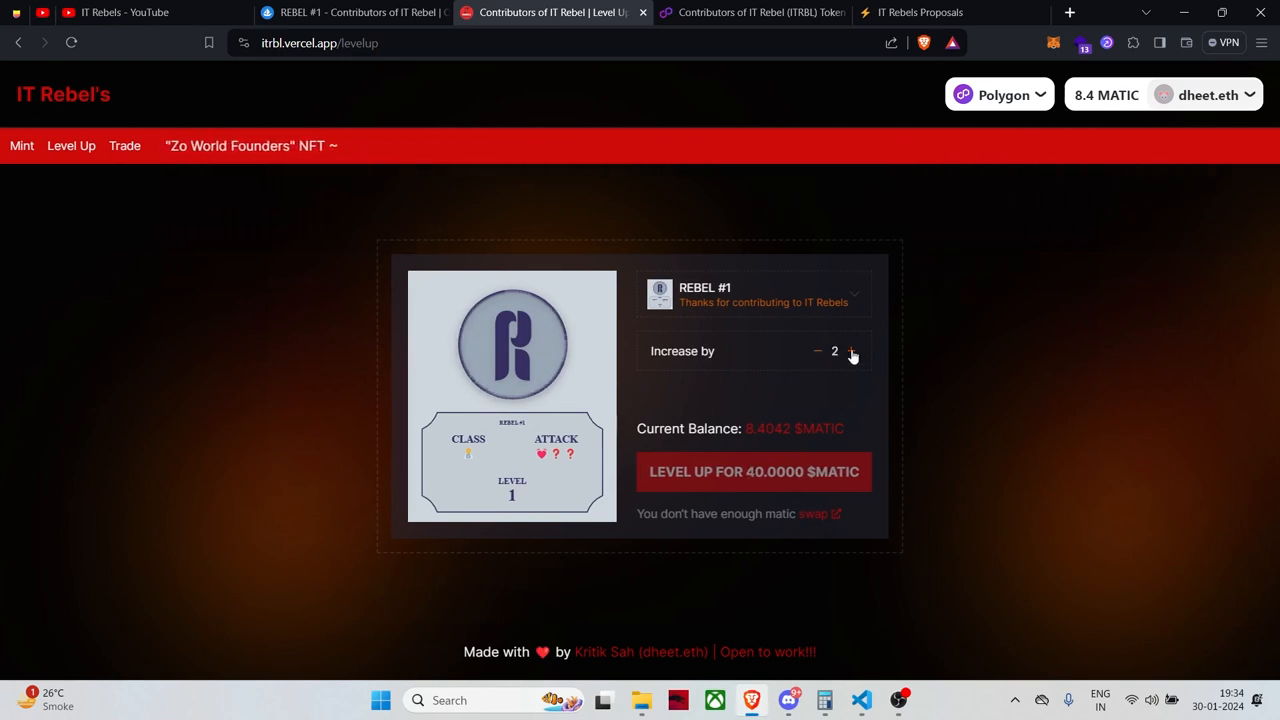
pyautogui.click(817, 351)
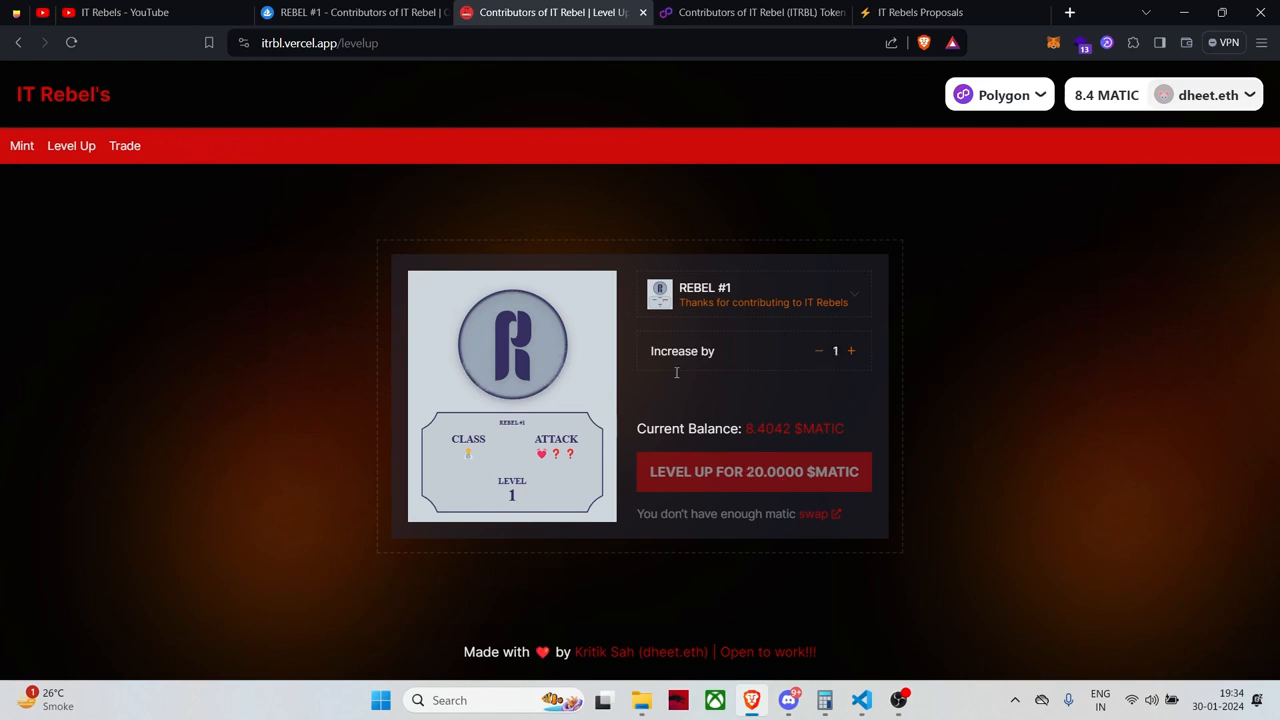
pyautogui.click(124, 145)
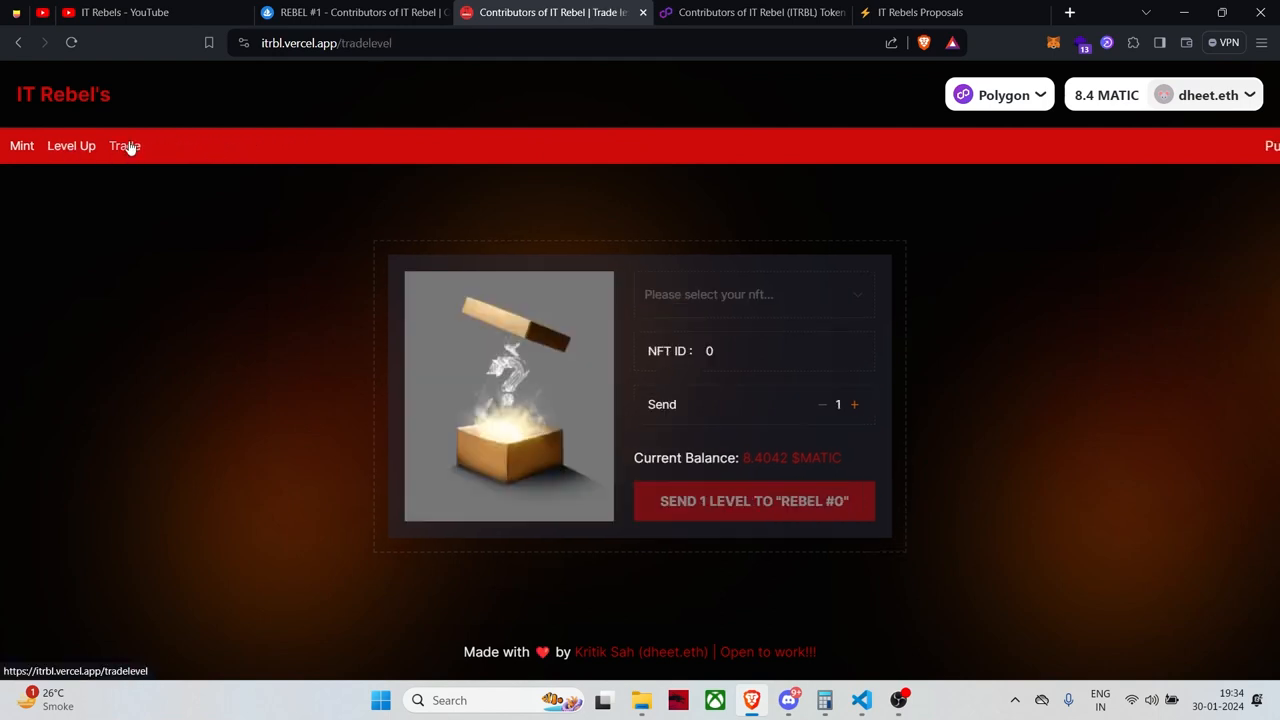
# Step: Select REBEL #1 from the NFT dropdown, toggle the send amount between 2 and 1 levels, ending at 1
pyautogui.click(753, 294)
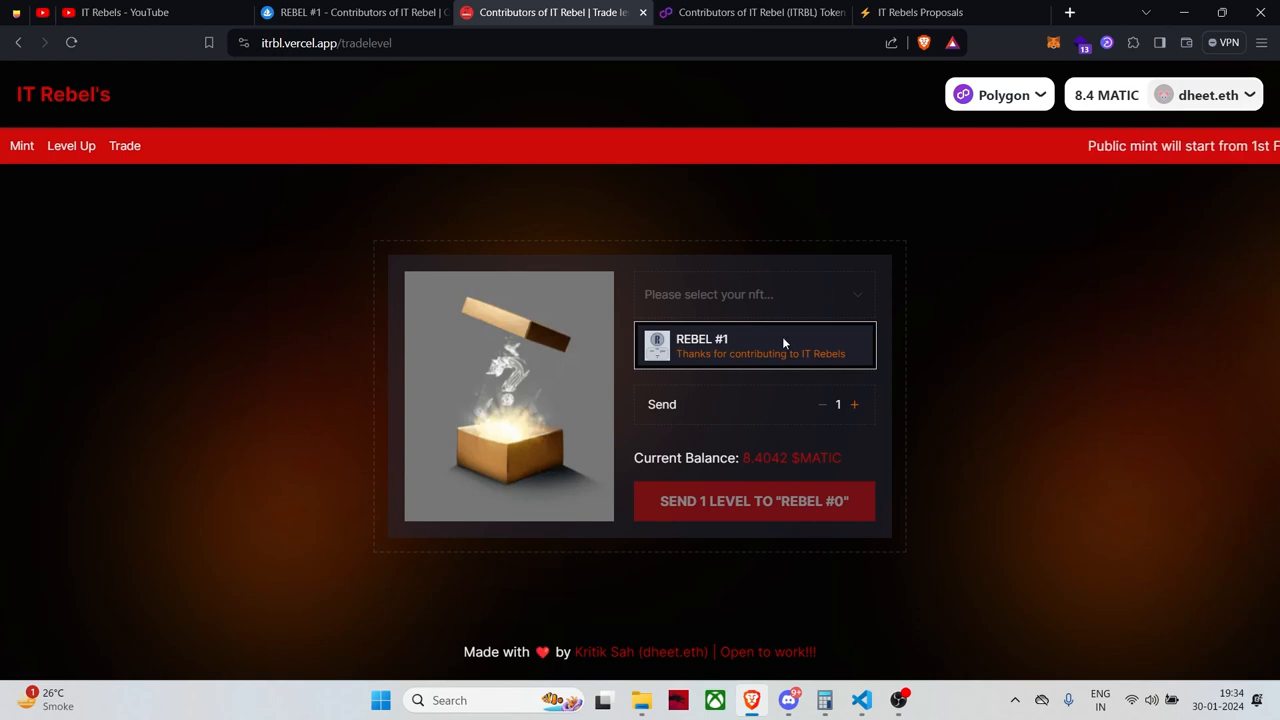
pyautogui.click(754, 345)
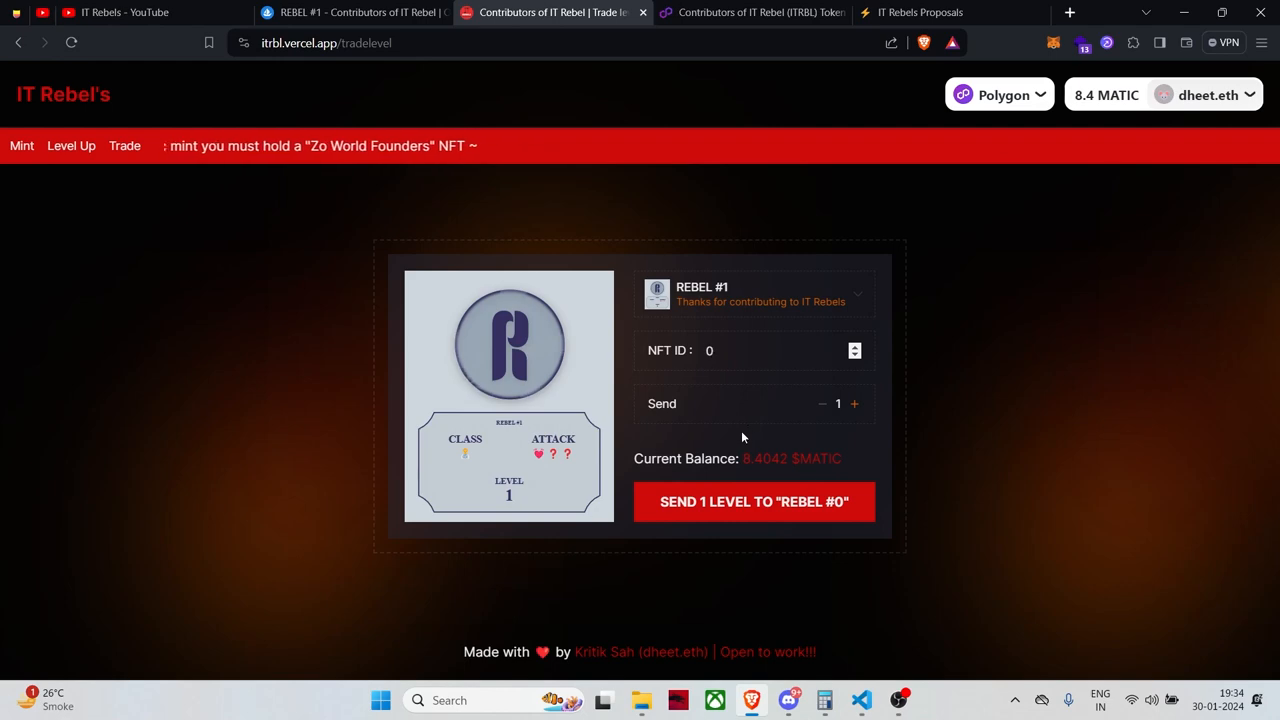
pyautogui.click(854, 404)
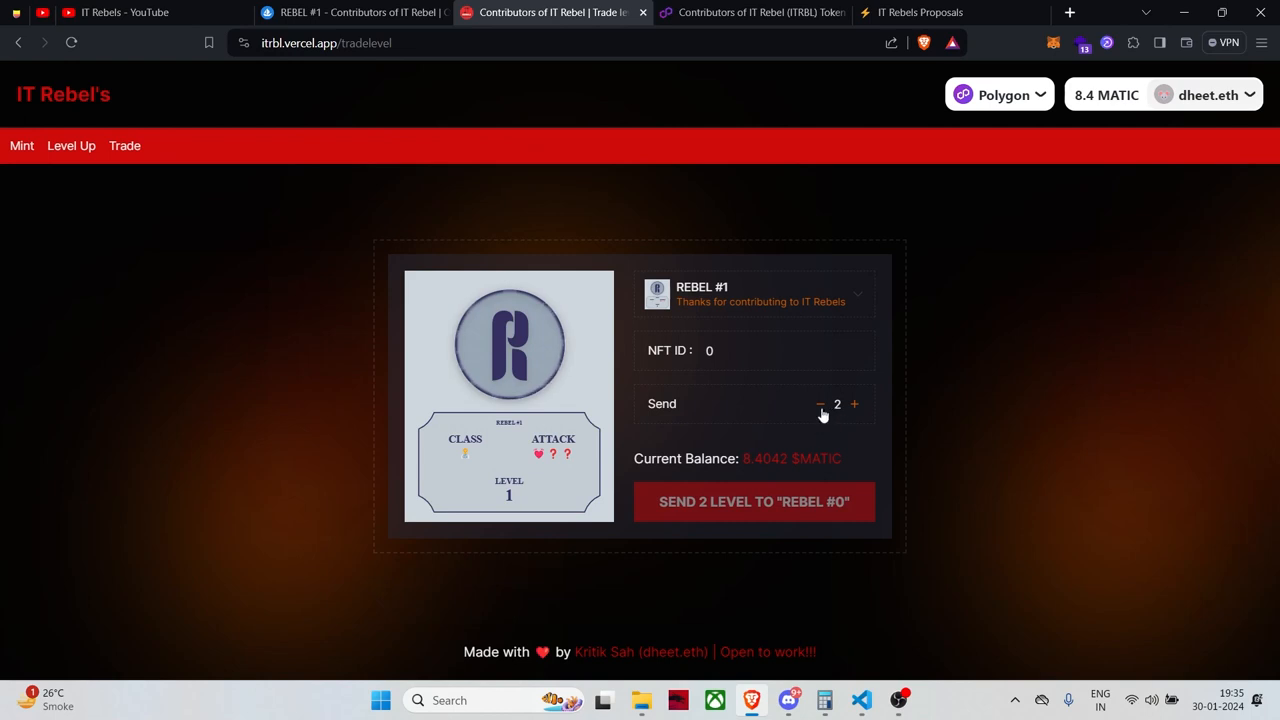
pyautogui.click(818, 404)
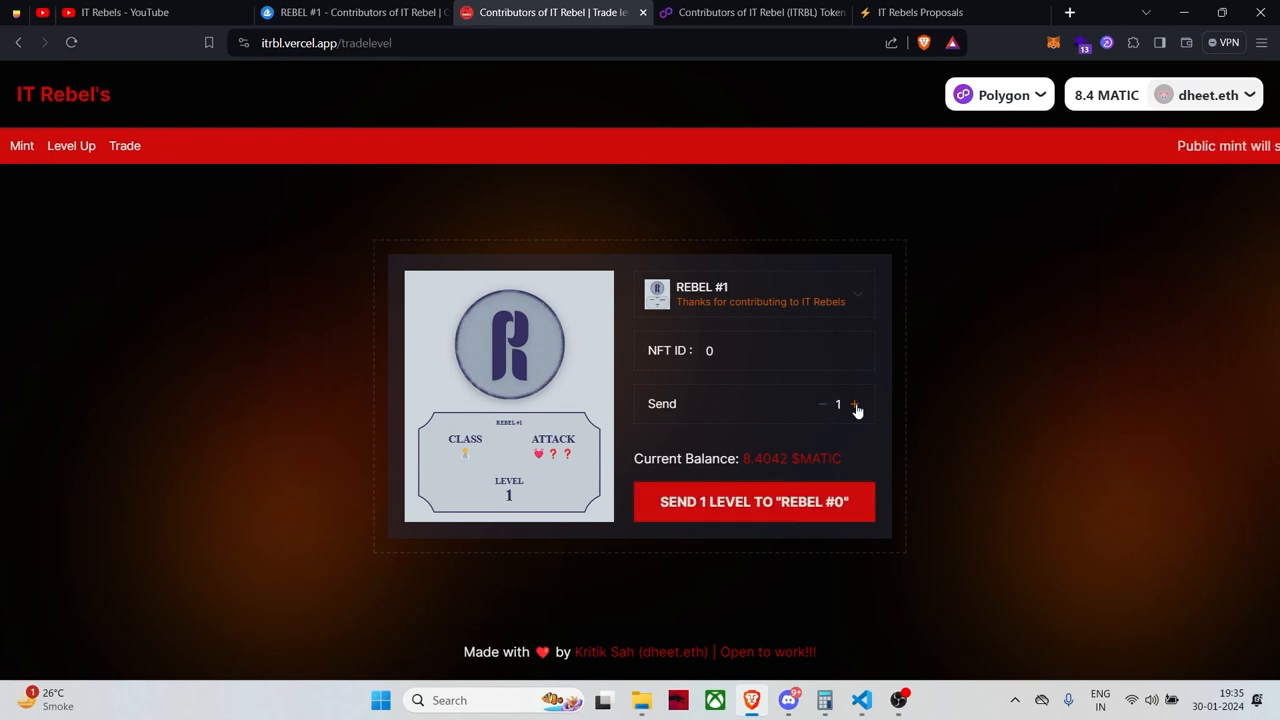
pyautogui.click(855, 404)
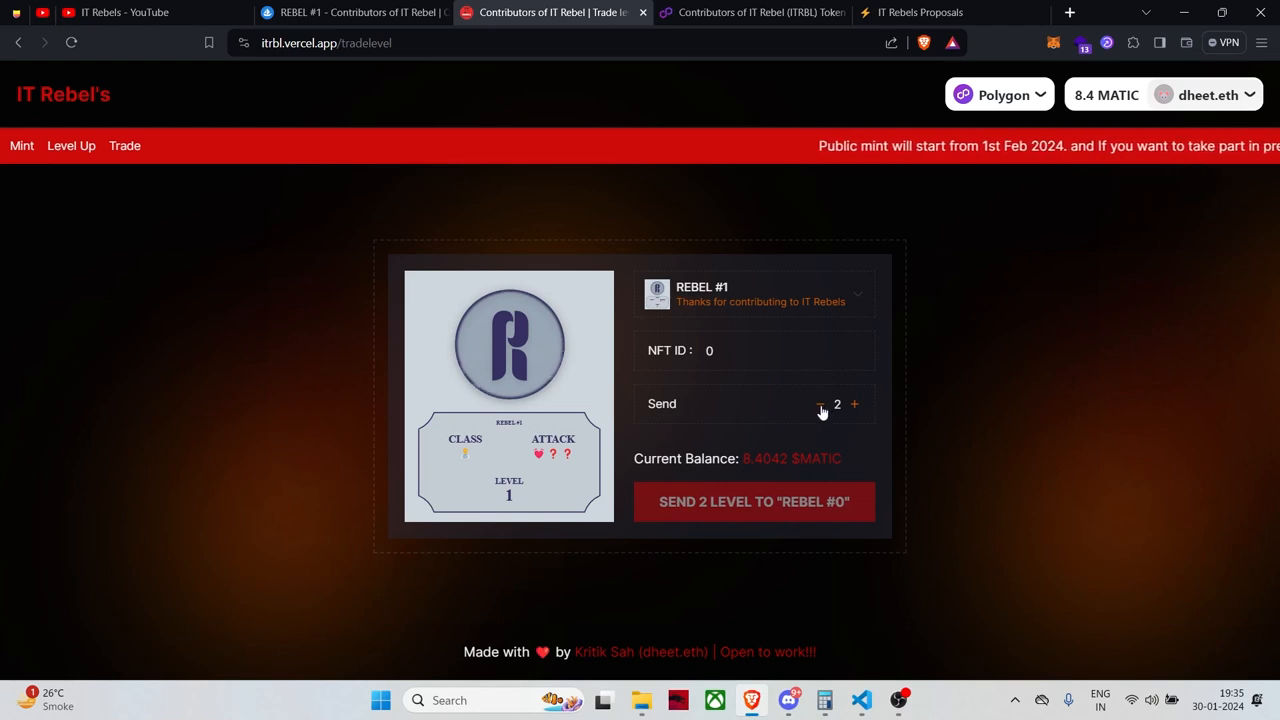
pyautogui.click(821, 404)
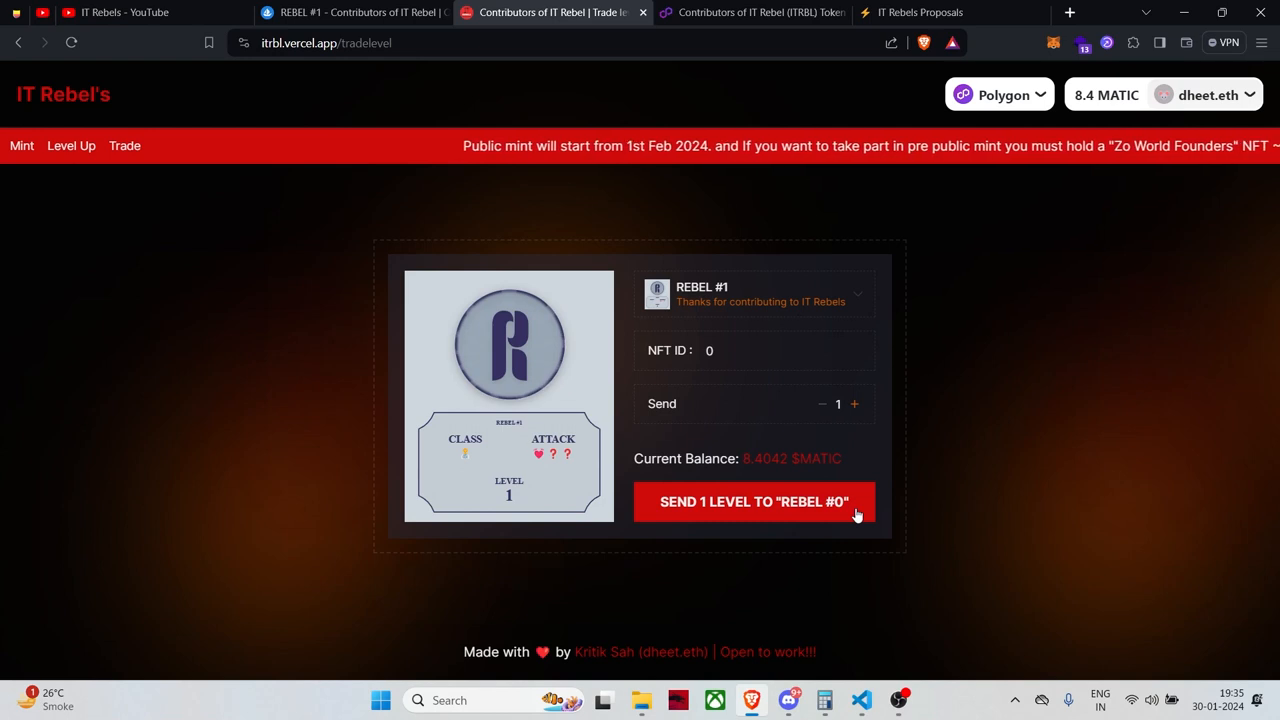
pyautogui.moveTo(483, 315)
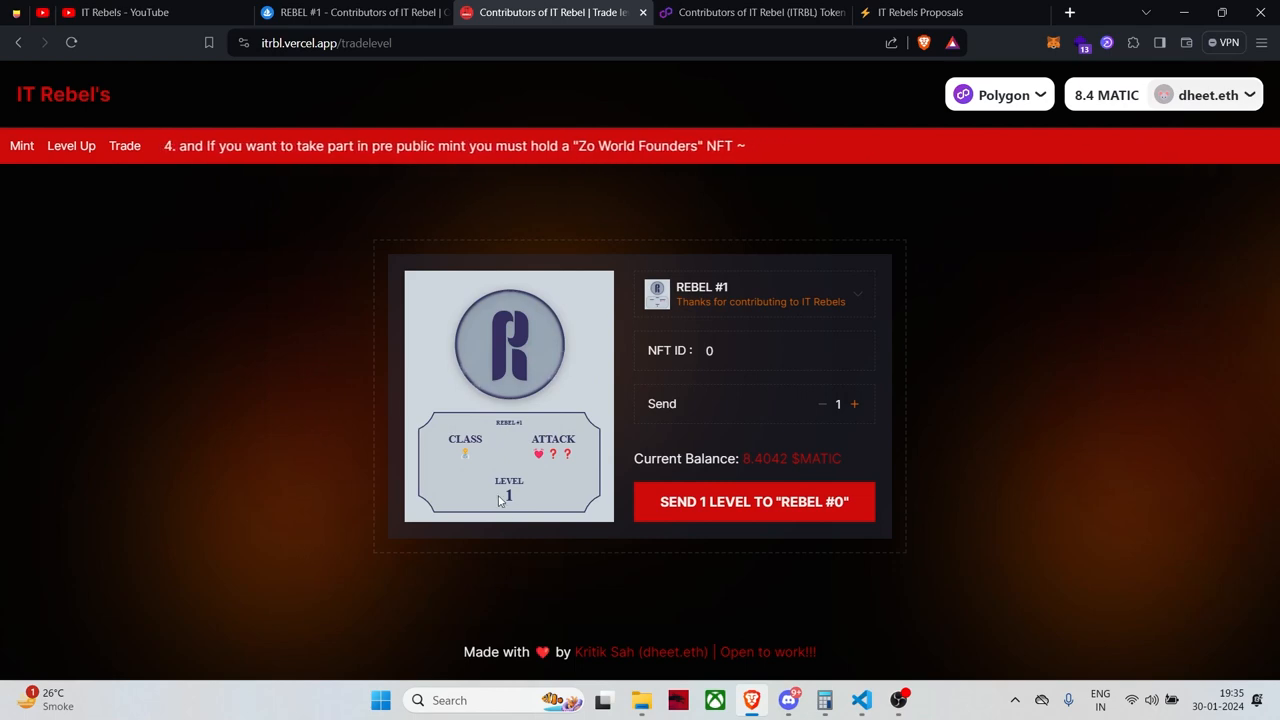
pyautogui.moveTo(527, 508)
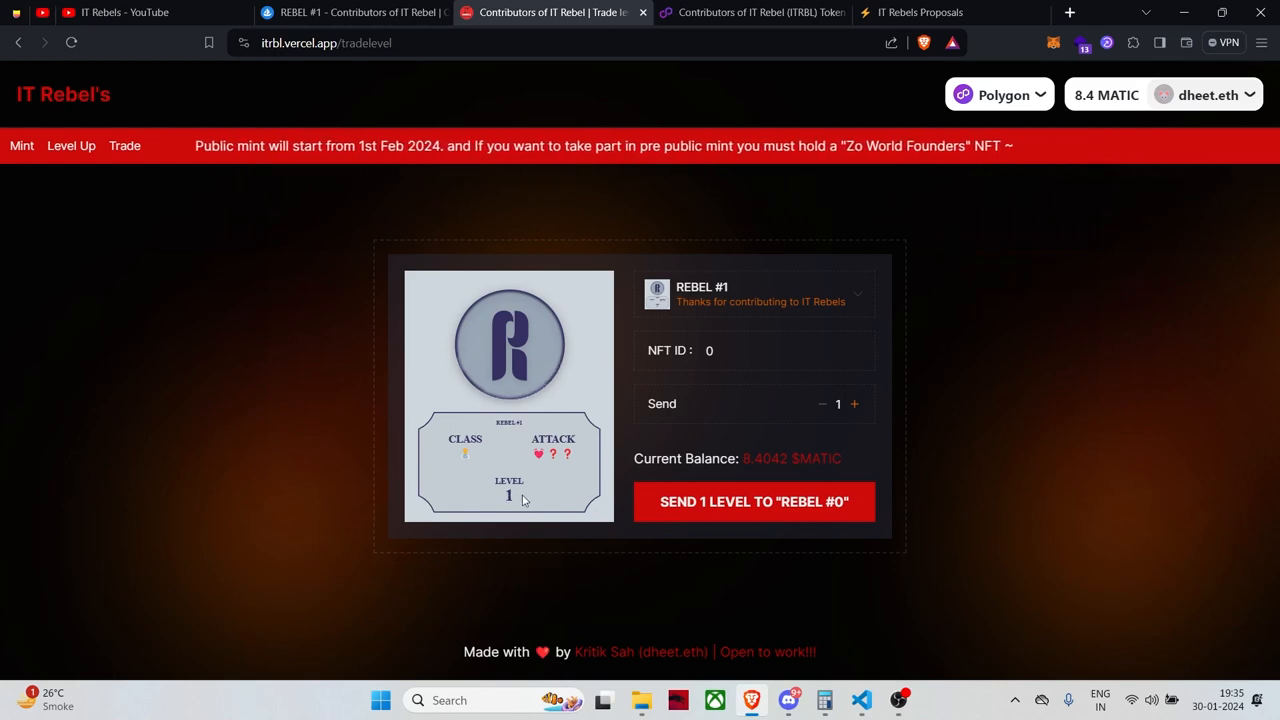
pyautogui.moveTo(510, 505)
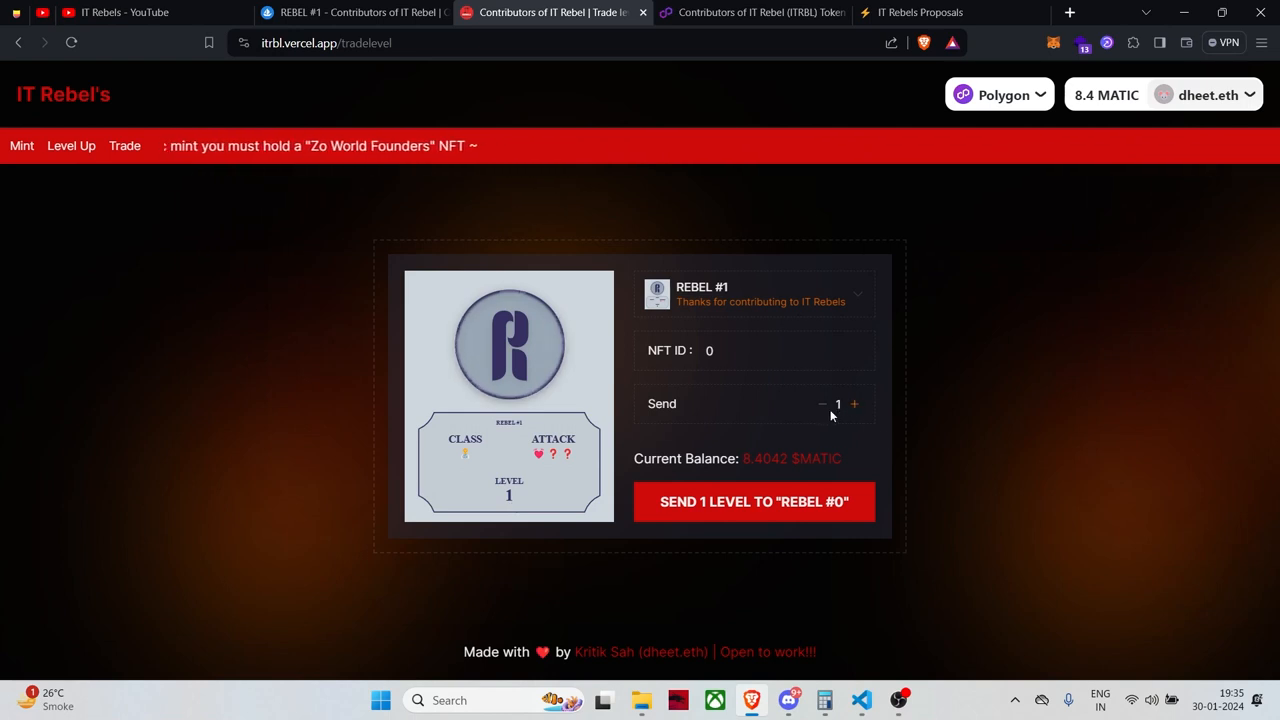
pyautogui.moveTo(604, 456)
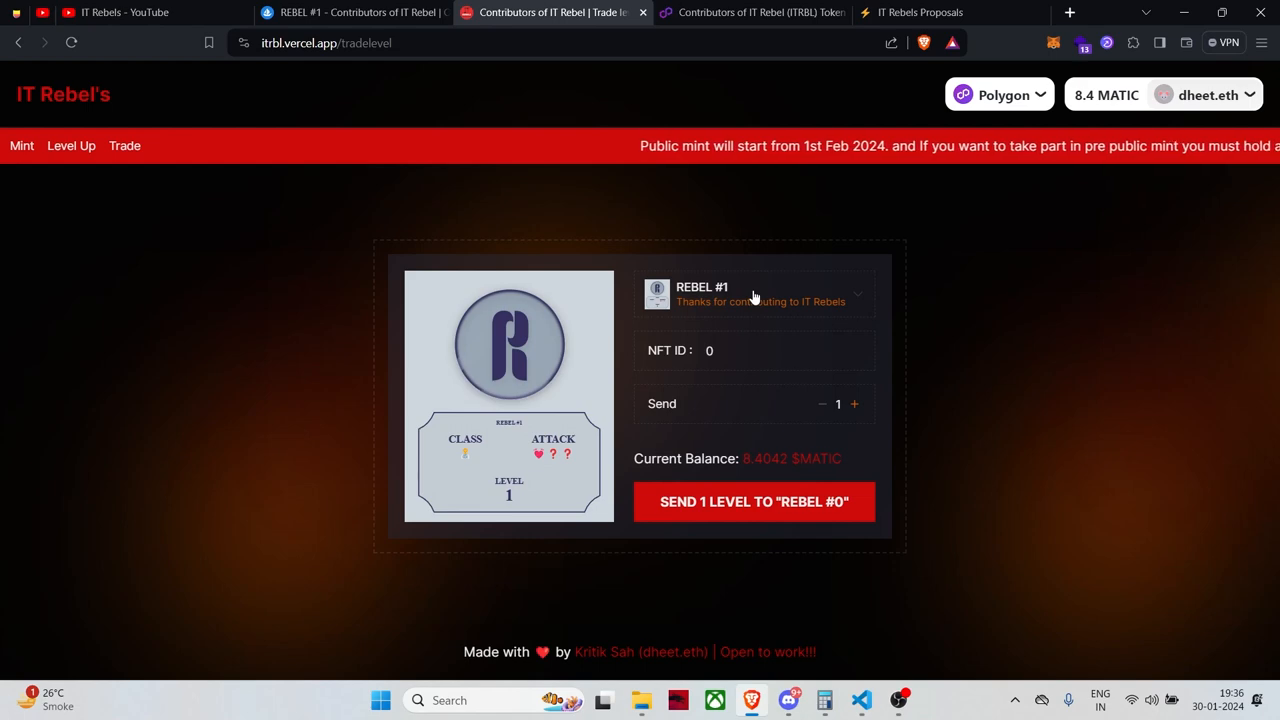
pyautogui.click(754, 293)
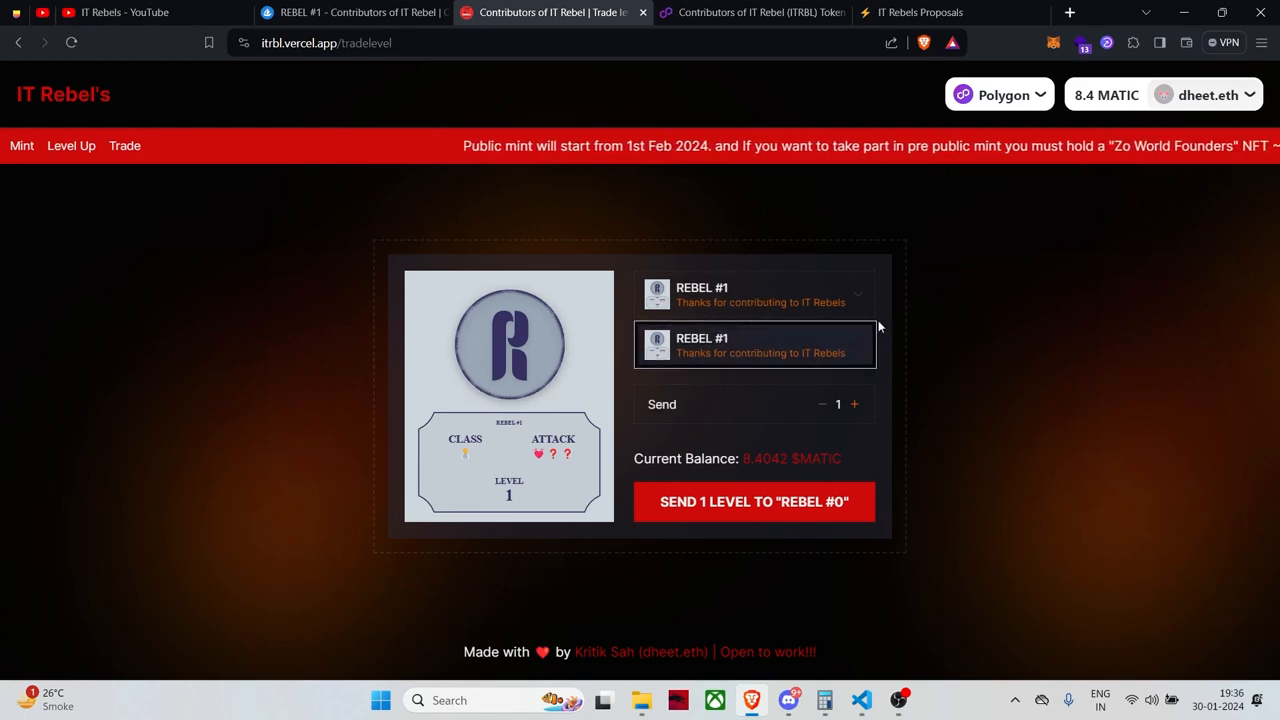
pyautogui.click(753, 345)
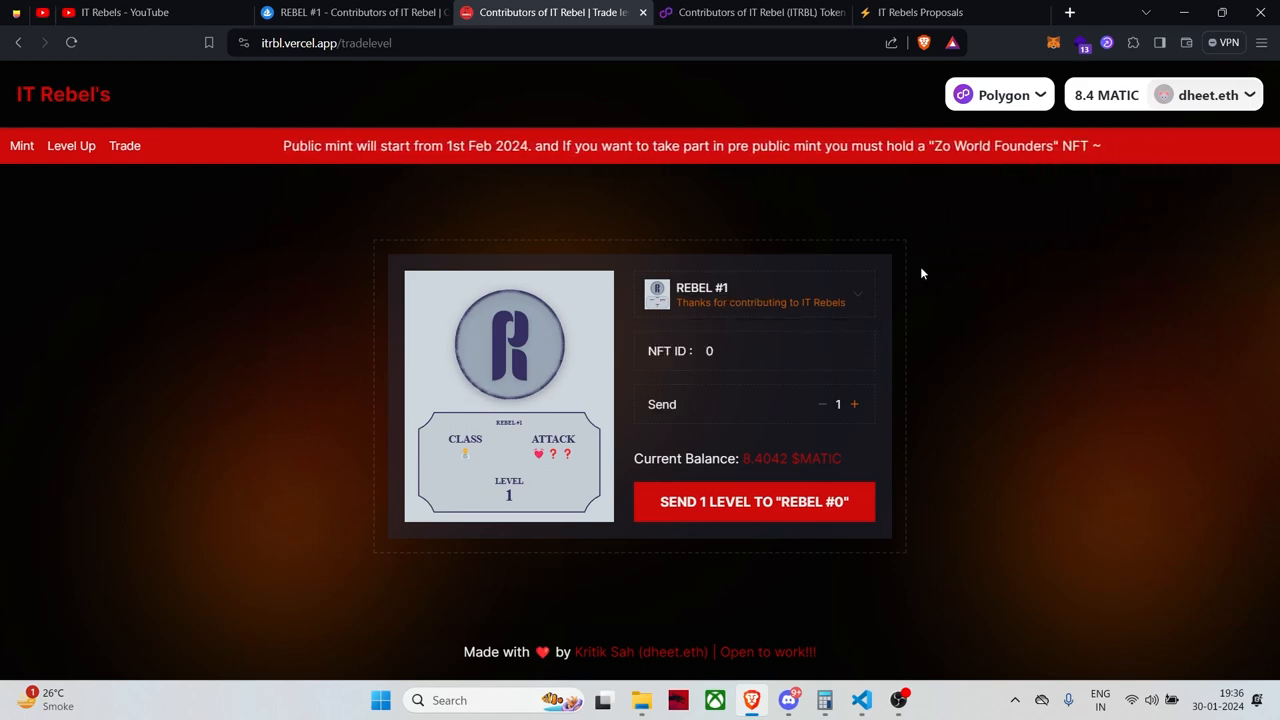